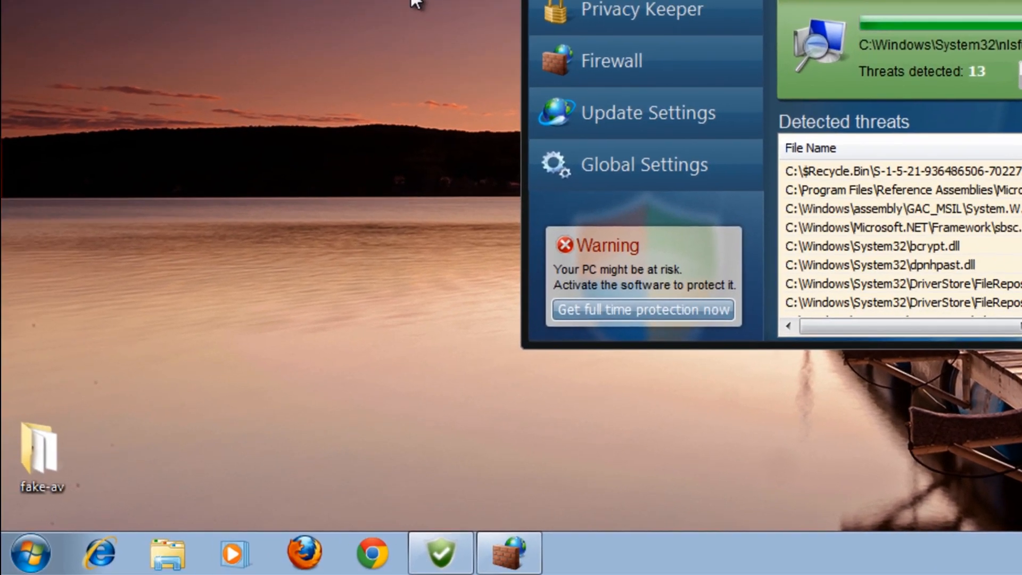
Search the Start menu for 'cmd' and launch the command prompt from the results
click(29, 552)
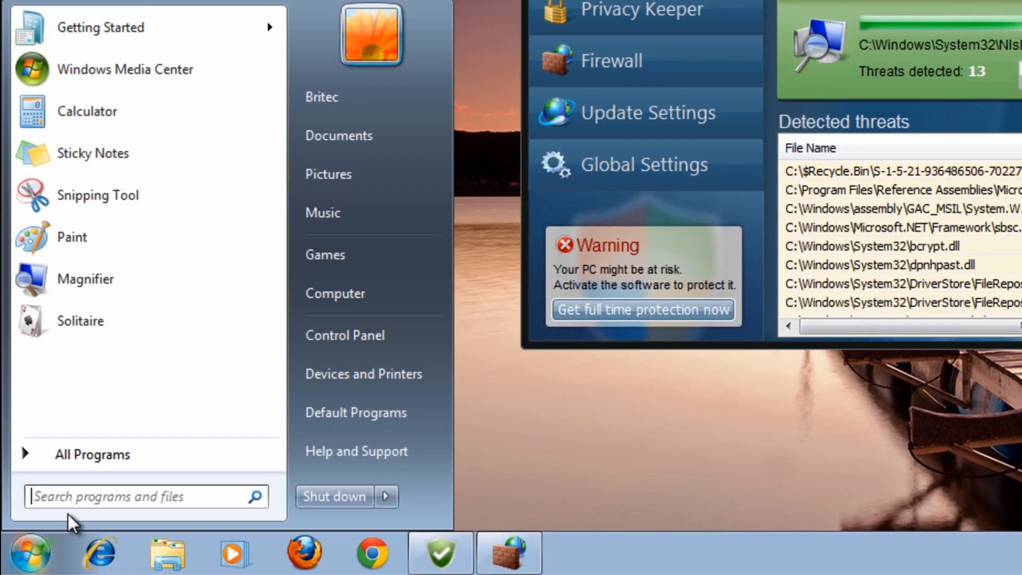
text(c)
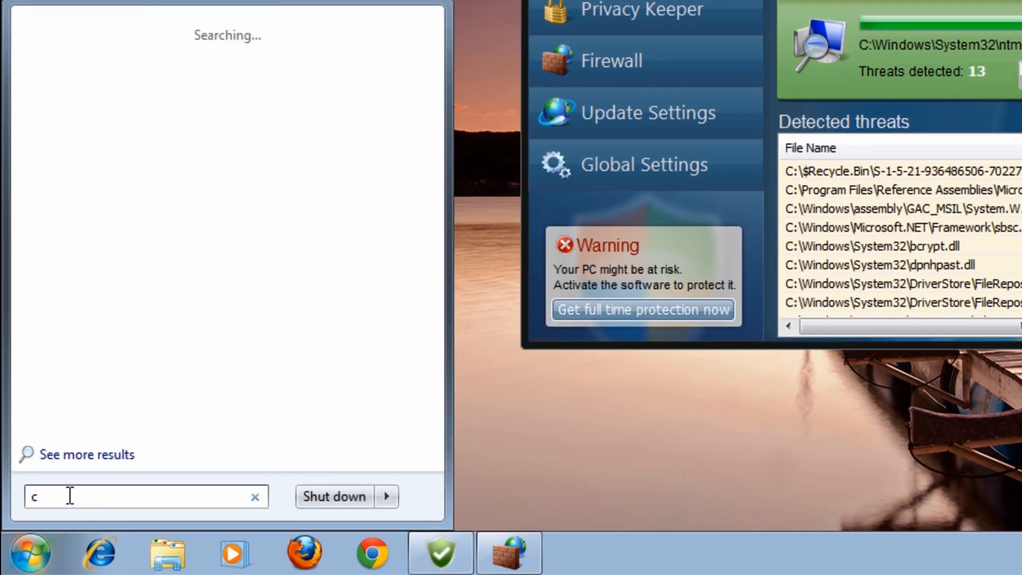
text(md)
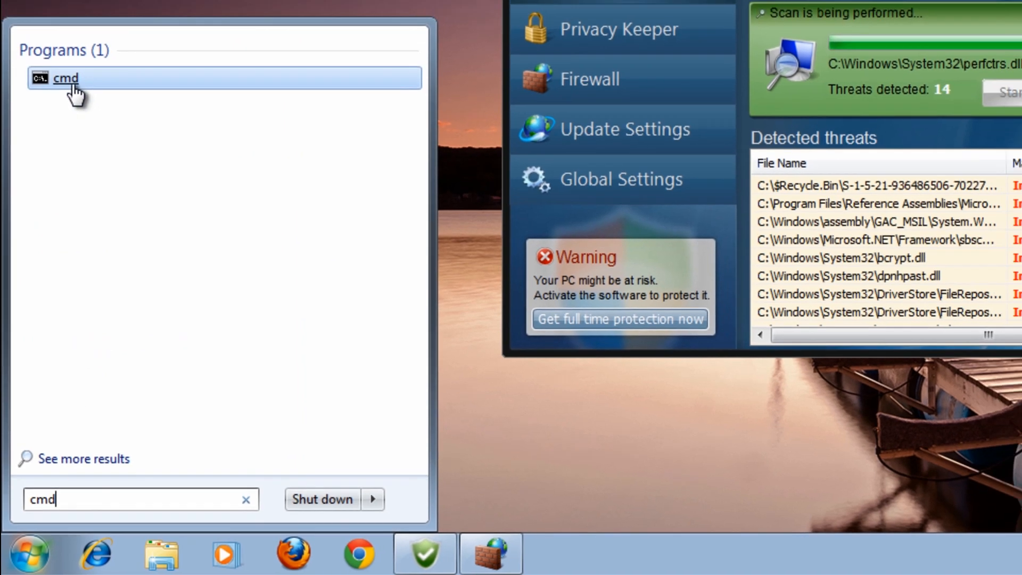
click(64, 78)
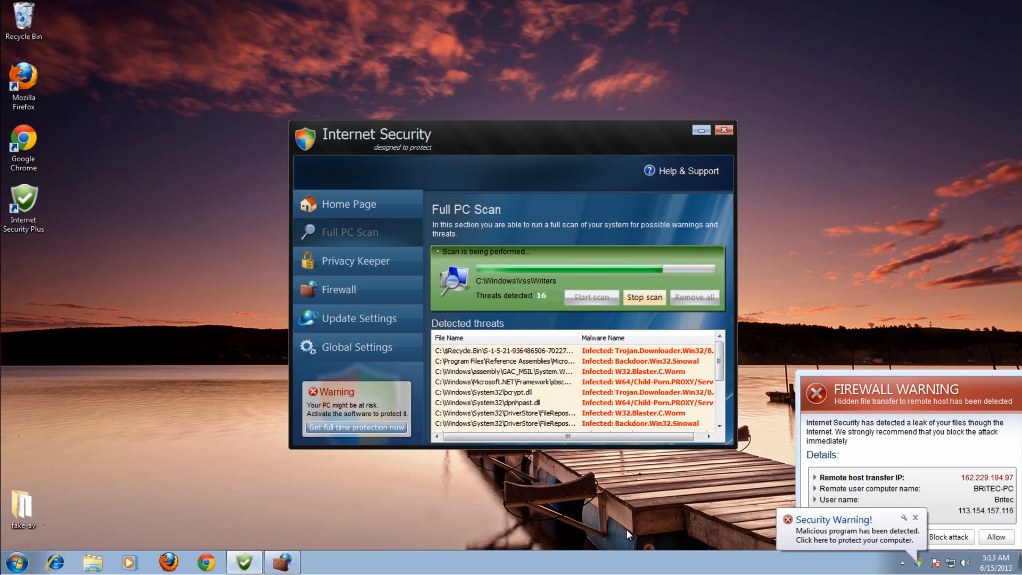
mouse_move(395, 307)
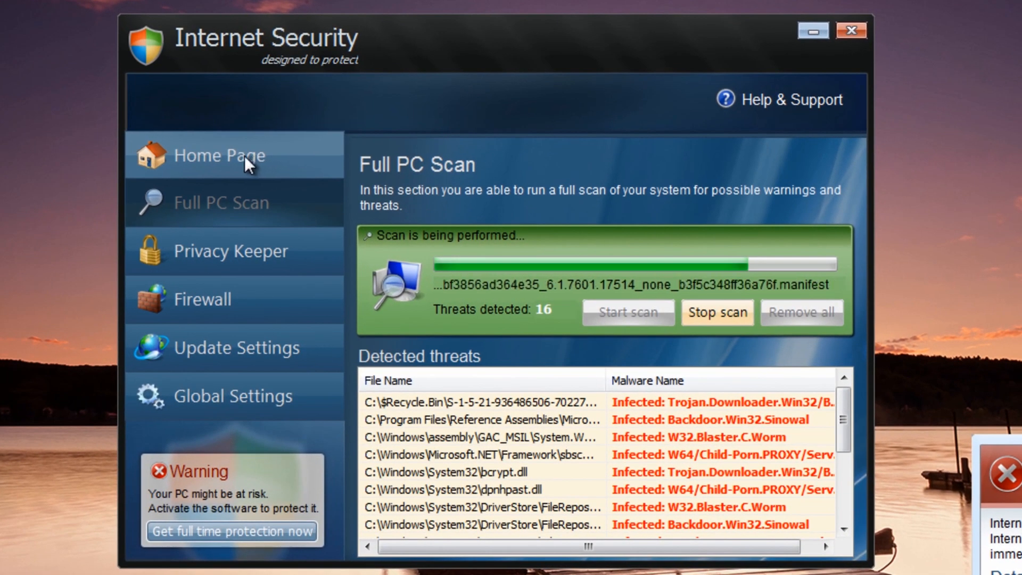
Browse Home Page, Full PC Scan, Privacy Keeper, Firewall and Global Settings in the fake antivirus sidebar
click(220, 155)
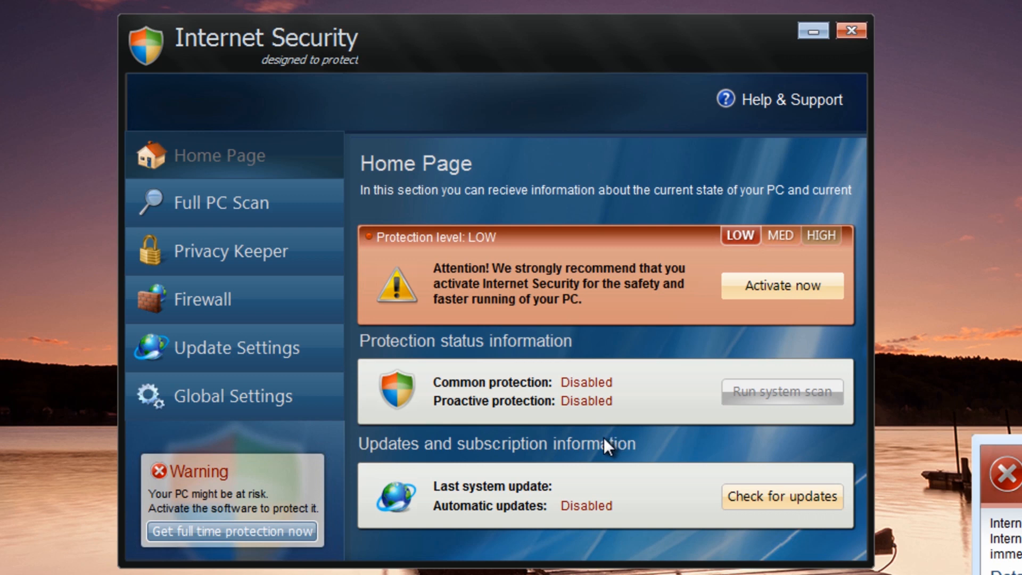
mouse_move(345, 384)
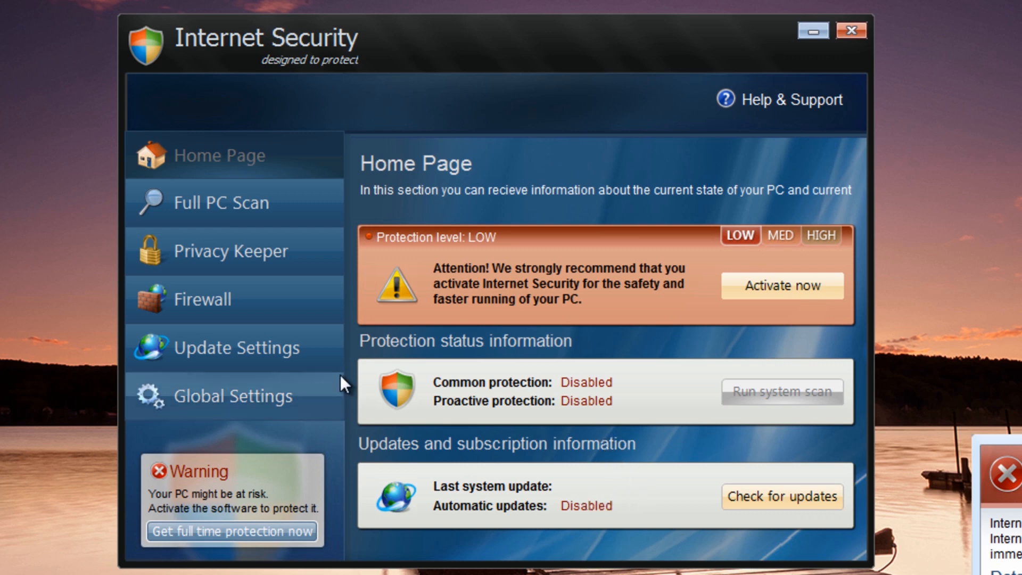
click(220, 202)
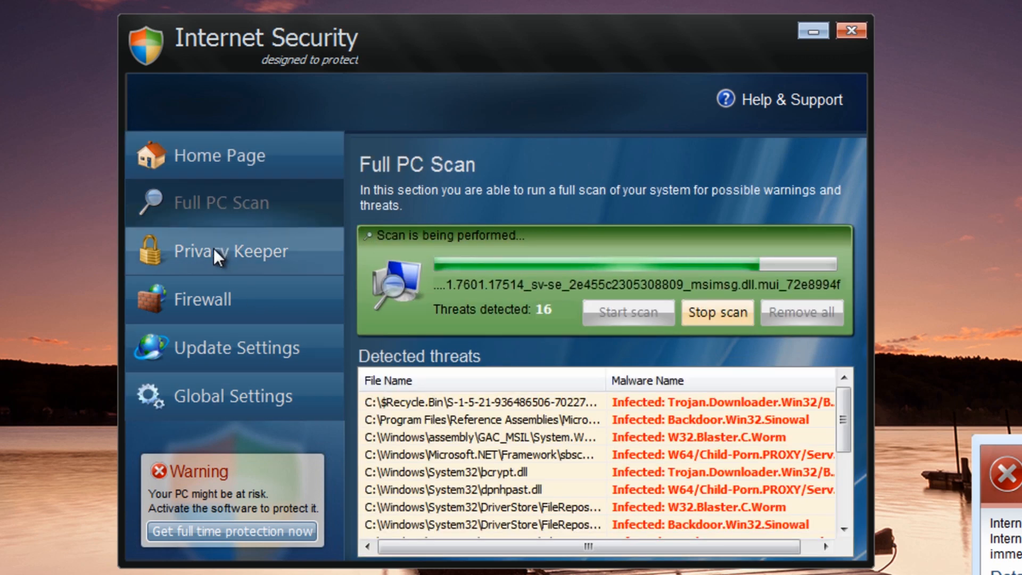
click(230, 250)
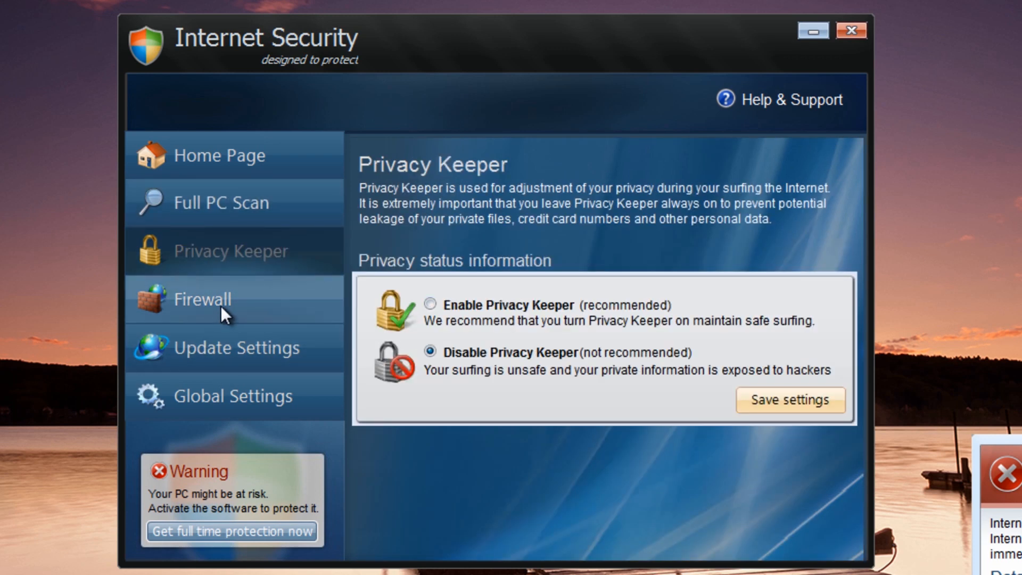
click(203, 299)
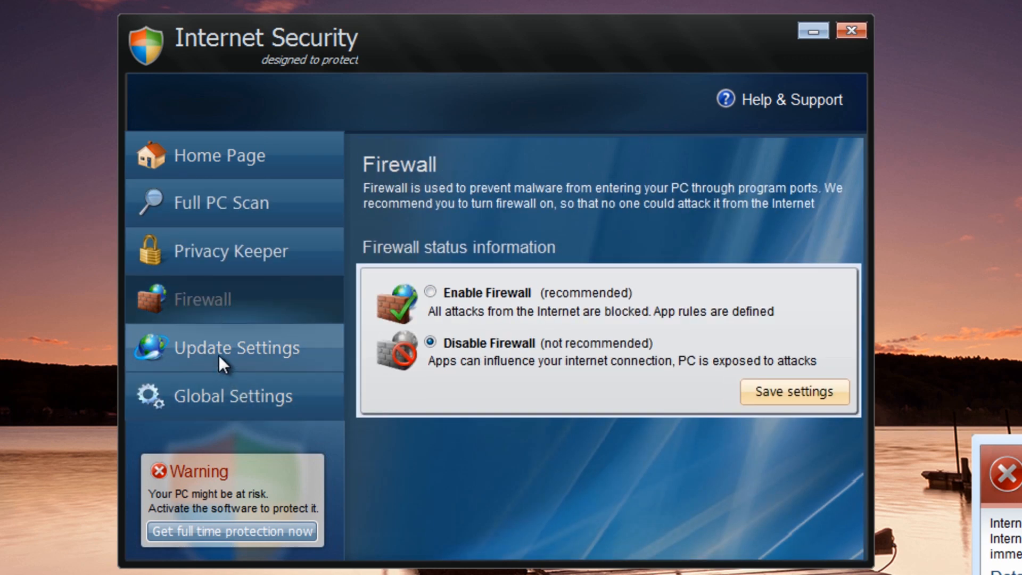
click(233, 395)
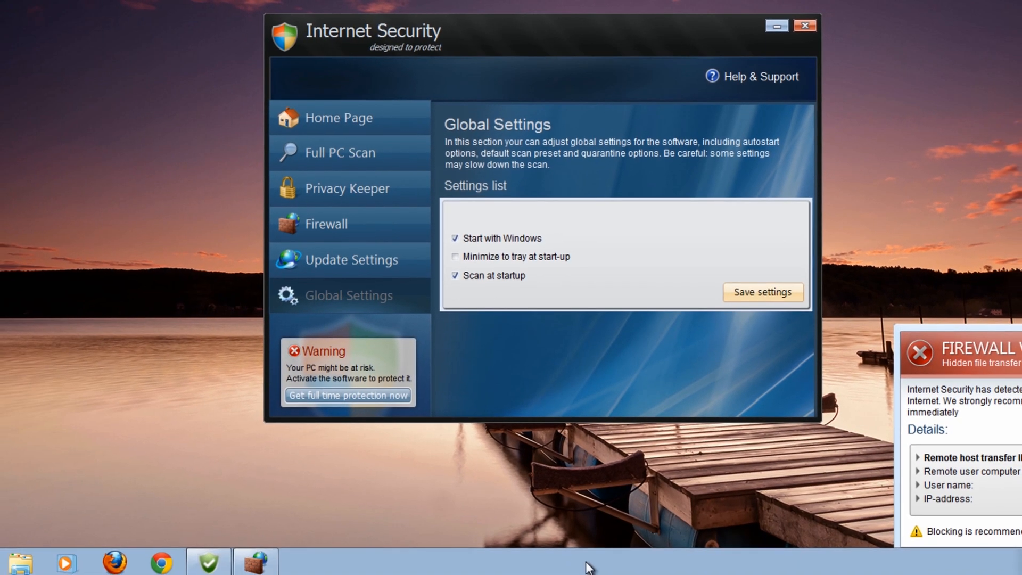
click(256, 561)
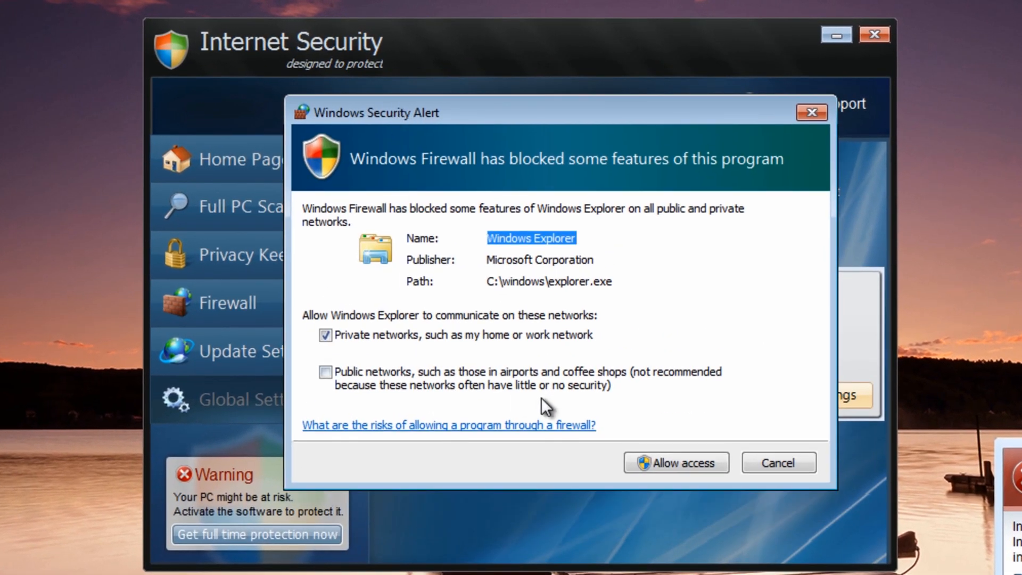
mouse_move(551, 344)
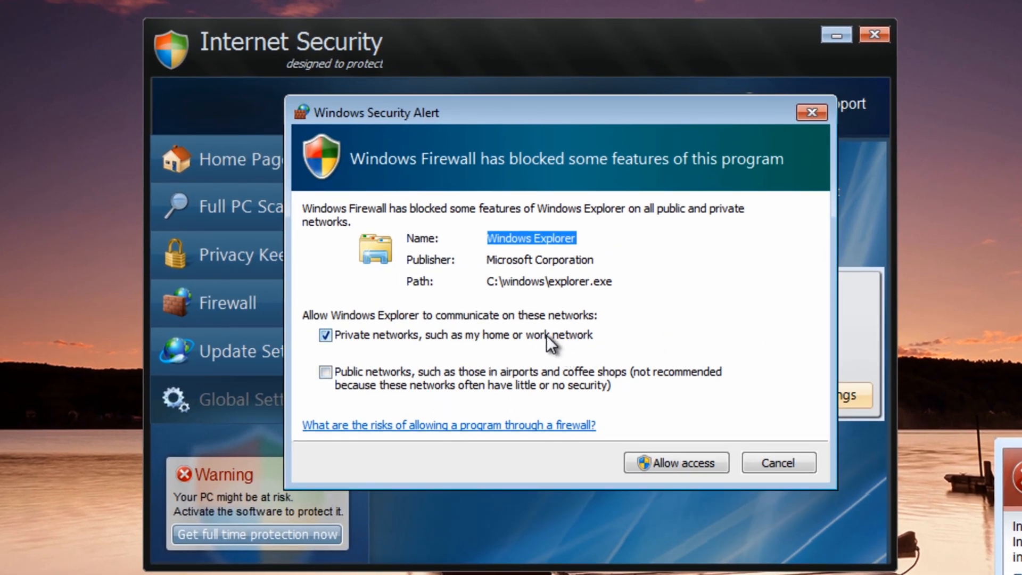
mouse_move(675, 390)
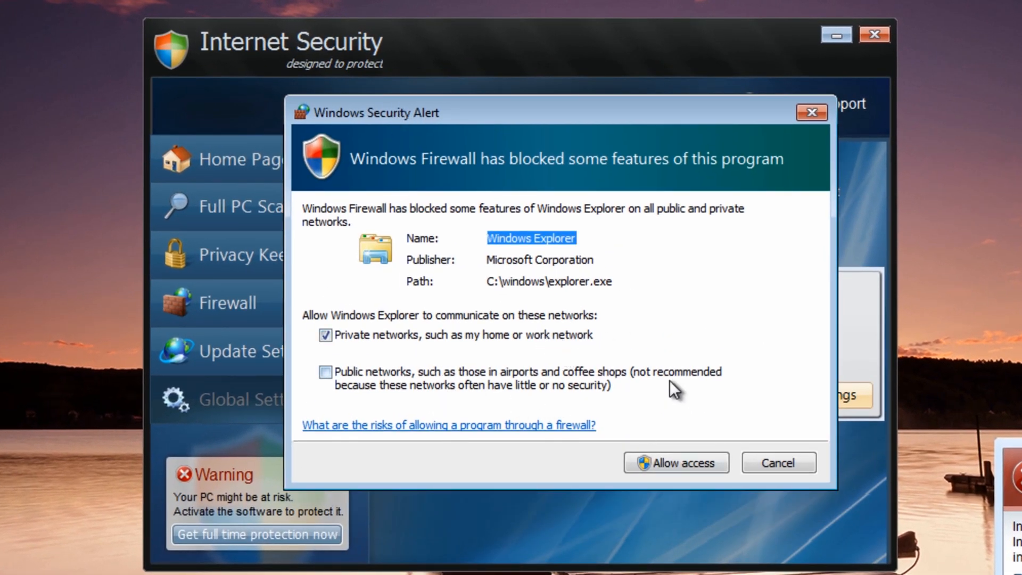
mouse_move(586, 285)
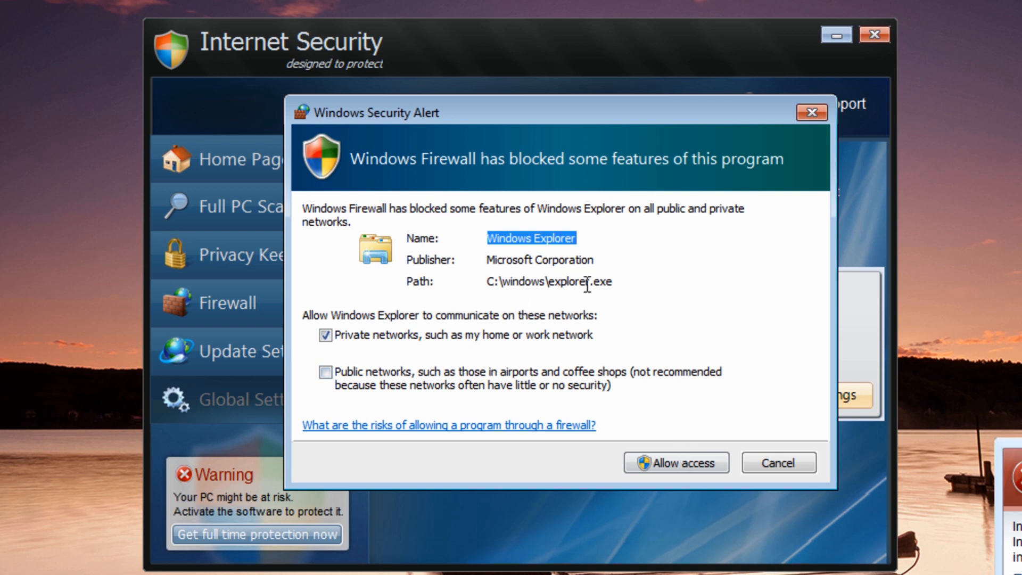
mouse_move(778, 463)
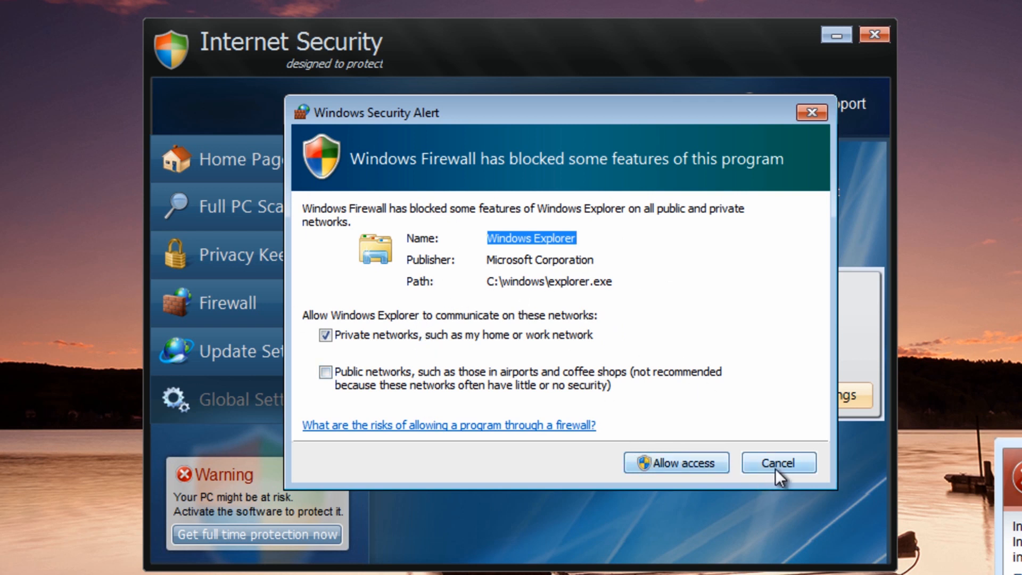
click(778, 463)
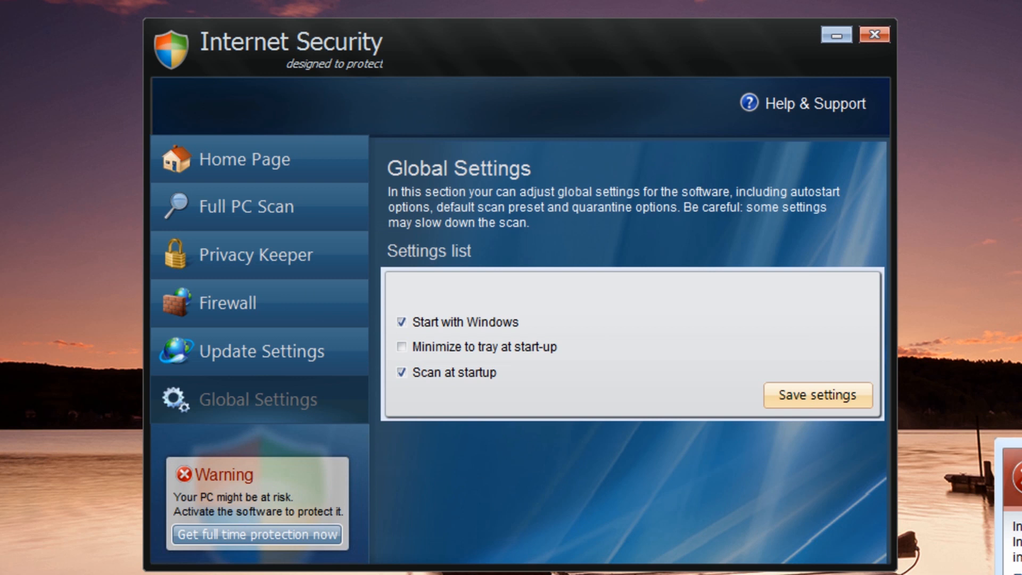
mouse_move(554, 515)
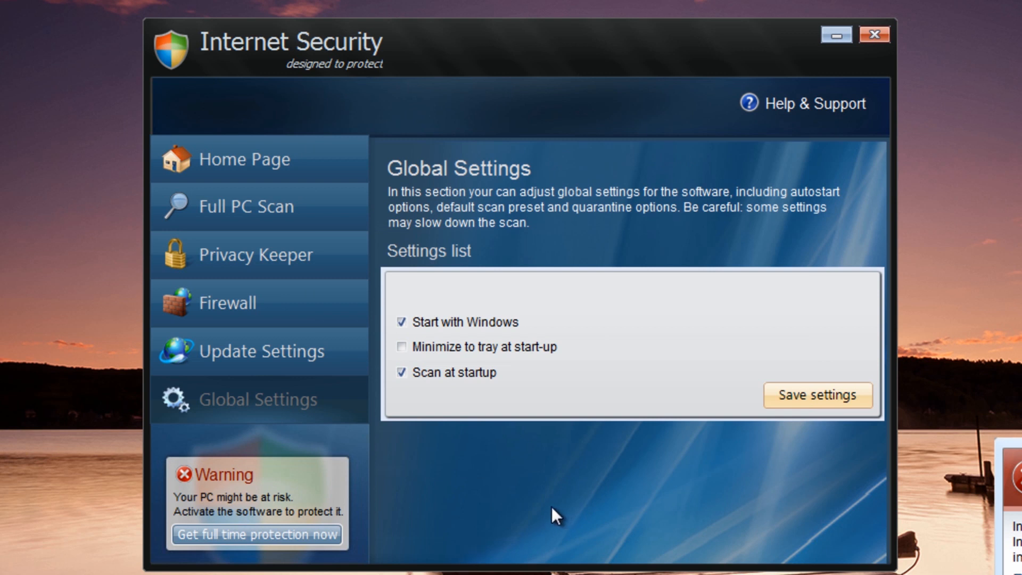
mouse_move(555, 514)
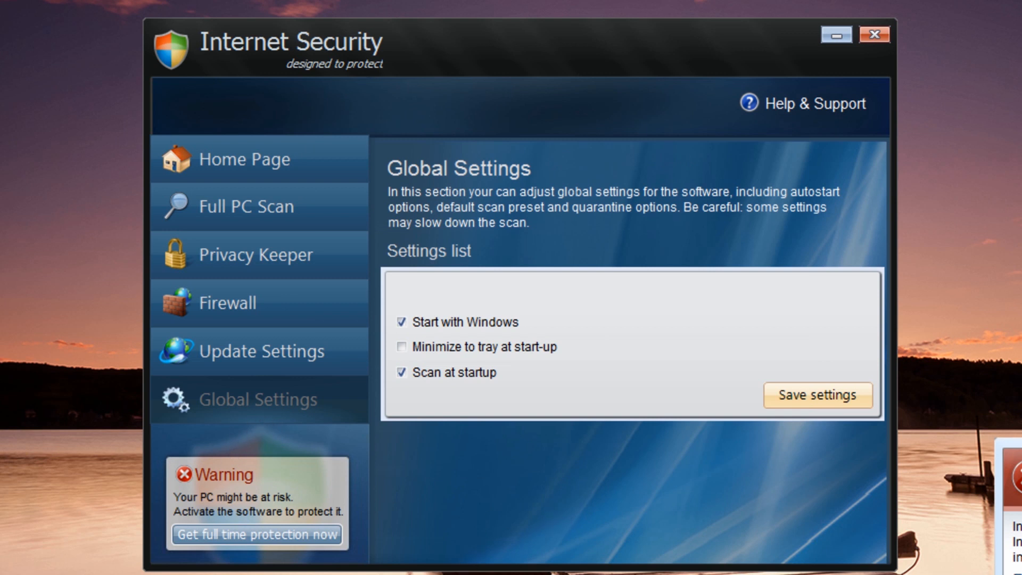
mouse_move(247, 553)
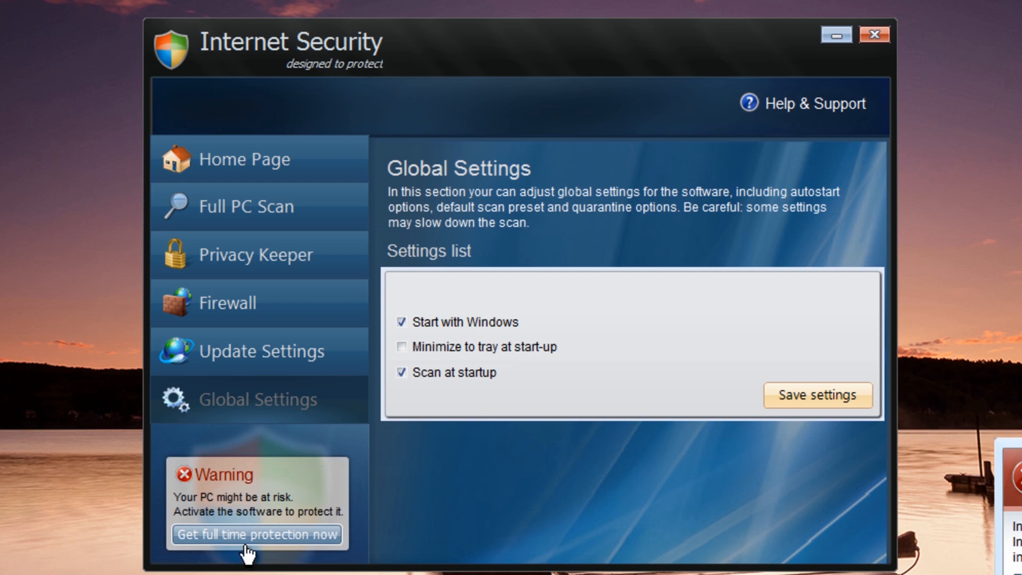
Request full-time protection and proceed via Activate Now to the $59.99/$88.99 purchase page
click(255, 534)
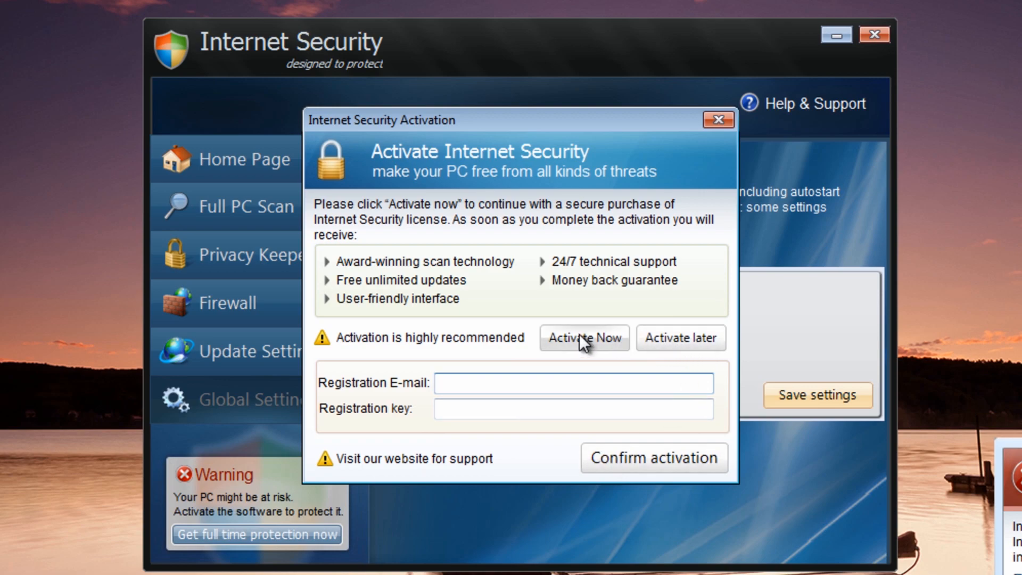
click(583, 337)
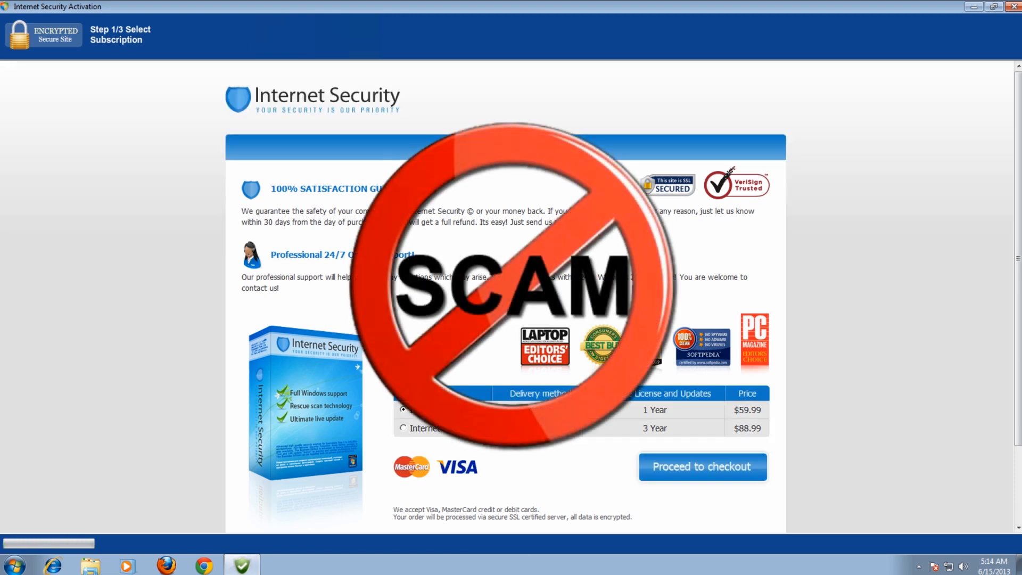
mouse_move(506, 346)
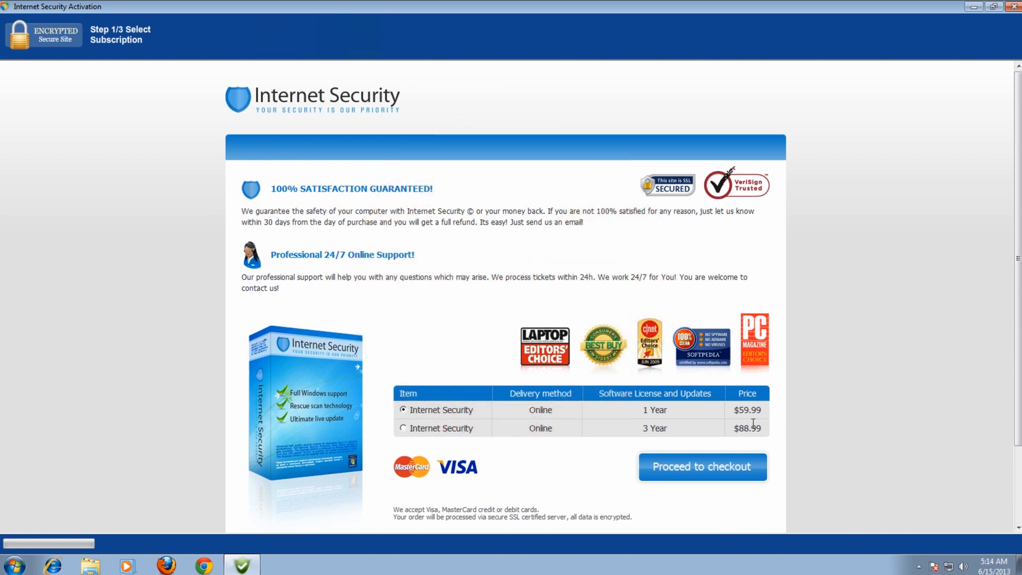
mouse_move(1014, 101)
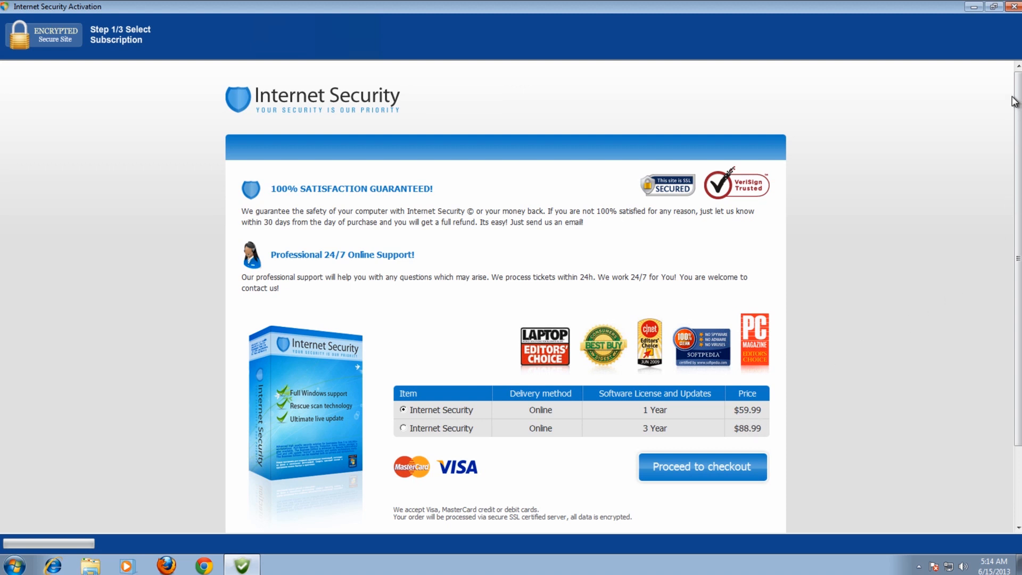
mouse_move(961, 212)
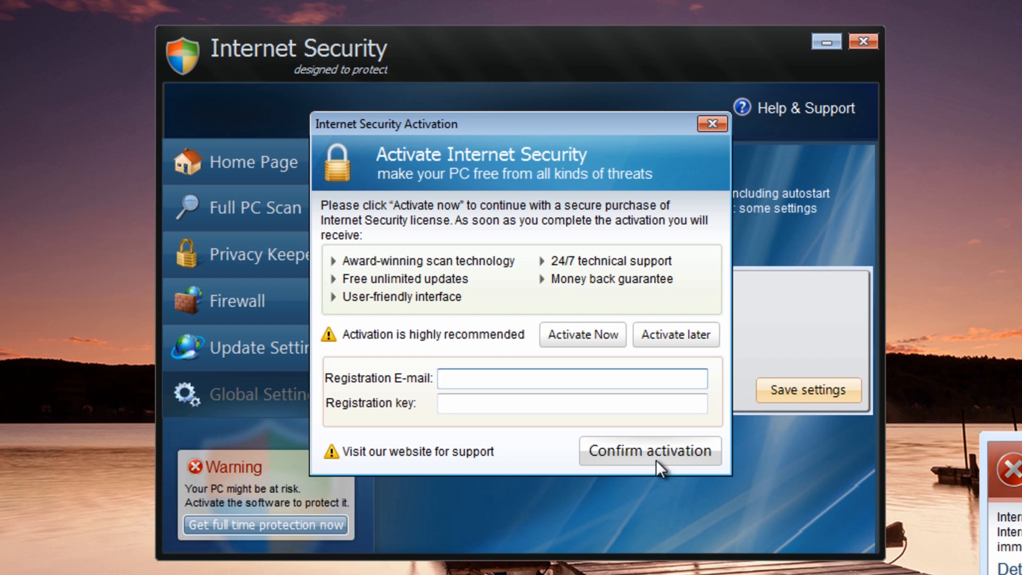
mouse_move(600, 513)
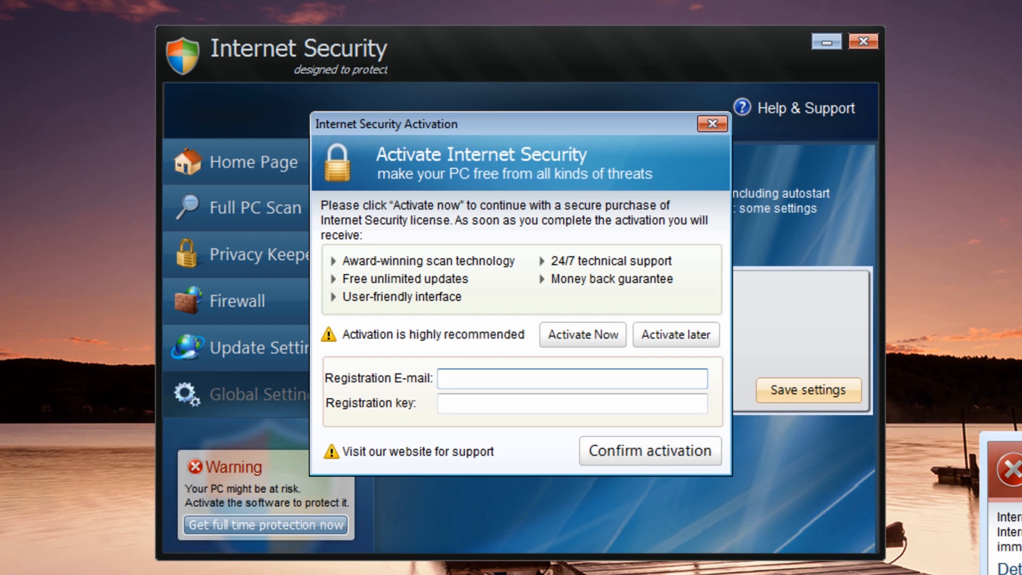
Return to the activation prompt and place the cursor in the empty Registration E-mail box
click(573, 379)
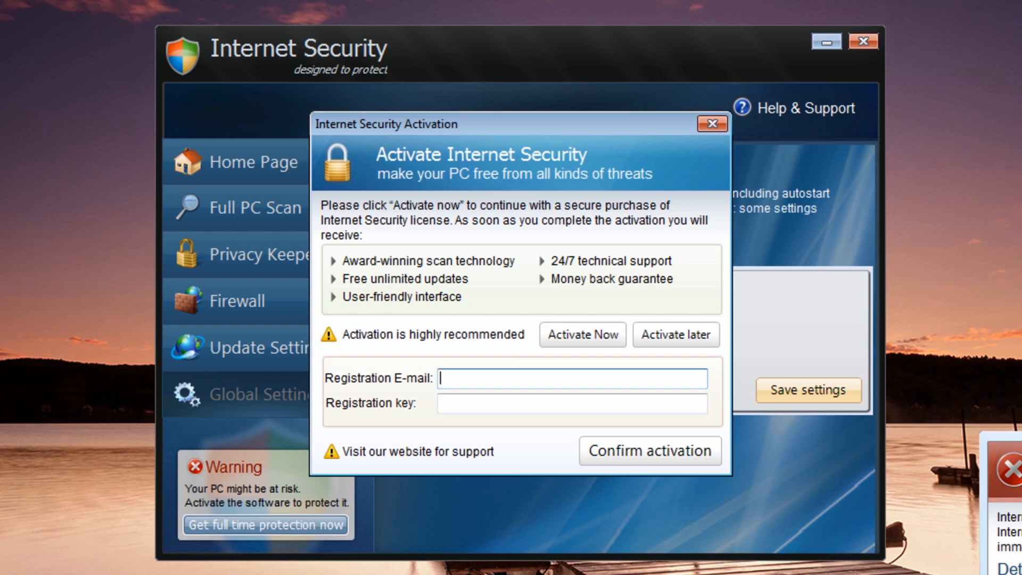
mouse_move(526, 462)
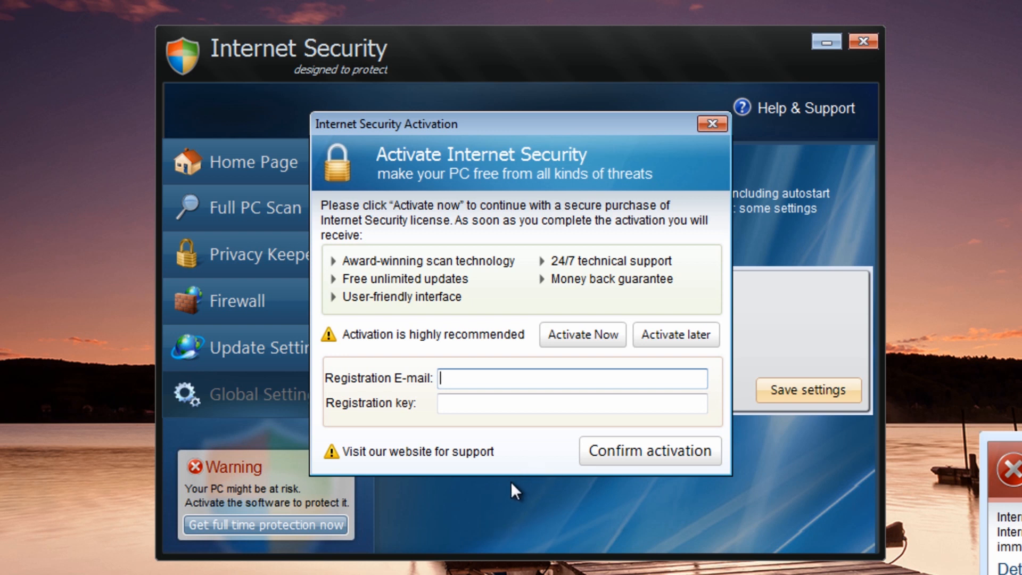
mouse_move(443, 513)
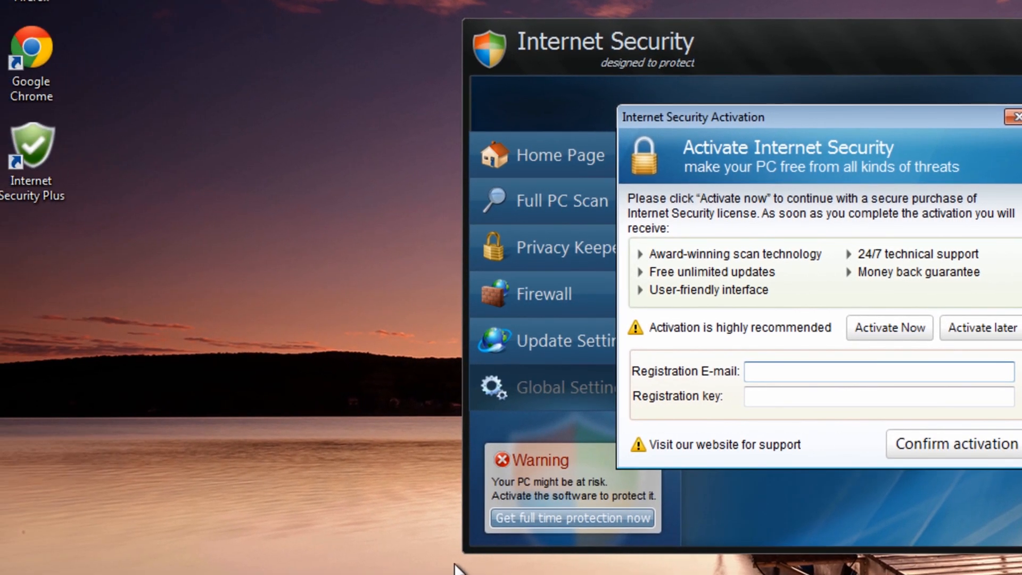
Inspect the Internet Security Plus shortcut's properties, whose target is btdefender.exe in Roaming AppData
right_click(31, 151)
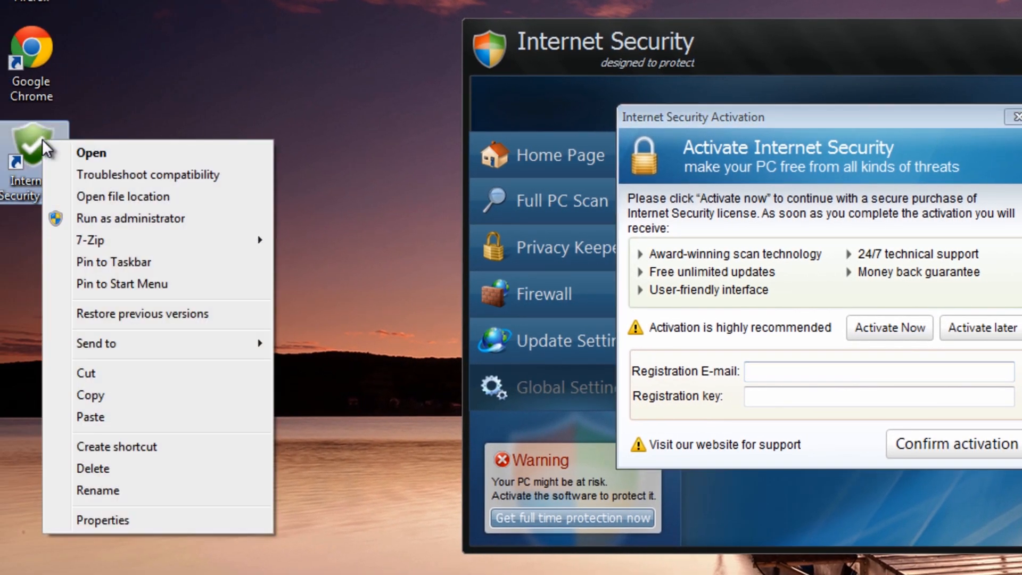
mouse_move(102, 521)
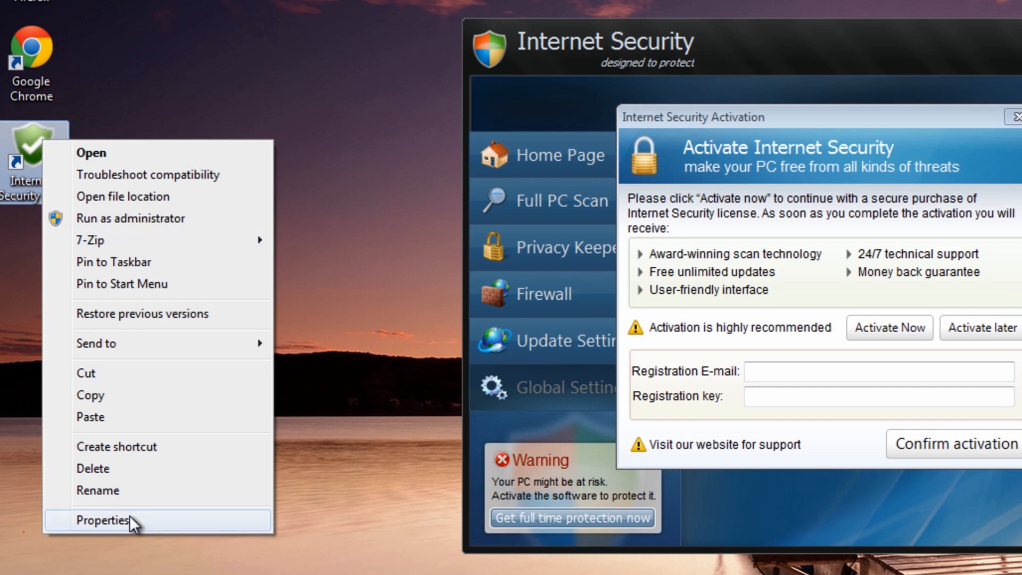
click(103, 520)
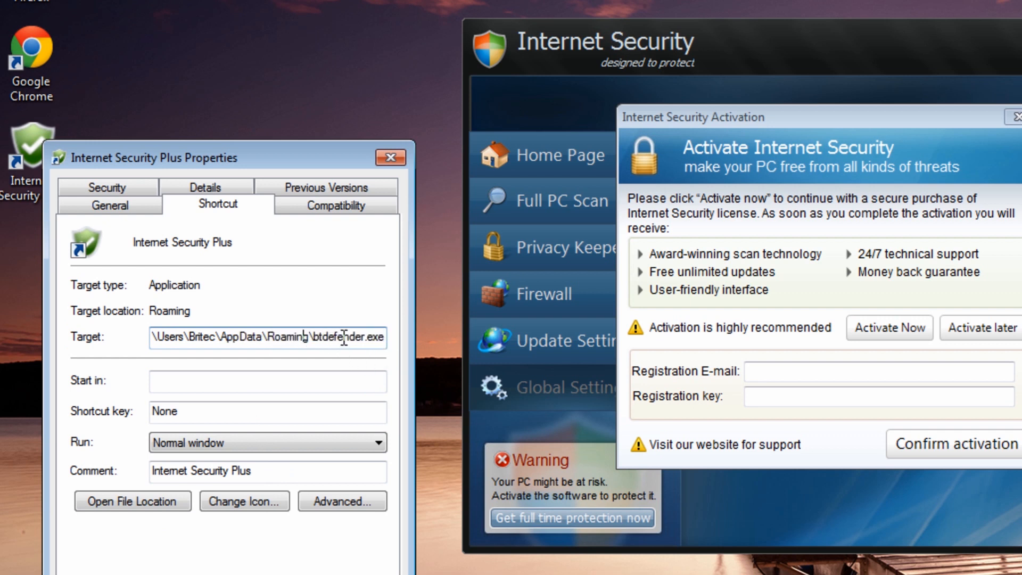
double_click(346, 337)
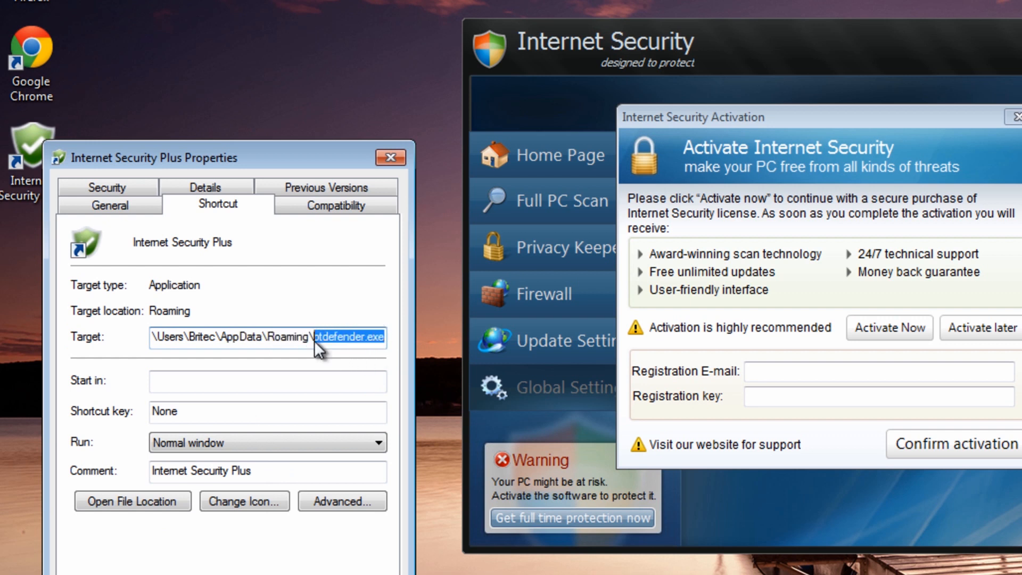
click(320, 339)
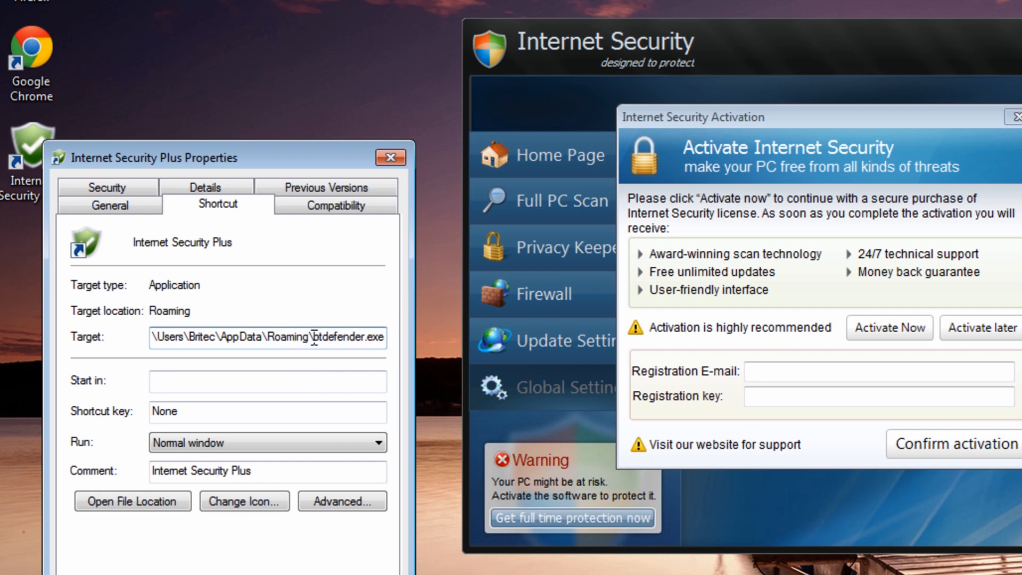
mouse_move(319, 334)
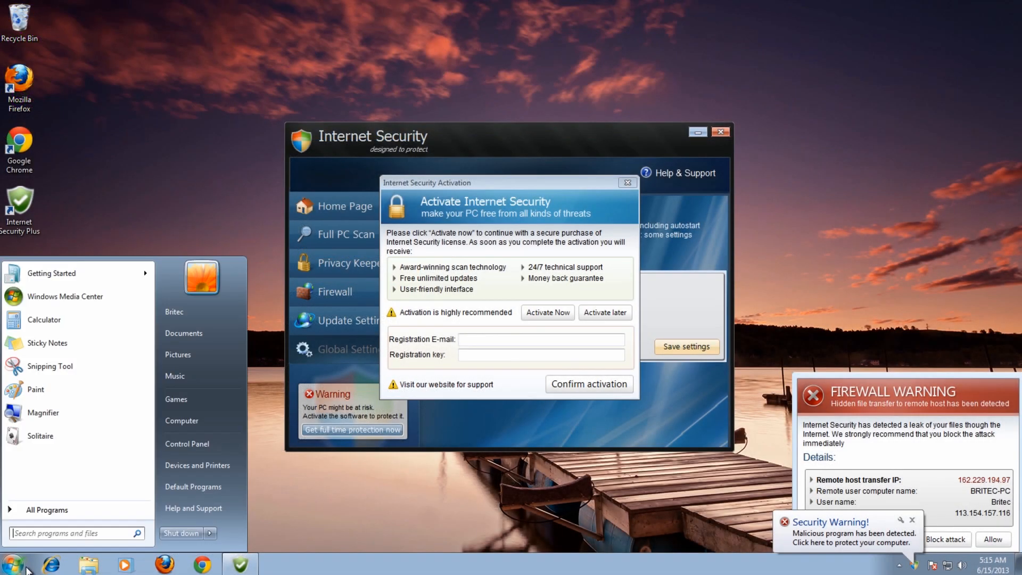
Restart the computer and choose Safe Mode in the Advanced Boot Options menu
click(212, 533)
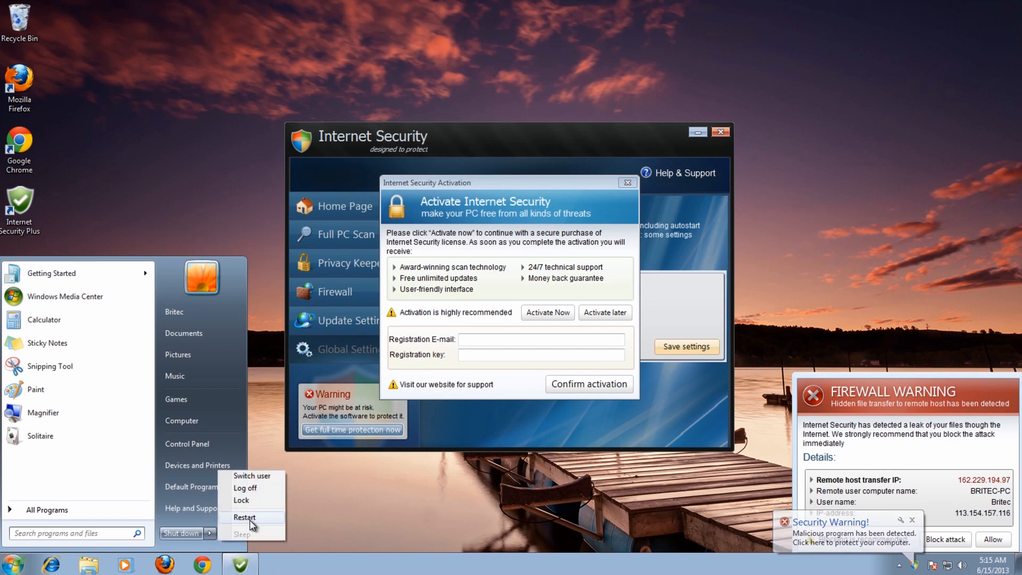
click(245, 517)
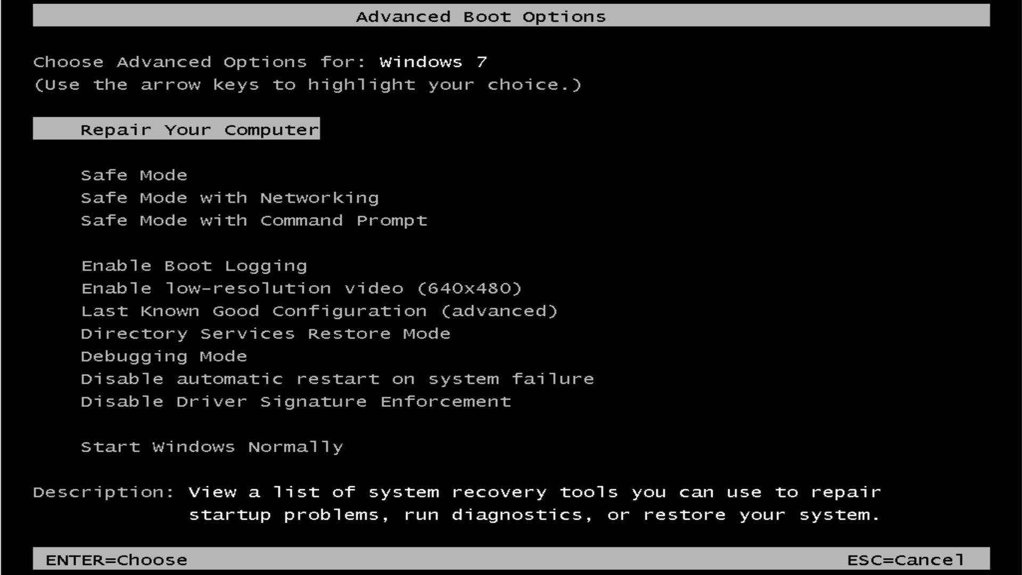
key(Down)
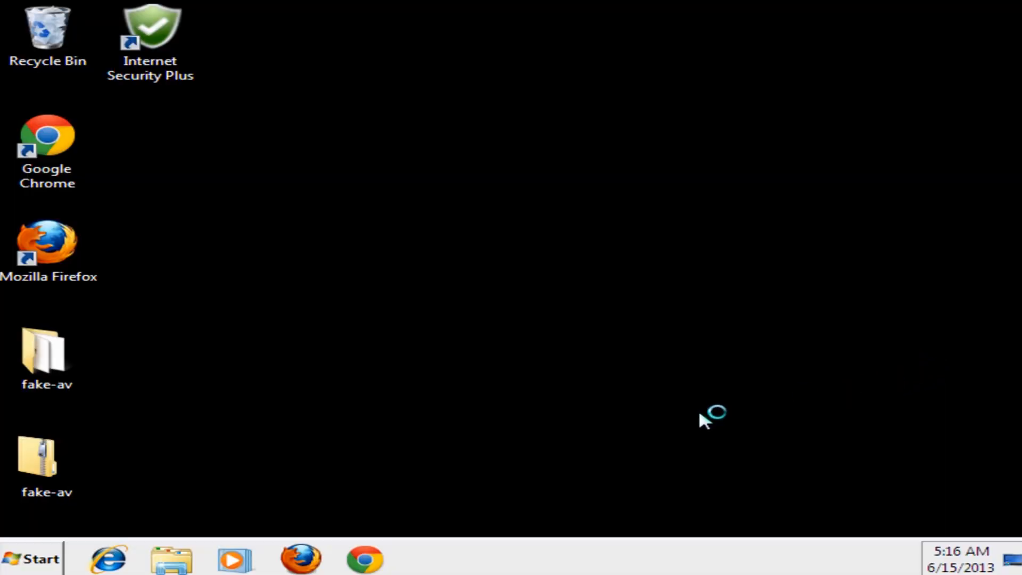
mouse_move(801, 406)
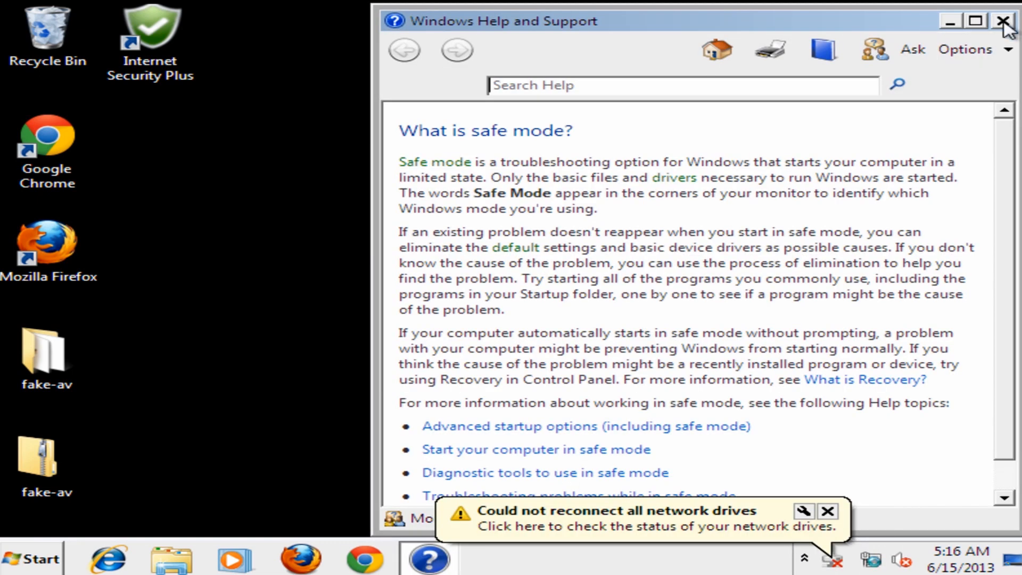
Dismiss the safe-mode help window and network notice, then launch regedit from a Start menu search
click(1007, 21)
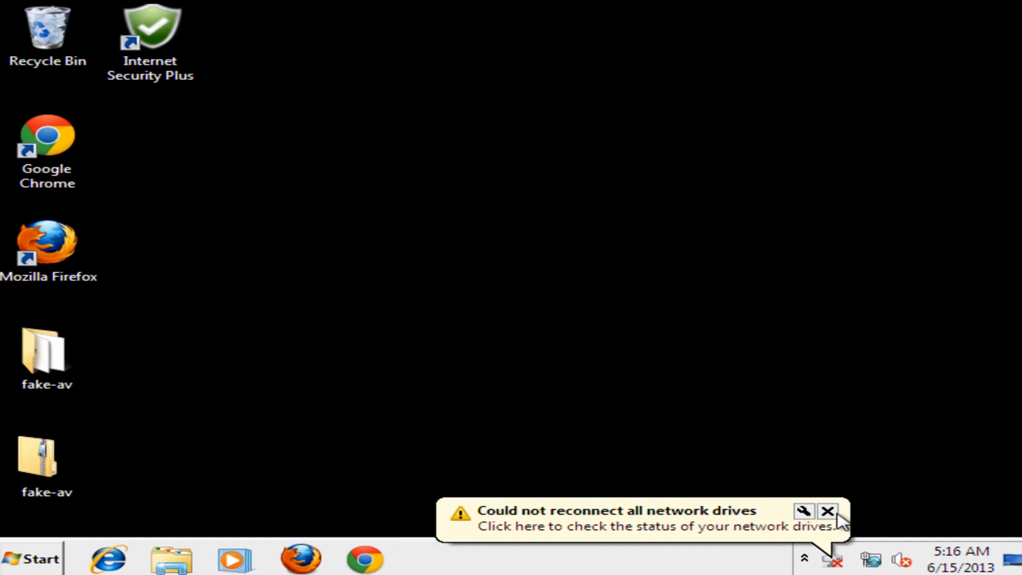
click(827, 511)
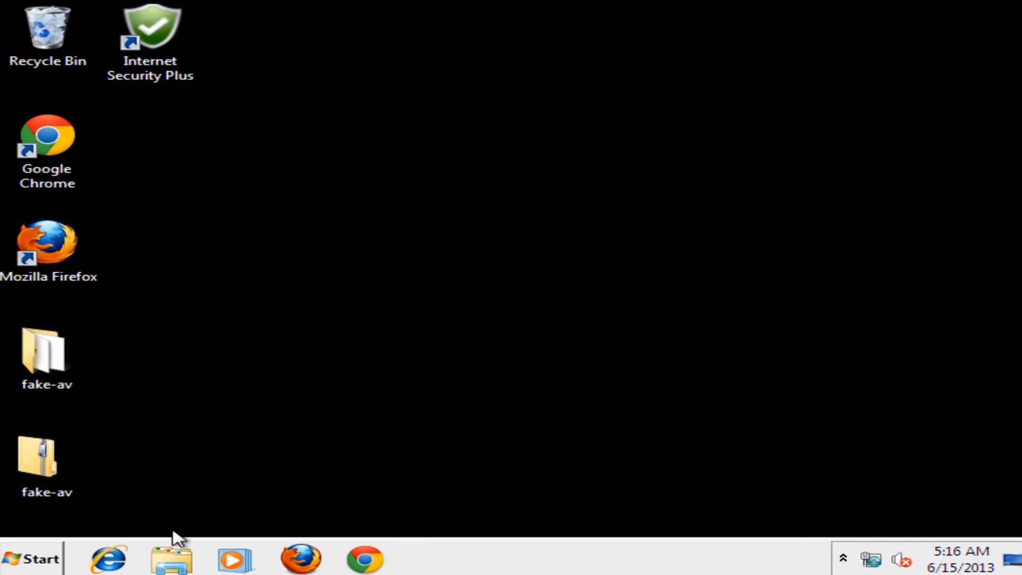
click(31, 559)
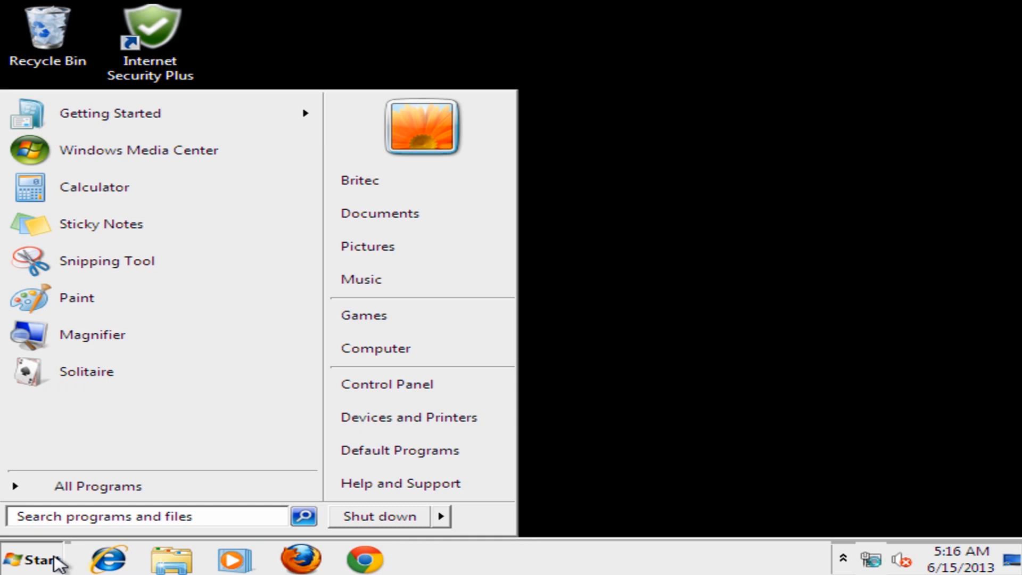
click(147, 516)
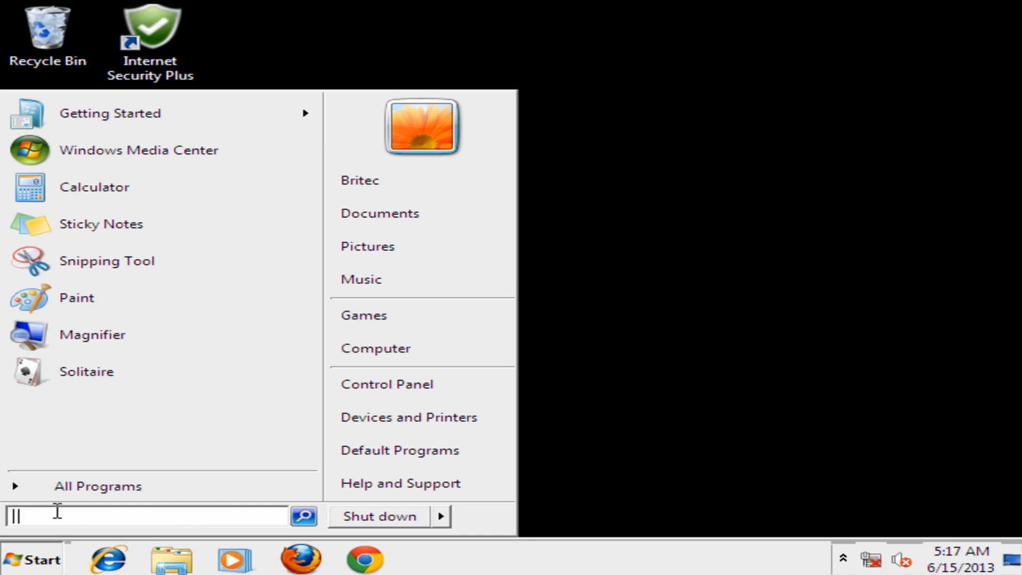
text(regedit)
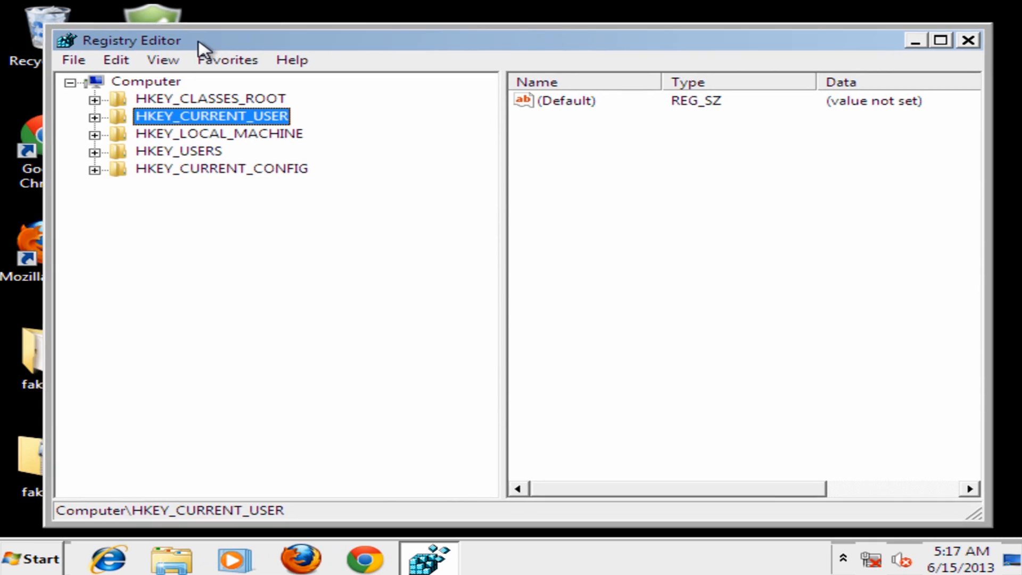
drag(202, 40, 175, 43)
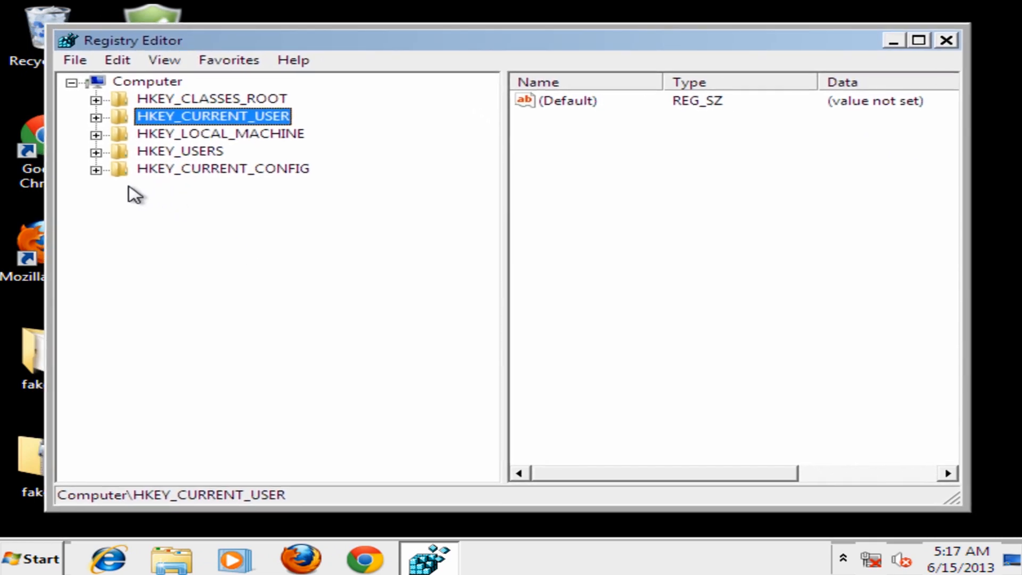
Navigate HKEY_LOCAL_MACHINE\SOFTWARE\Microsoft\Windows\CurrentVersion to the Run key, listing only VBoxTray
click(220, 133)
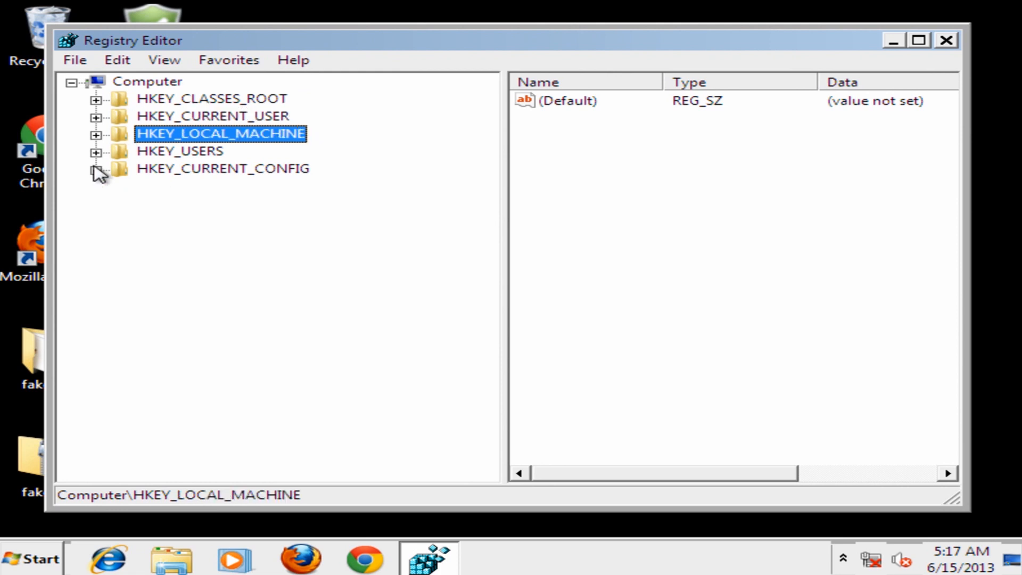
click(96, 134)
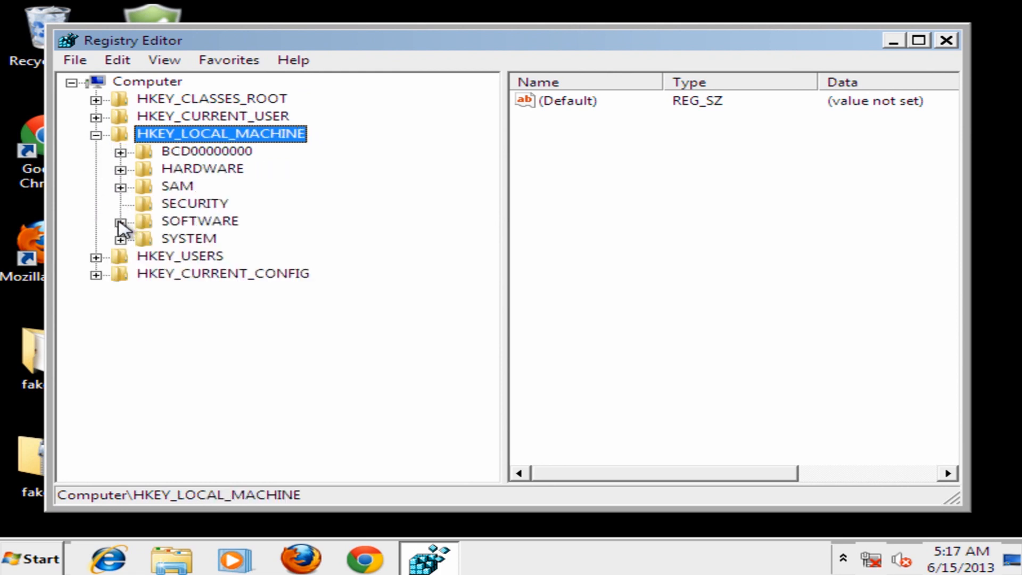
click(122, 221)
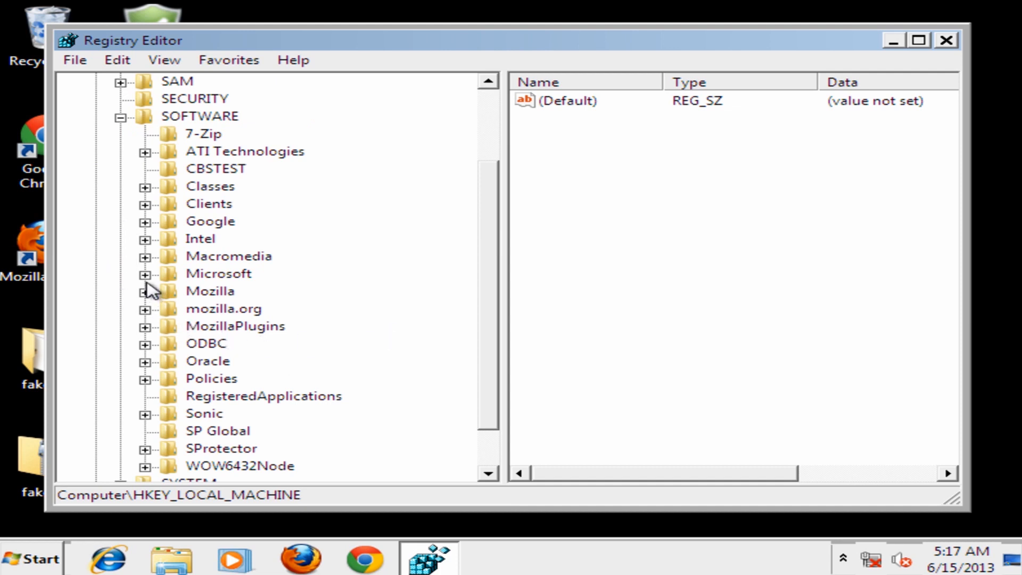
click(141, 273)
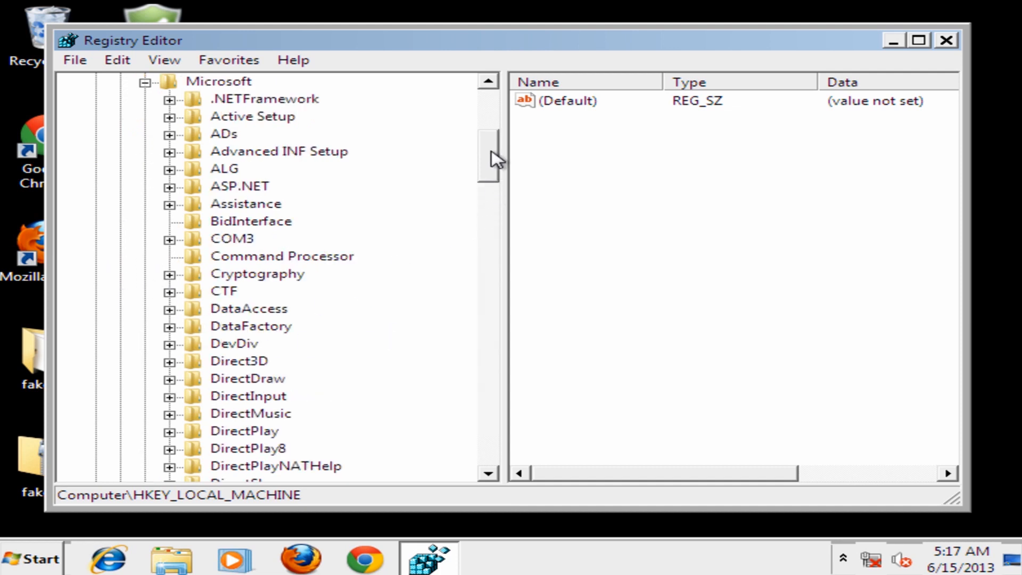
scroll(down, 3)
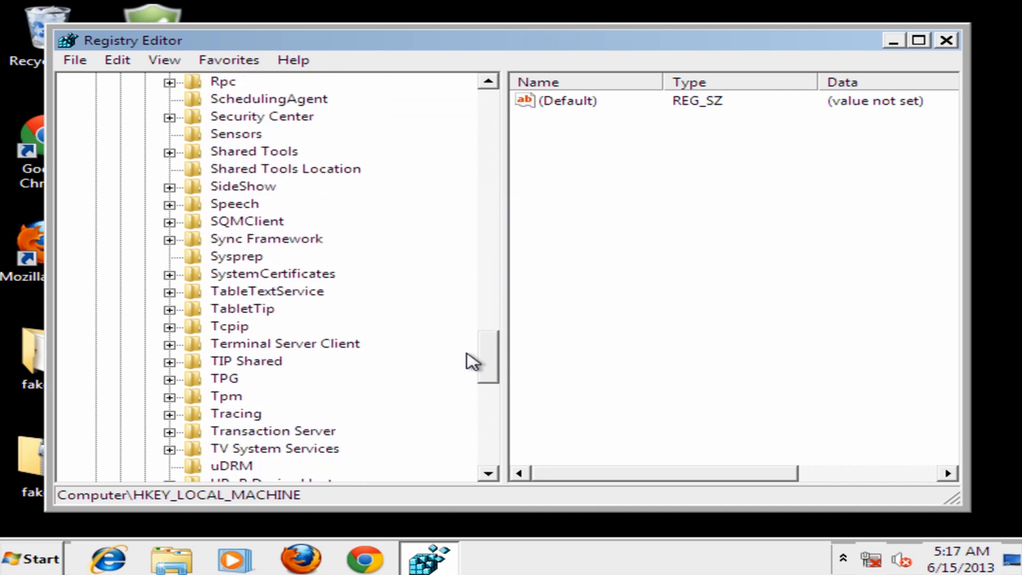
scroll(down, 3)
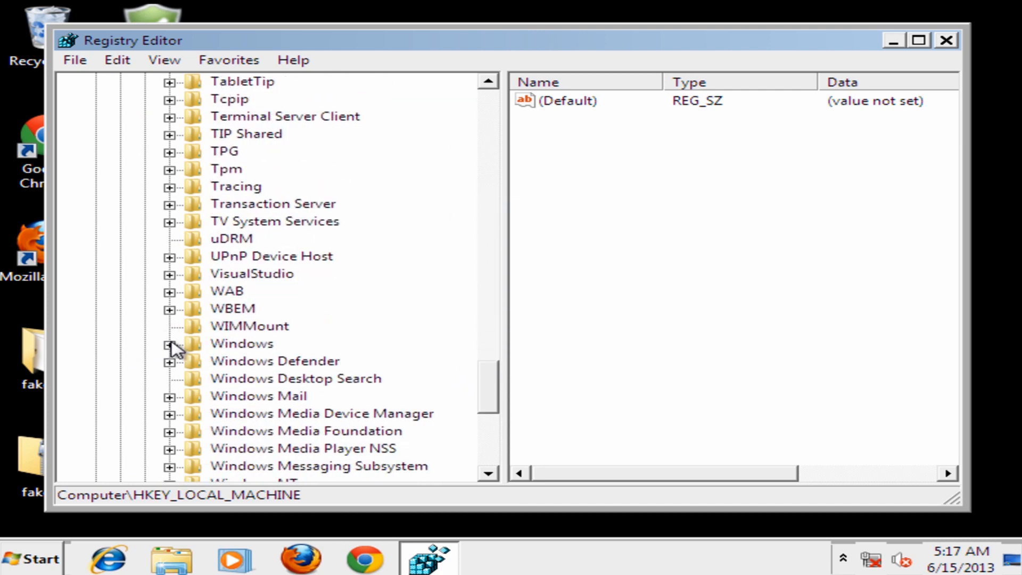
click(170, 344)
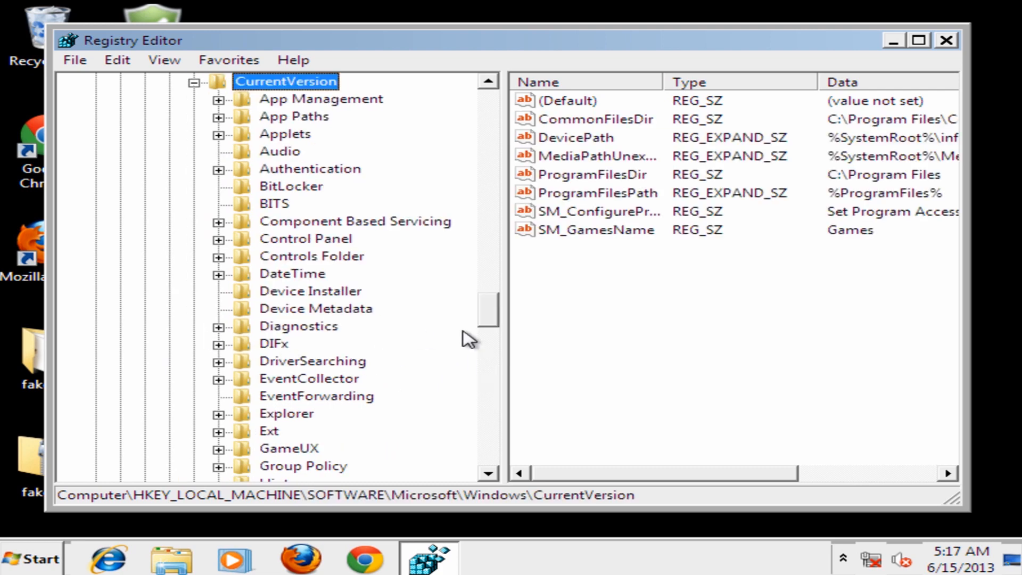
scroll(down, 3)
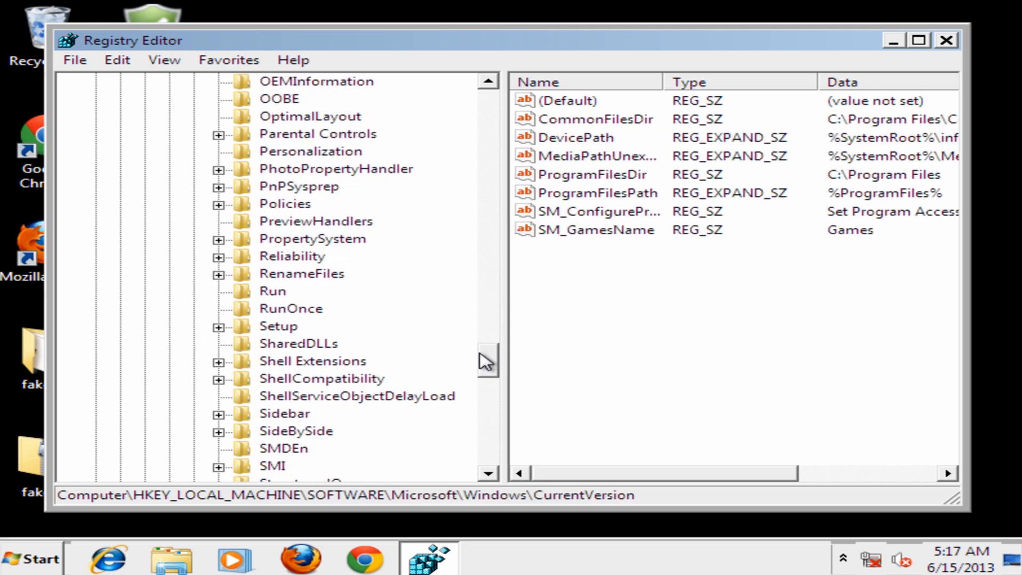
click(273, 291)
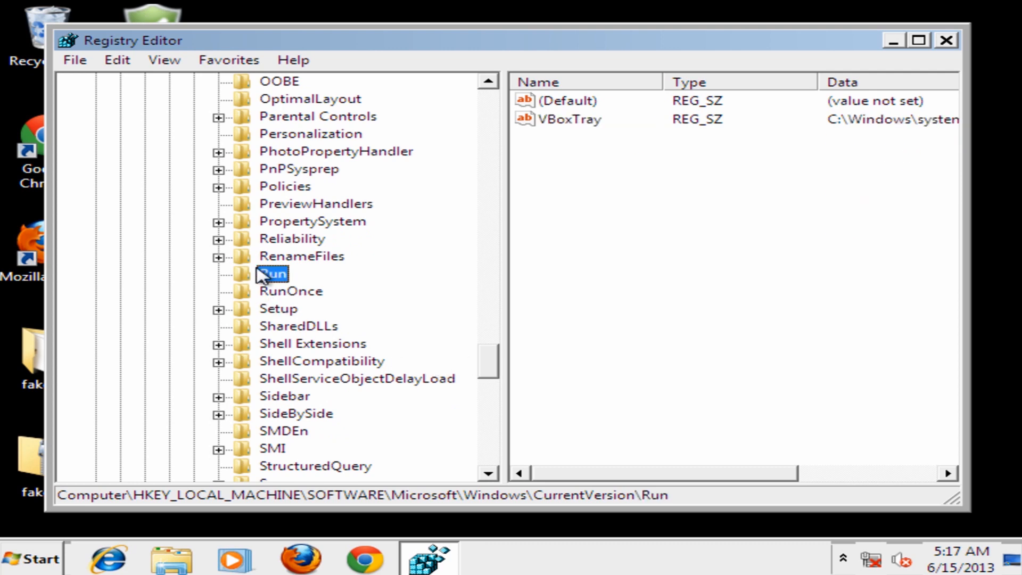
mouse_move(401, 235)
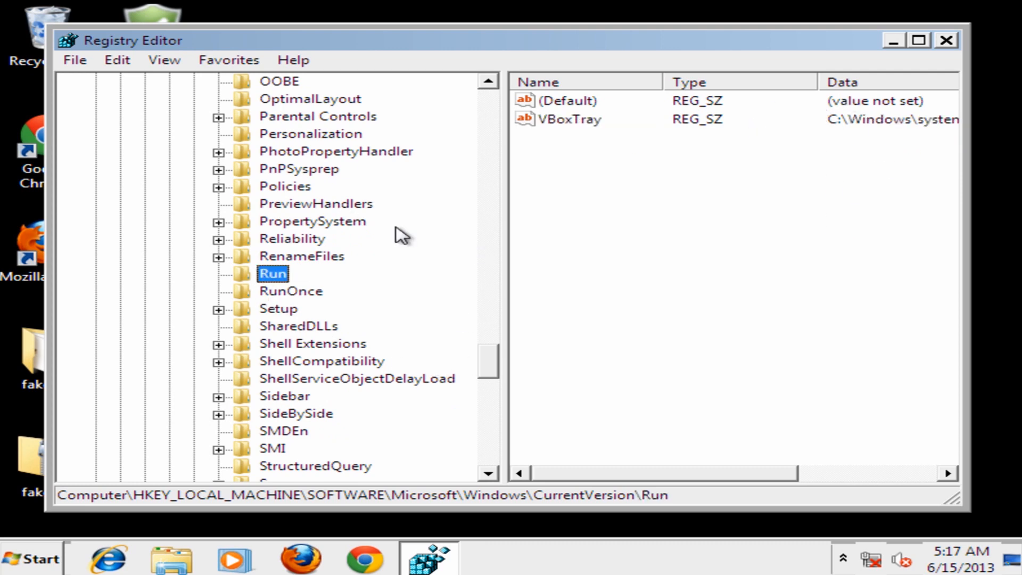
Collapse the HKEY_LOCAL_MACHINE SOFTWARE branch back up
scroll(up, 3)
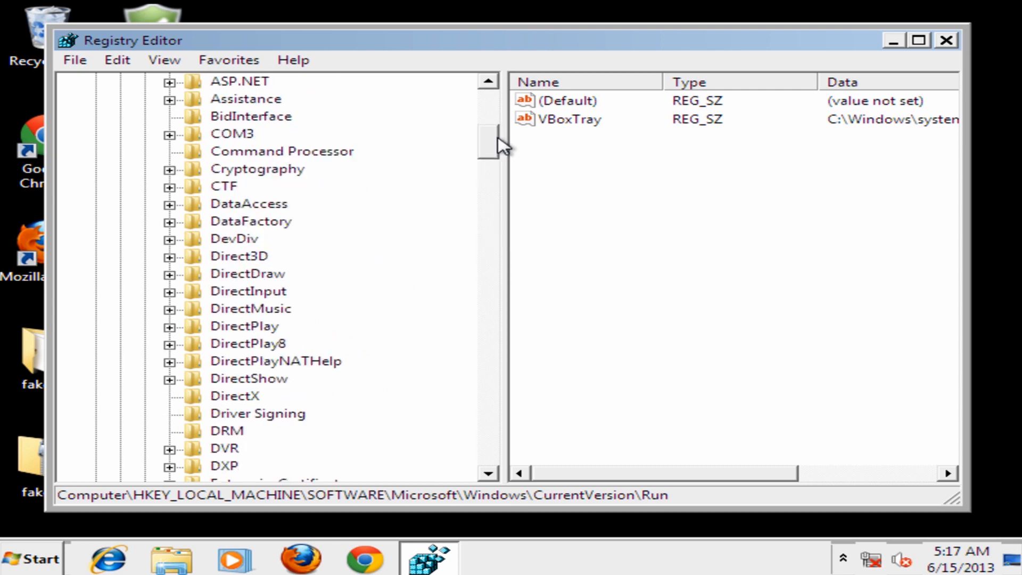
click(201, 221)
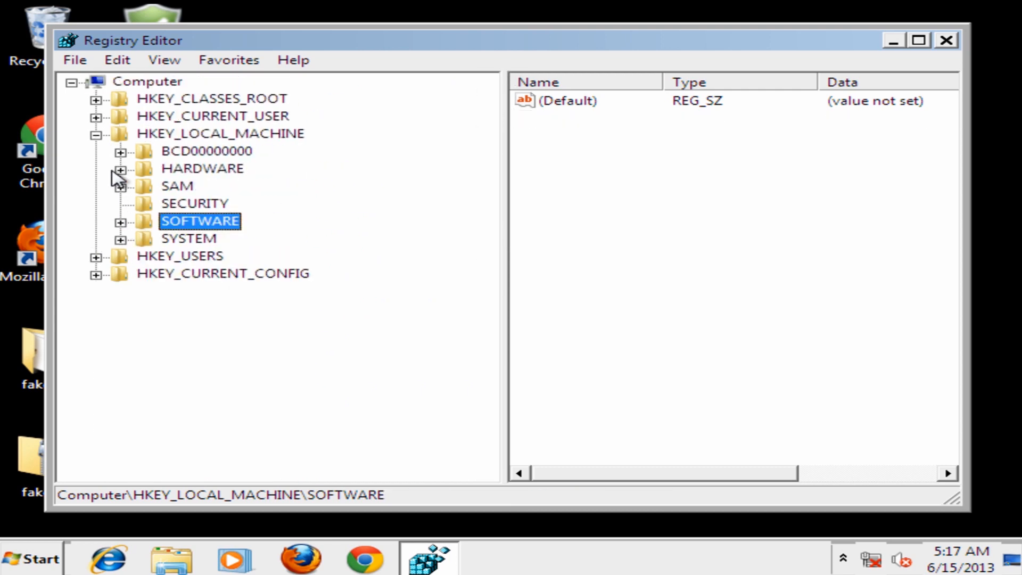
Navigate HKEY_CURRENT_USER\Software\Microsoft\Windows\CurrentVersion to the Run key with Internet Security, Microsoft Updater and SD2014
click(96, 116)
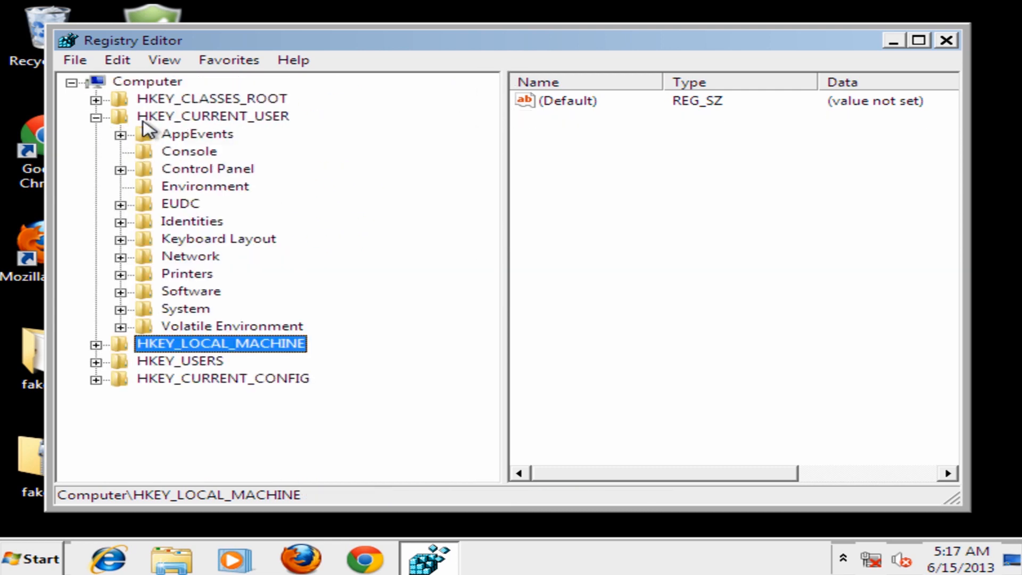
mouse_move(219, 131)
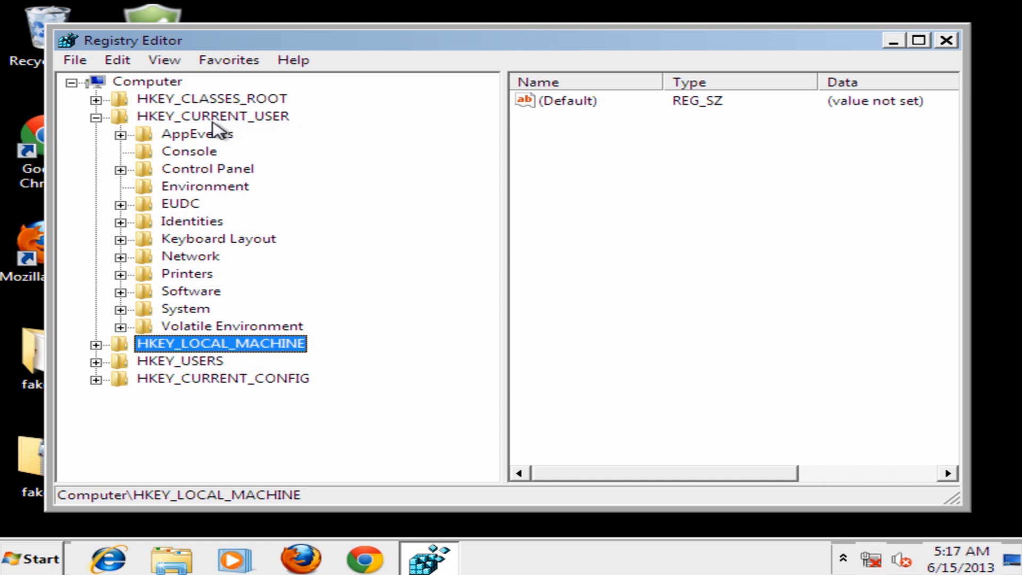
mouse_move(146, 313)
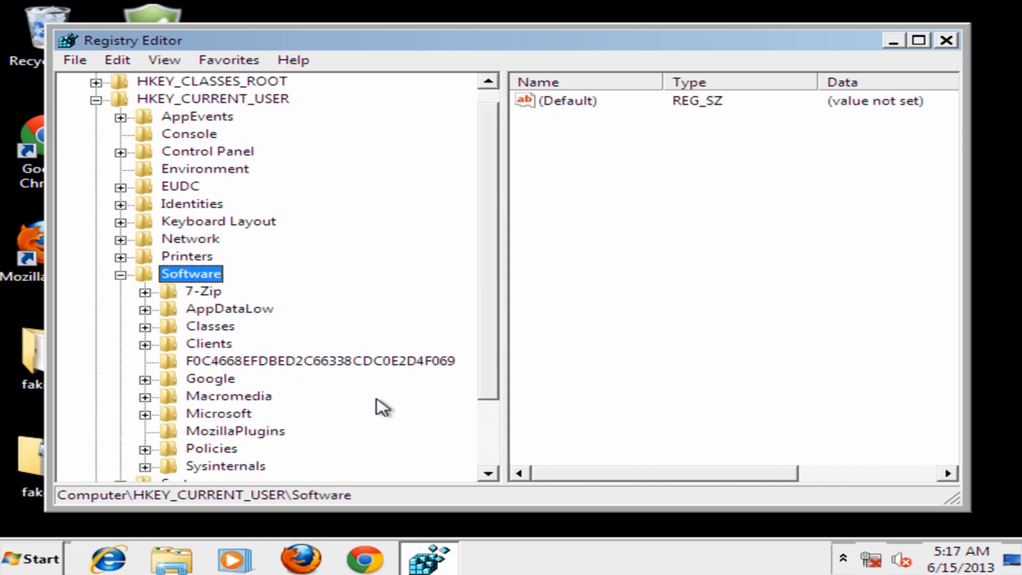
scroll(down, 3)
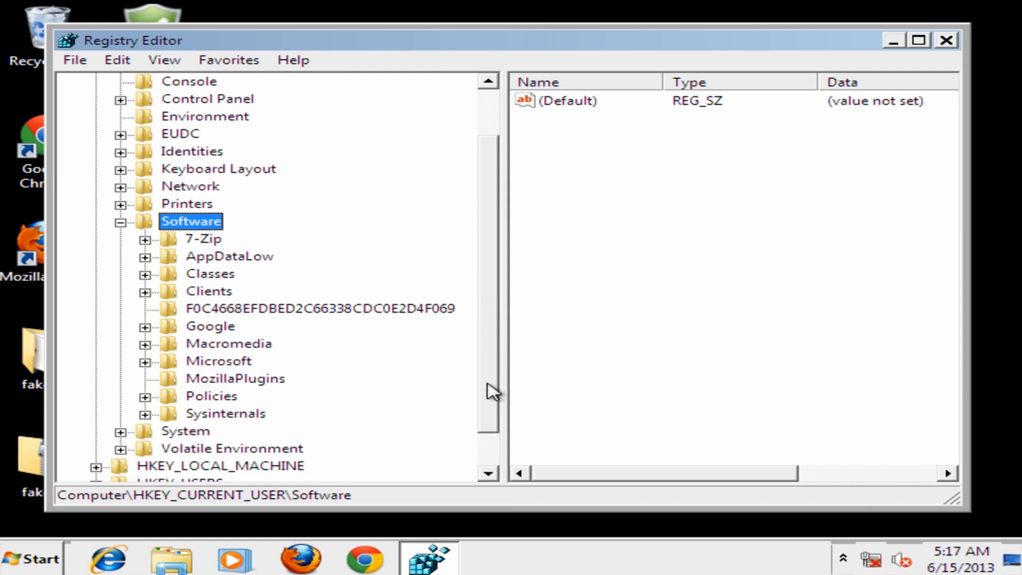
mouse_move(145, 369)
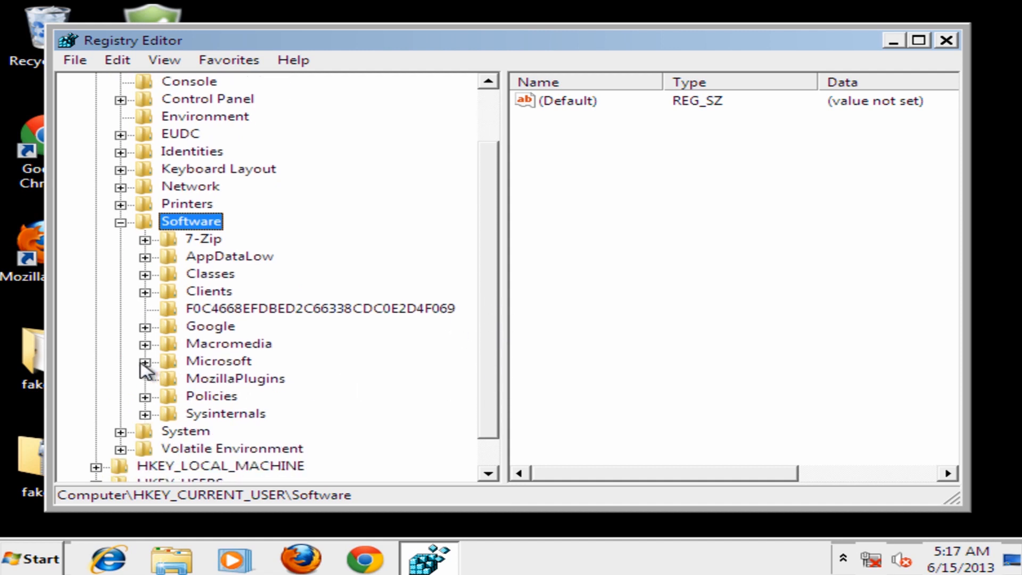
click(144, 361)
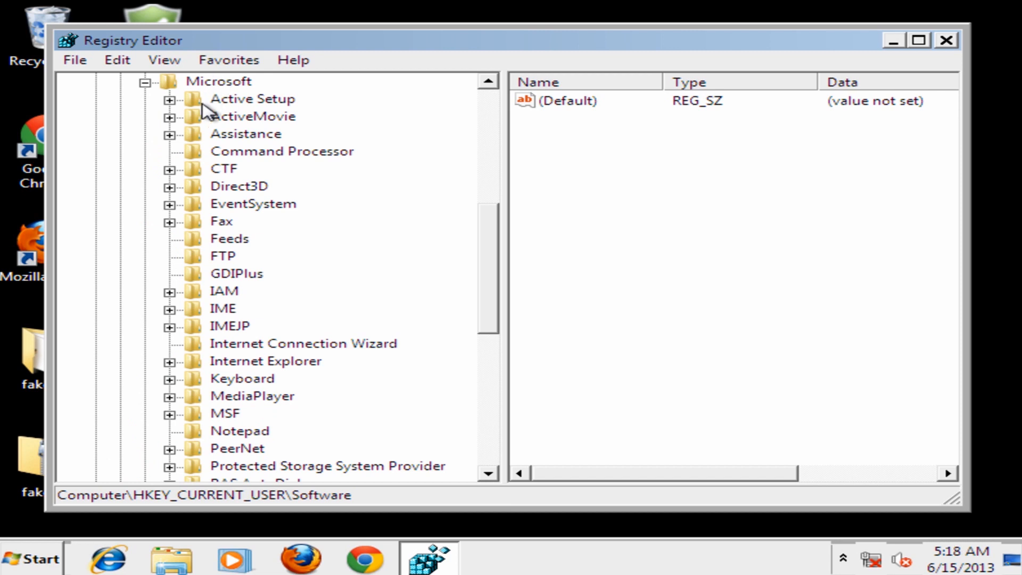
scroll(down, 3)
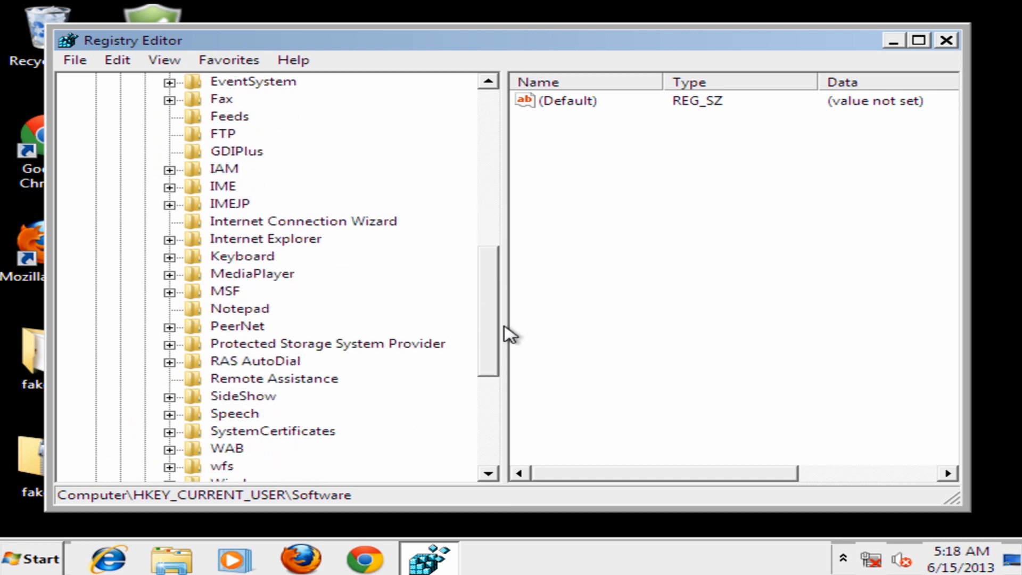
click(242, 361)
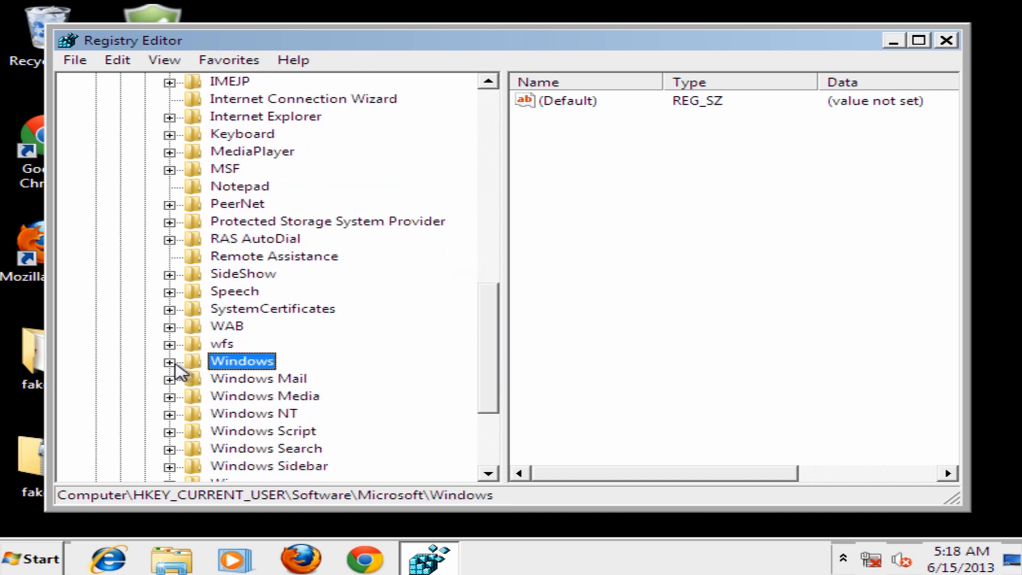
click(171, 361)
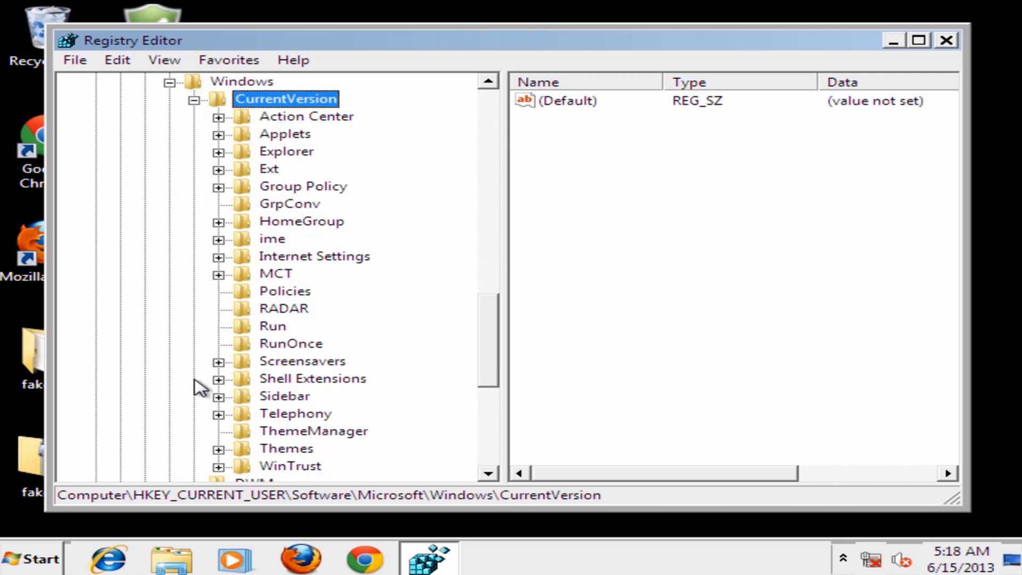
click(273, 325)
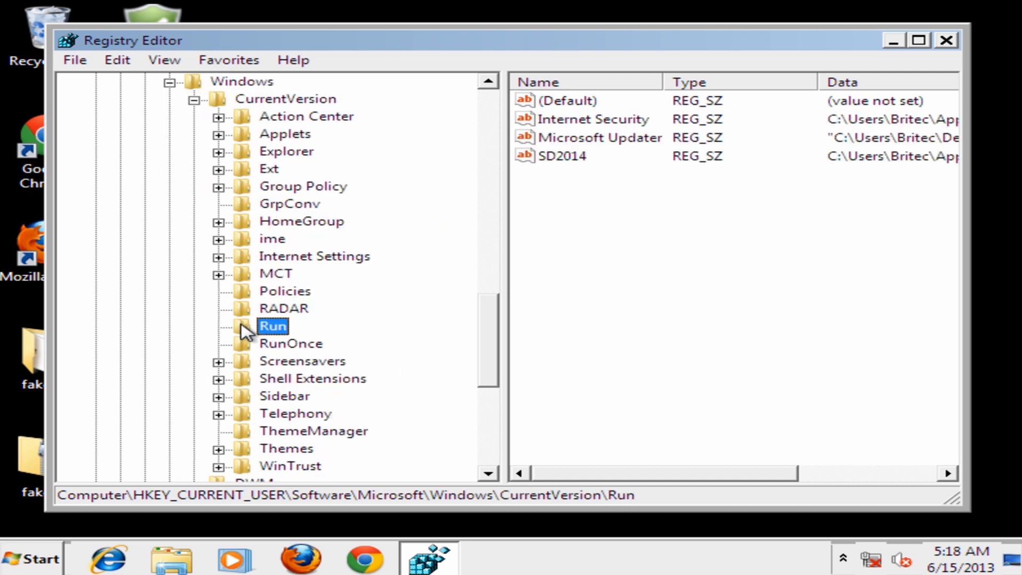
mouse_move(553, 491)
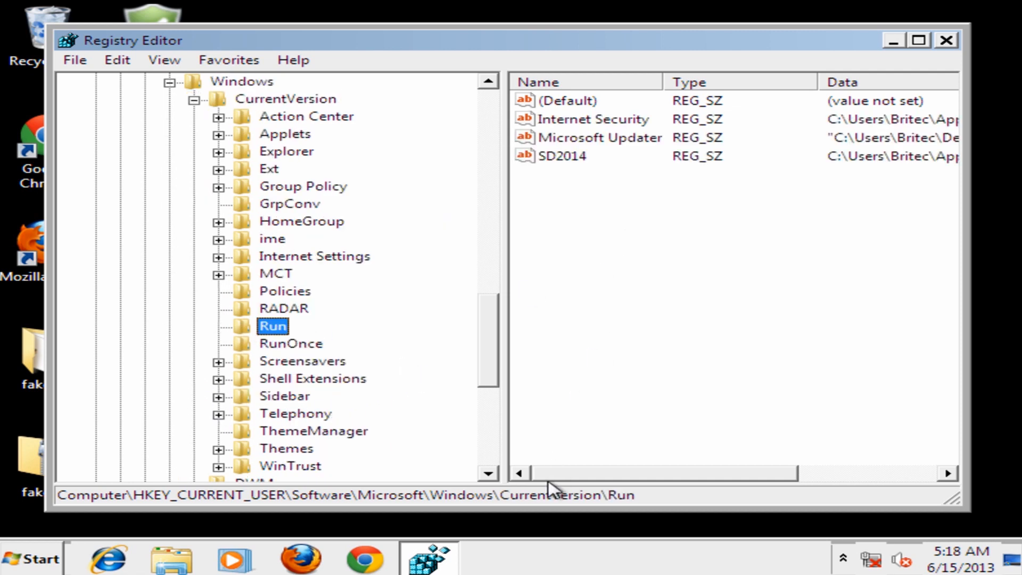
mouse_move(616, 124)
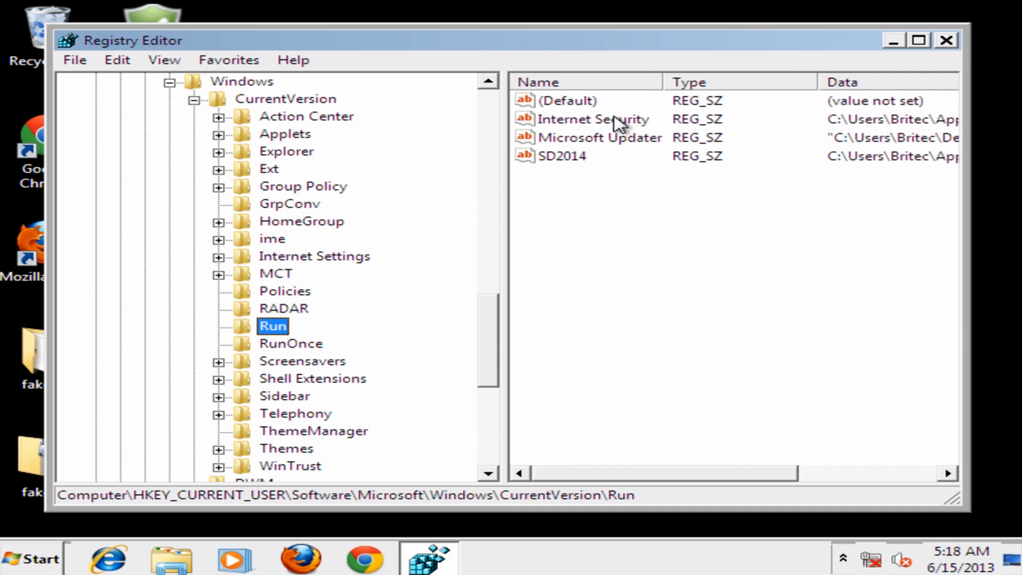
Review the Run entries' Data paths, delete the SD2014 value, and select the Internet Security entry next
click(592, 119)
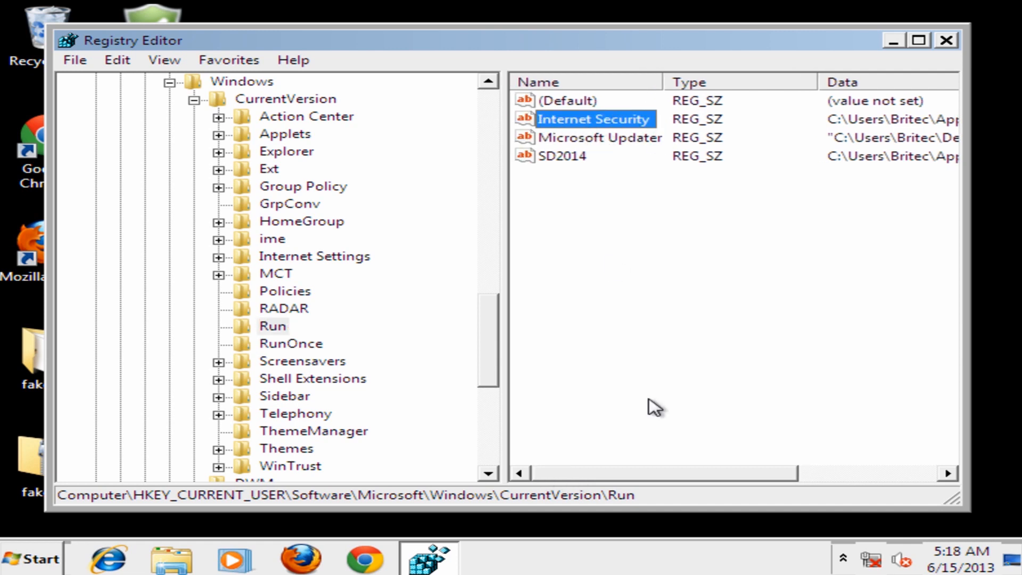
scroll(right, 3)
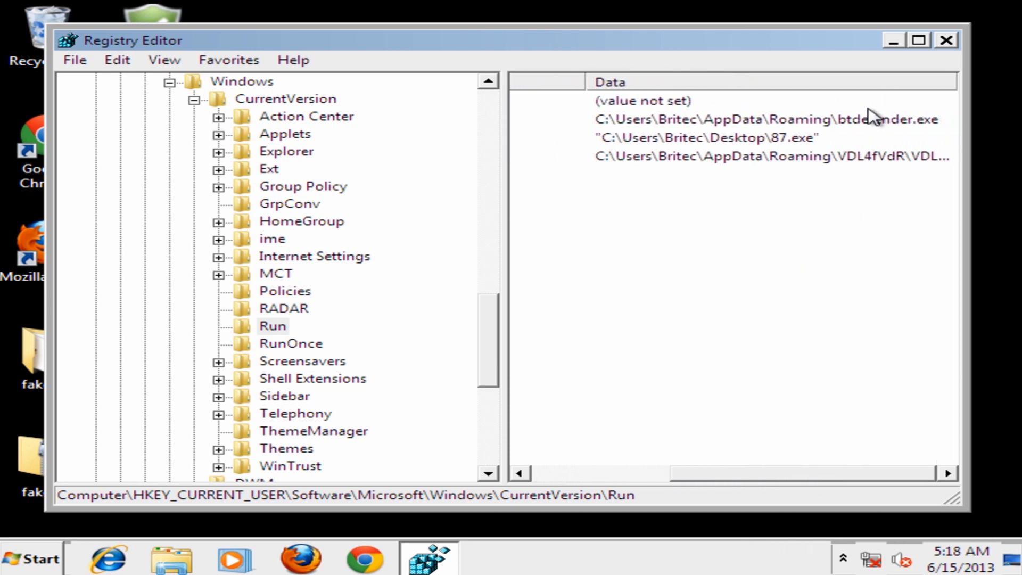
mouse_move(877, 127)
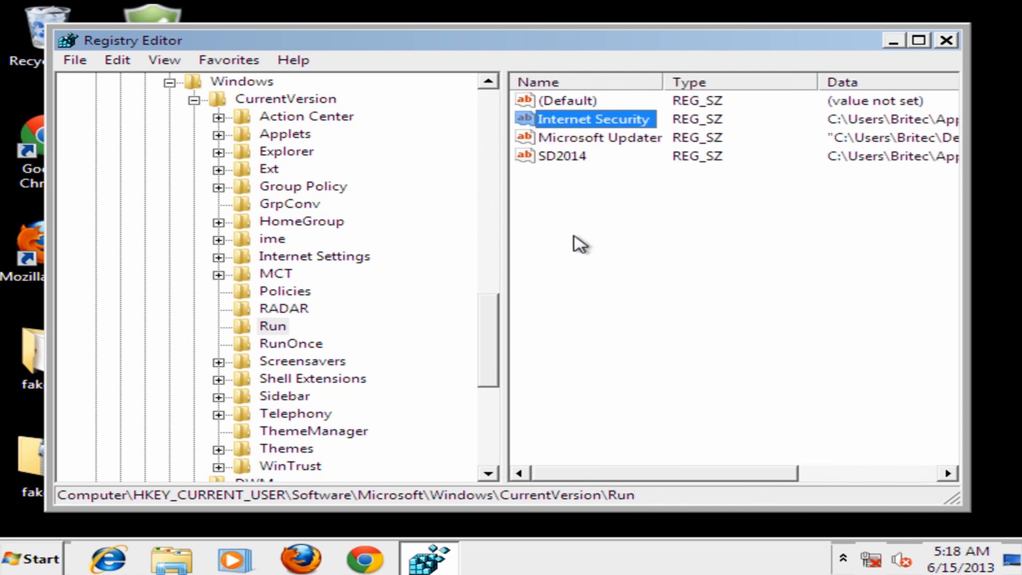
click(564, 156)
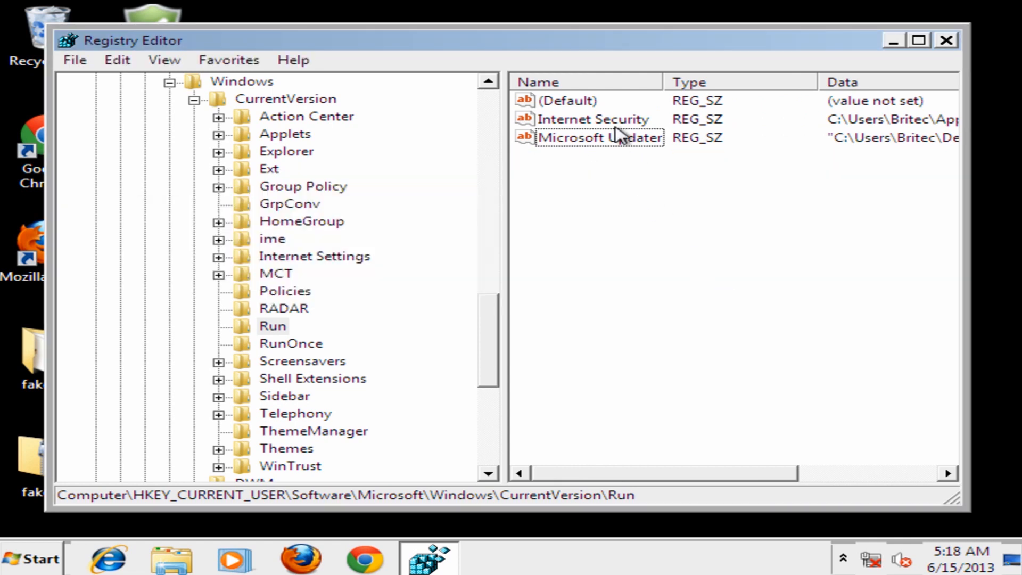
click(592, 119)
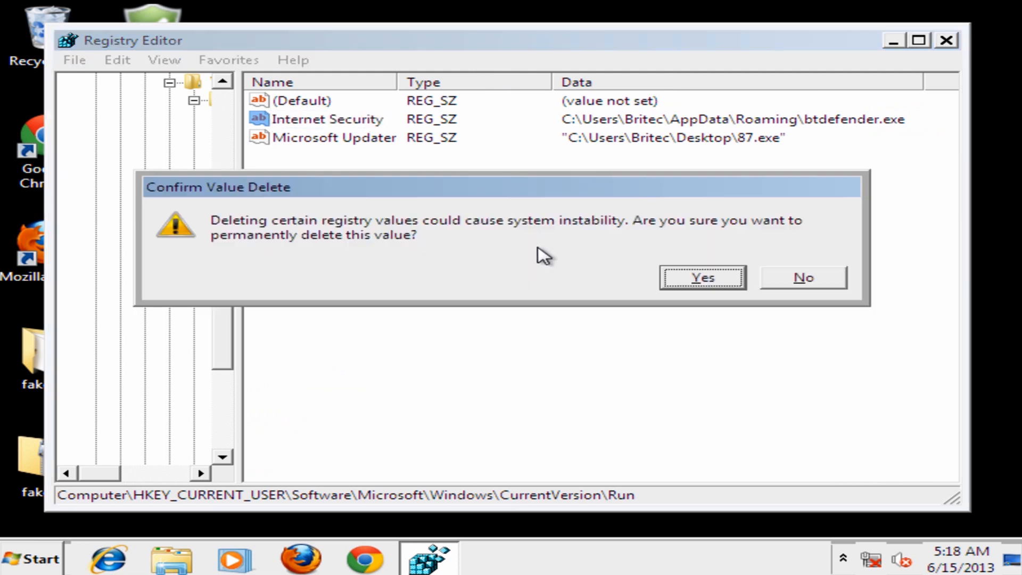
Confirm deleting Internet Security, delete Microsoft Updater too, then collapse the Windows branch
click(702, 277)
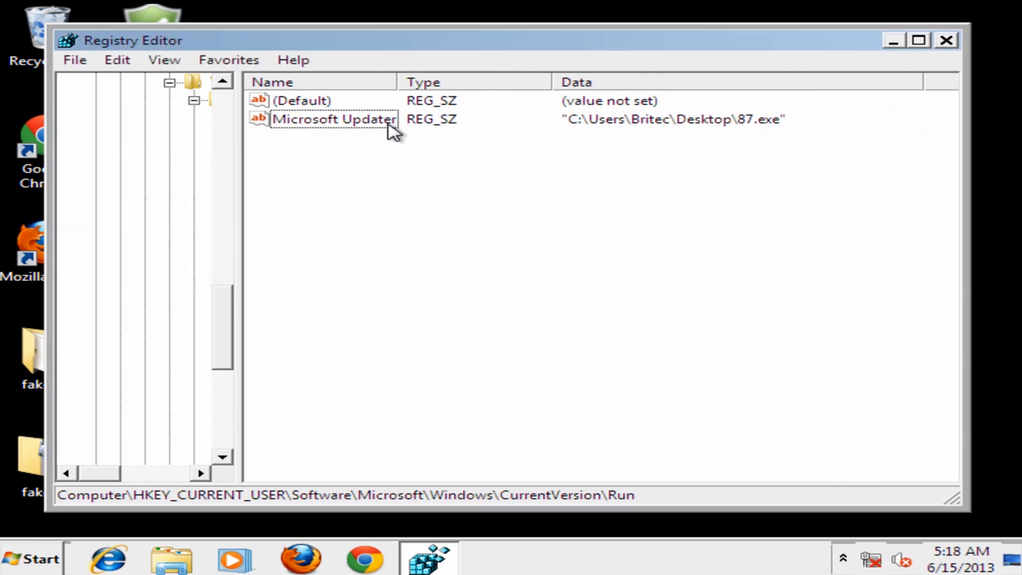
click(334, 119)
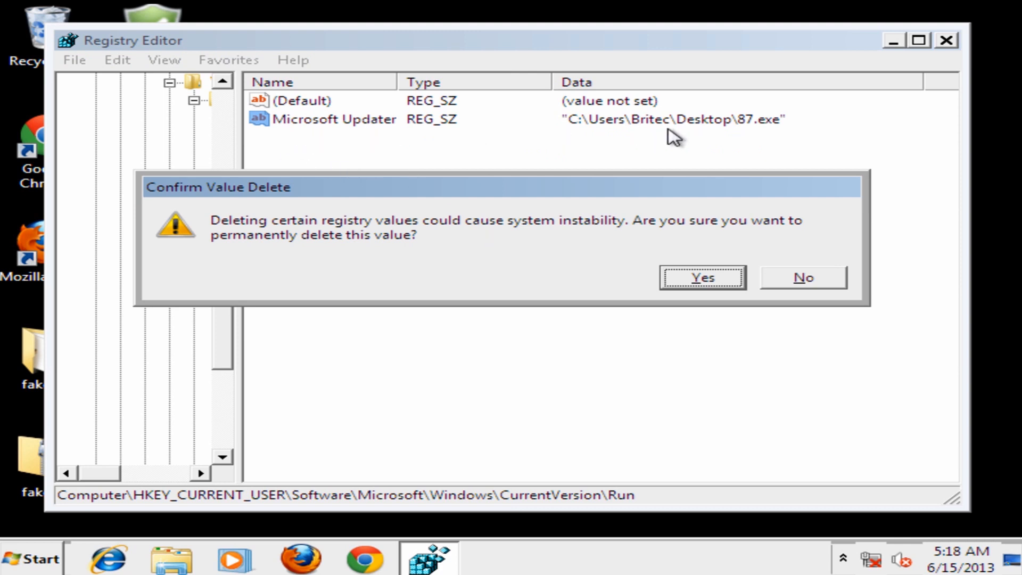
mouse_move(708, 309)
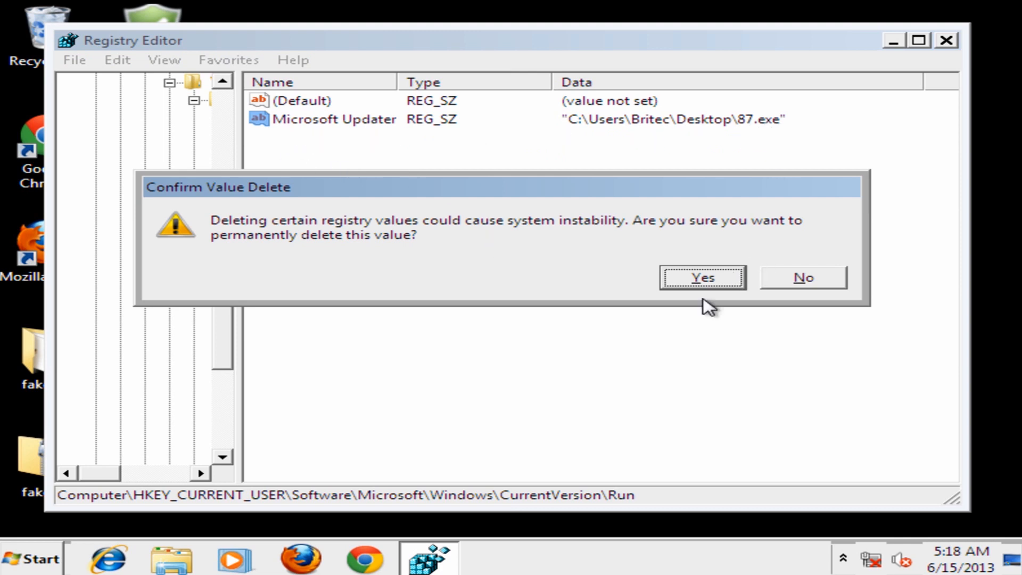
click(703, 277)
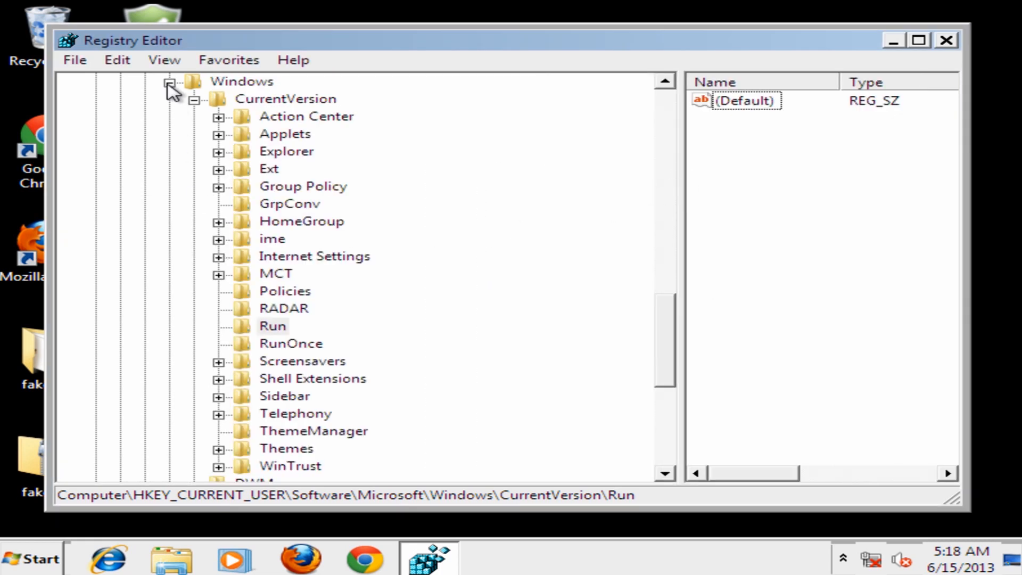
click(169, 99)
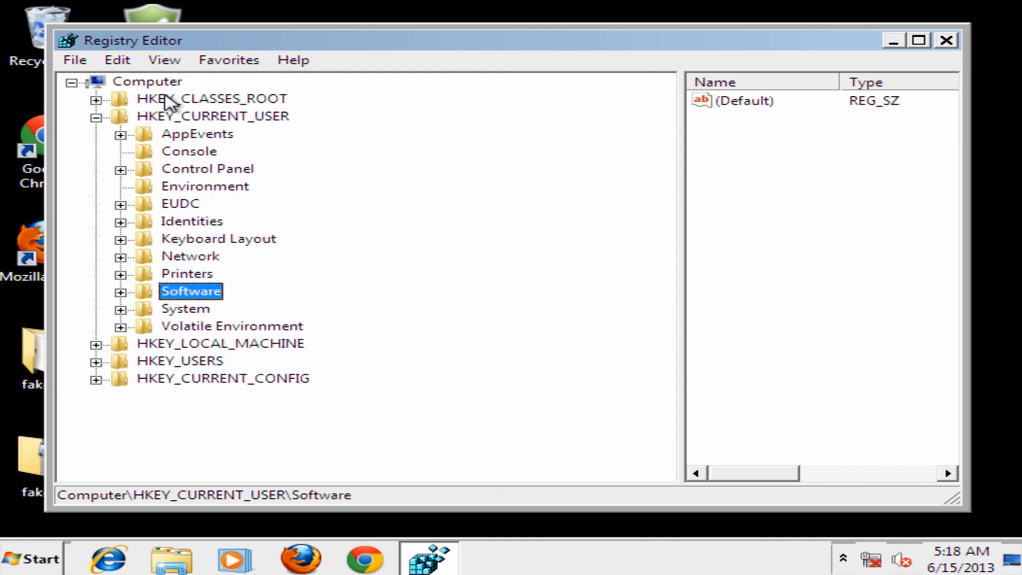
Close Registry Editor and browse Computer > Local Disk (C:) > Users > Britec
click(946, 40)
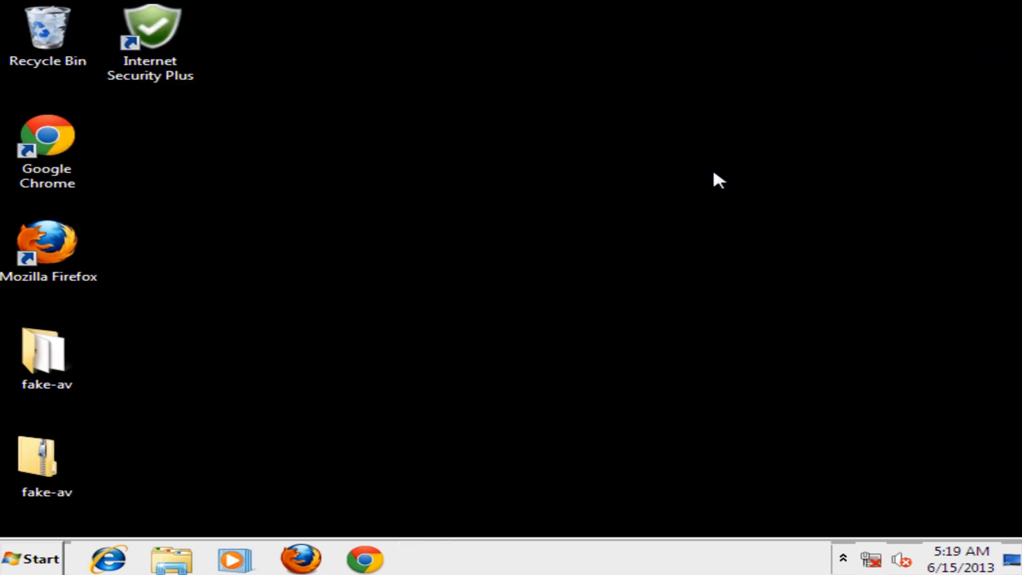
mouse_move(33, 564)
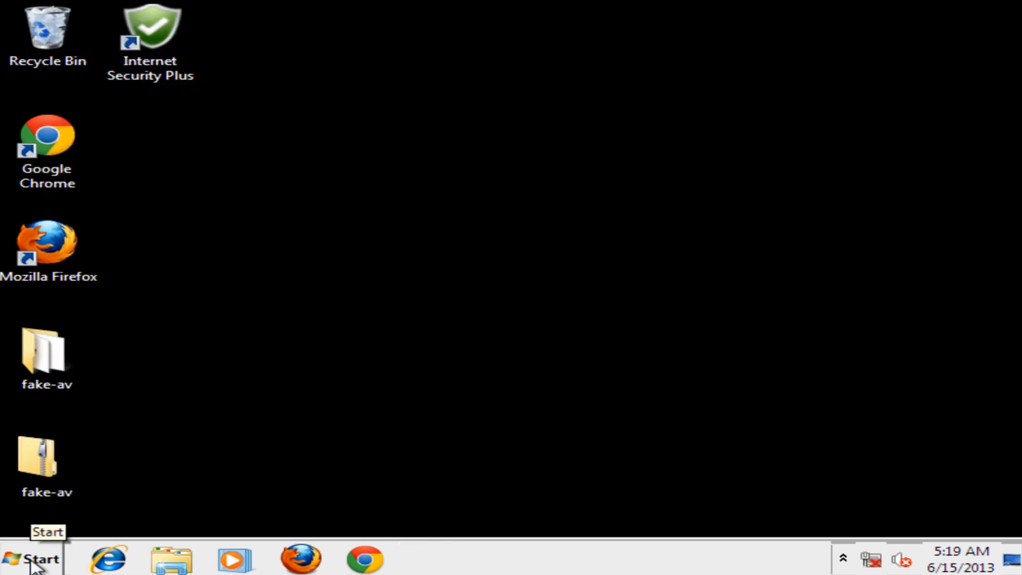
click(32, 558)
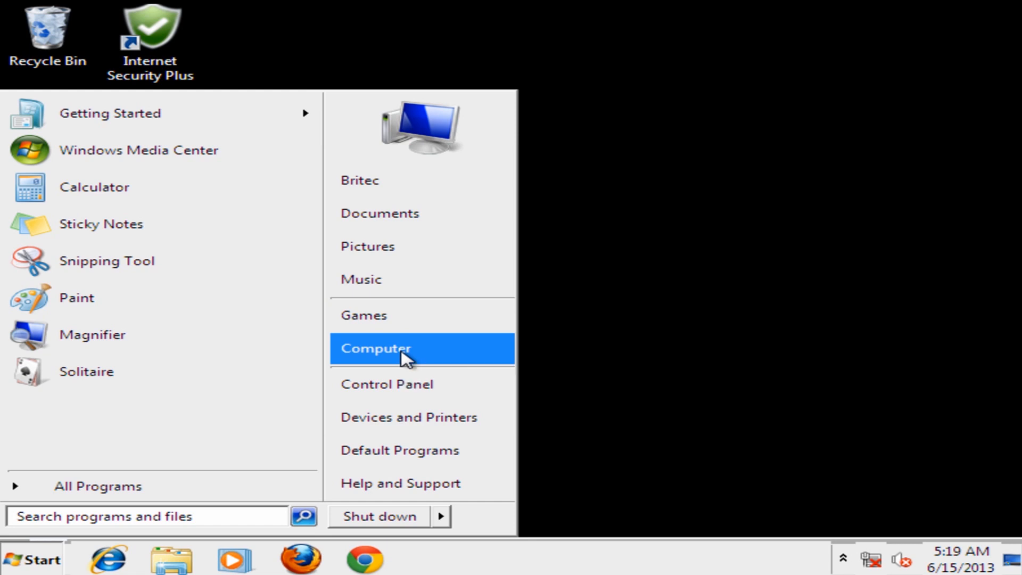
click(377, 349)
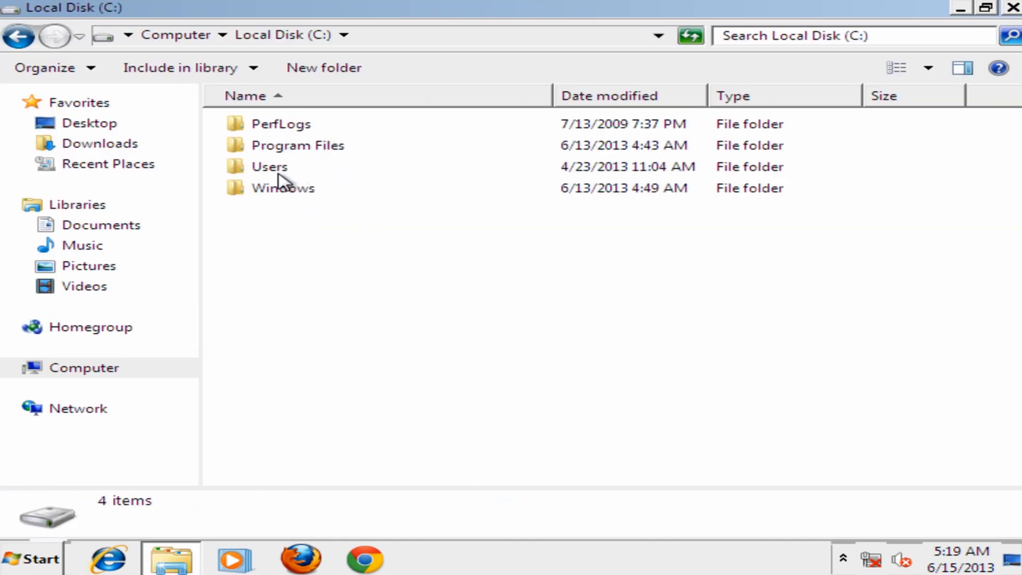
double_click(270, 166)
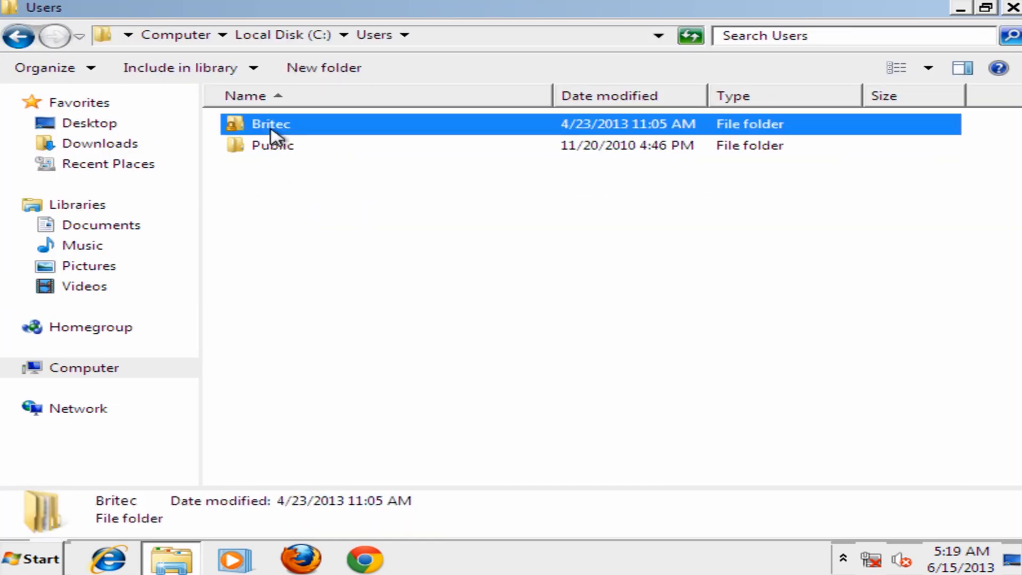
double_click(270, 124)
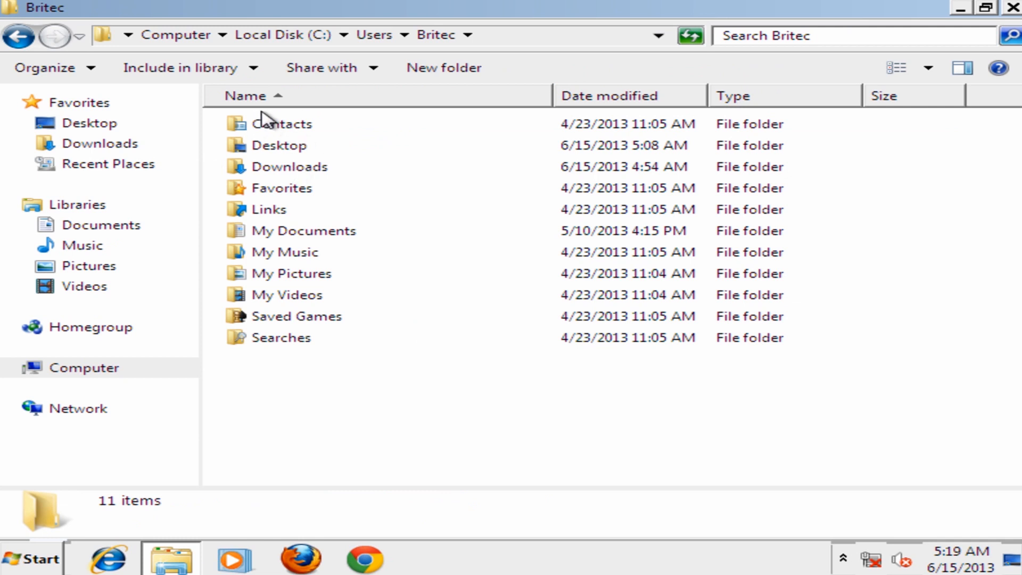
In Folder Options, choose 'Show hidden files, folders, and drives' and show known extensions
click(45, 67)
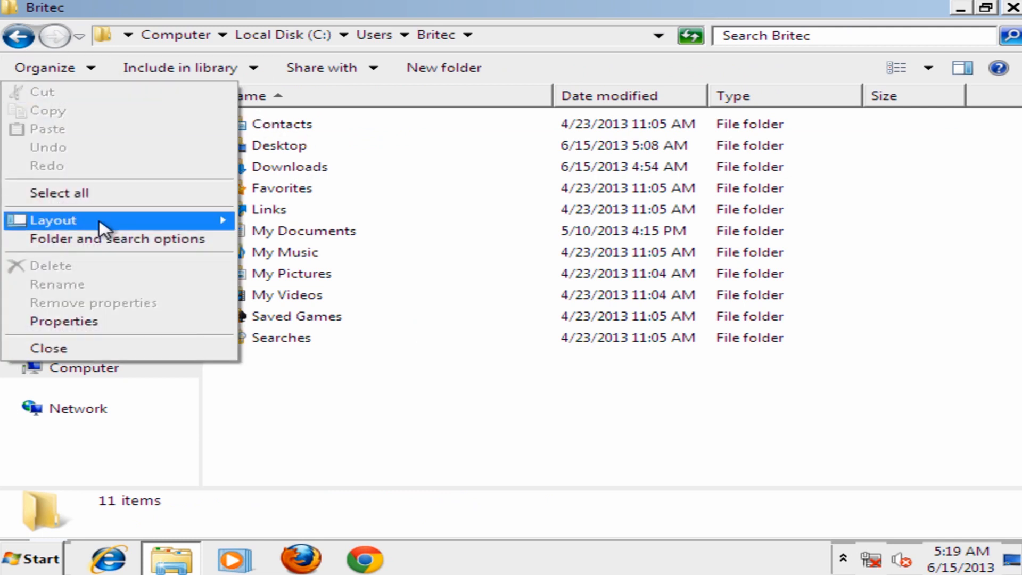
mouse_move(104, 239)
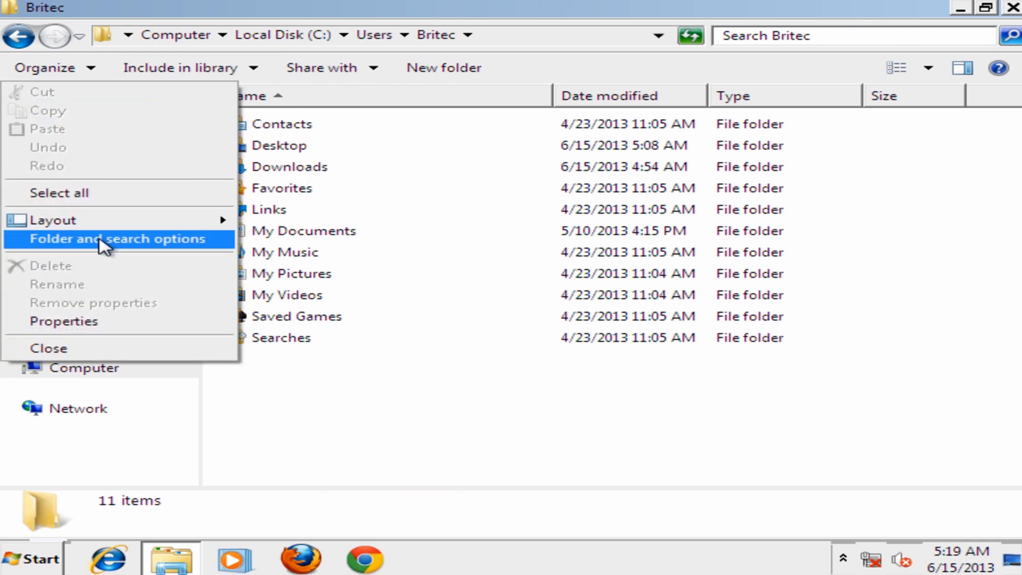
click(114, 238)
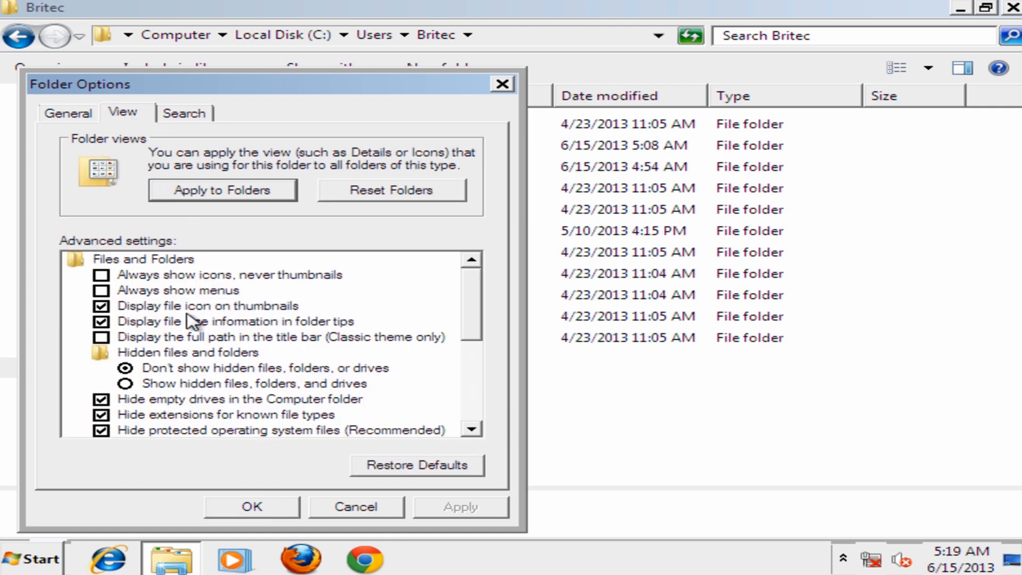
click(124, 384)
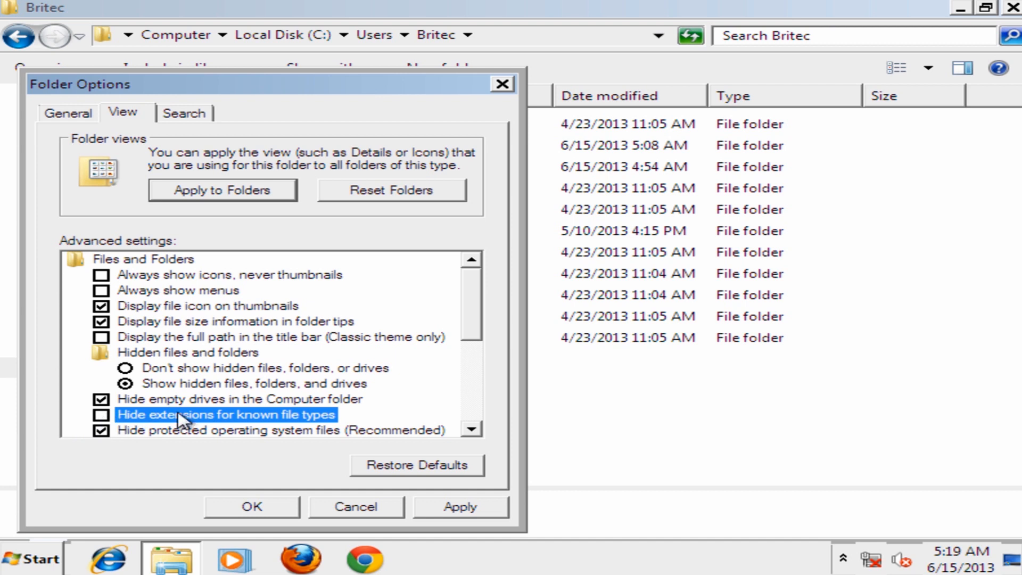
Apply the view settings, browse into AppData\Roaming and delete btdefender.exe
click(251, 507)
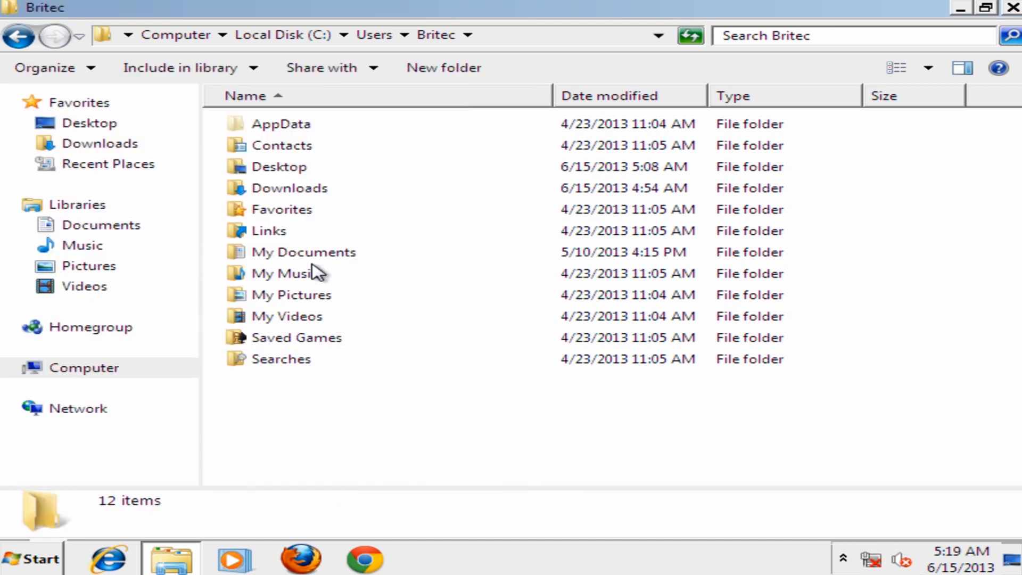
mouse_move(287, 130)
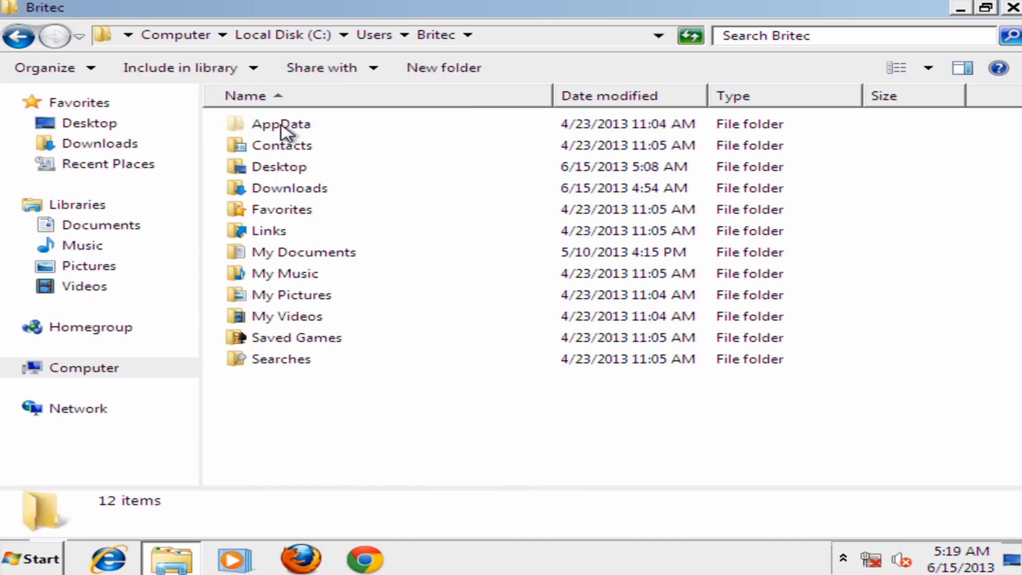
double_click(281, 124)
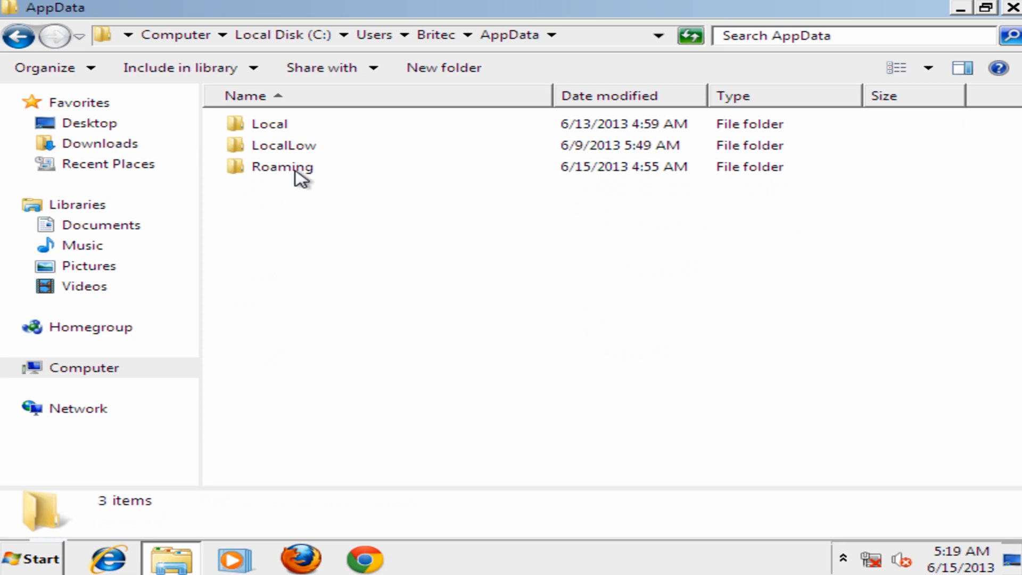
double_click(282, 166)
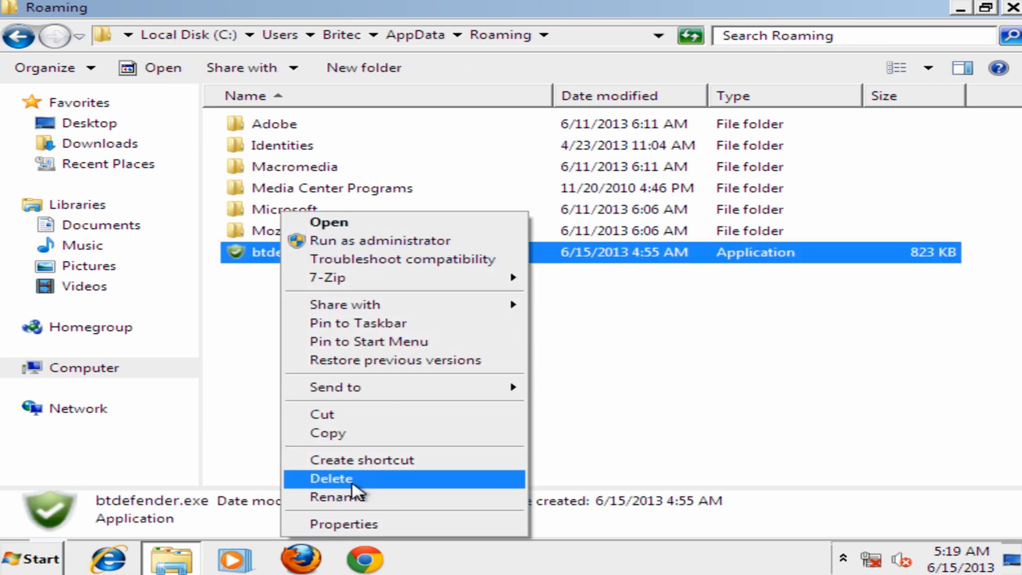
click(331, 478)
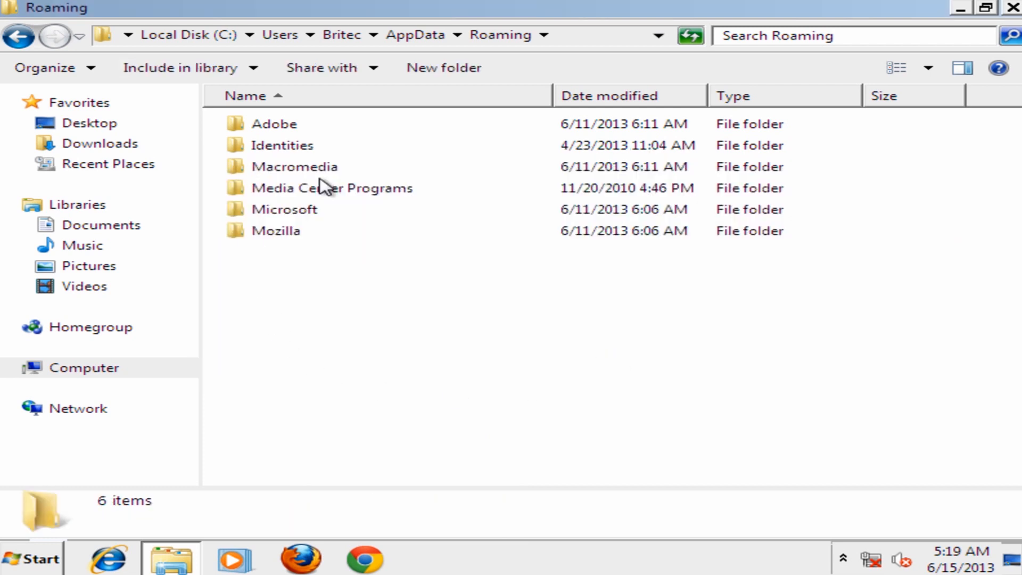
mouse_move(1007, 30)
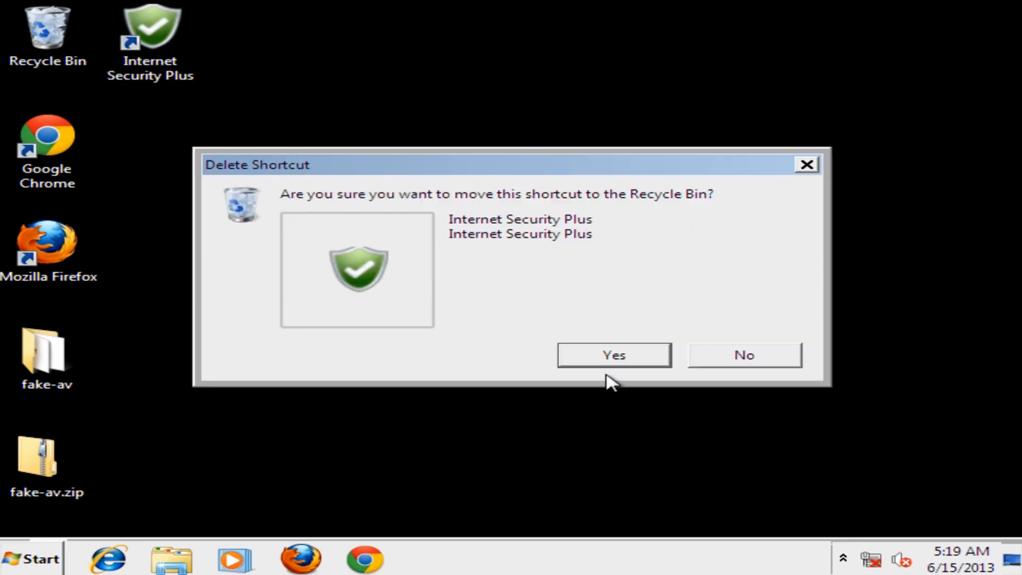
Confirm deleting the Internet Security Plus shortcut and send fake-av to the Recycle Bin
click(612, 355)
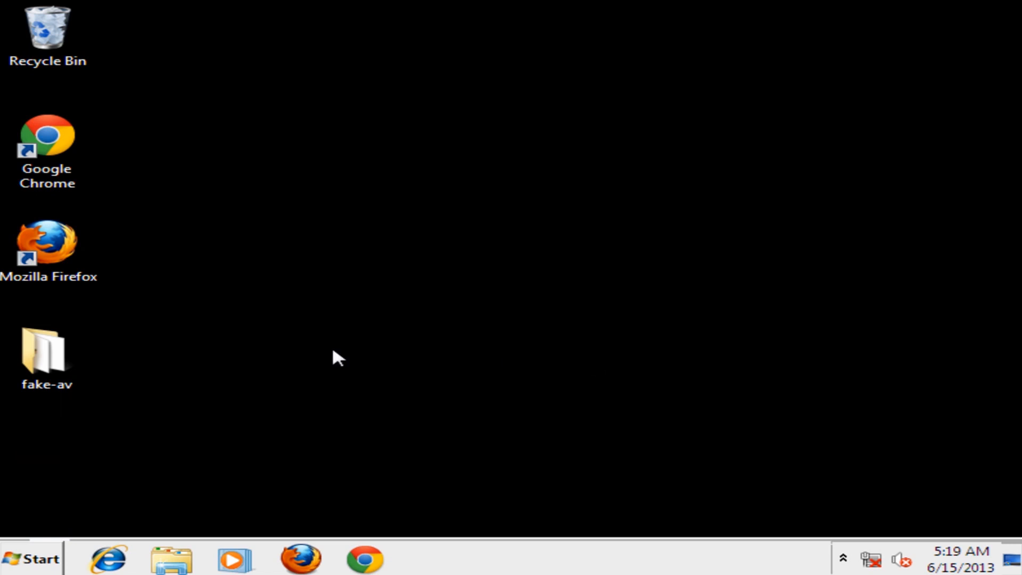
key(Delete)
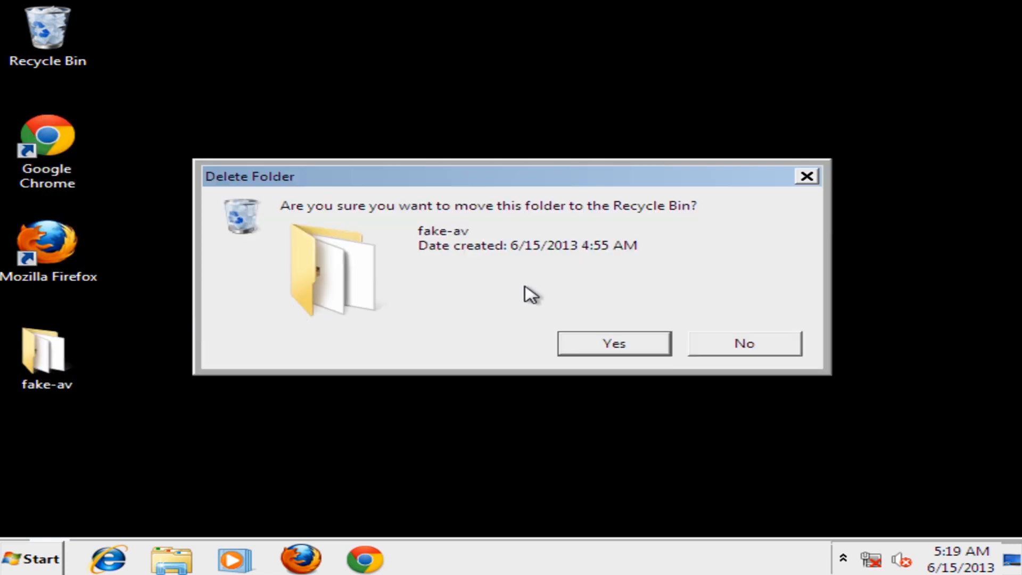
click(612, 343)
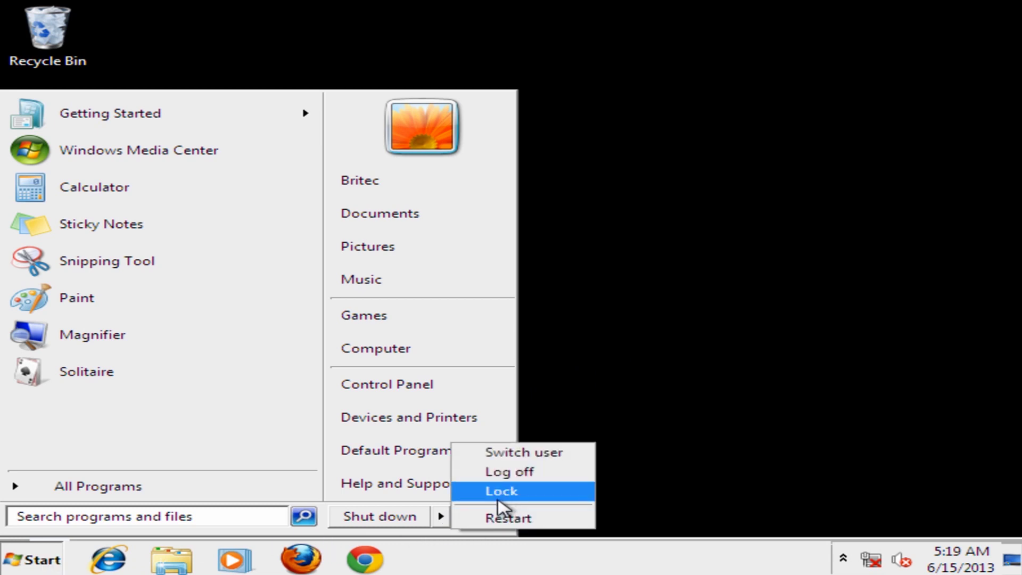
Choose Restart and let Windows boot back to its normal desktop
click(512, 472)
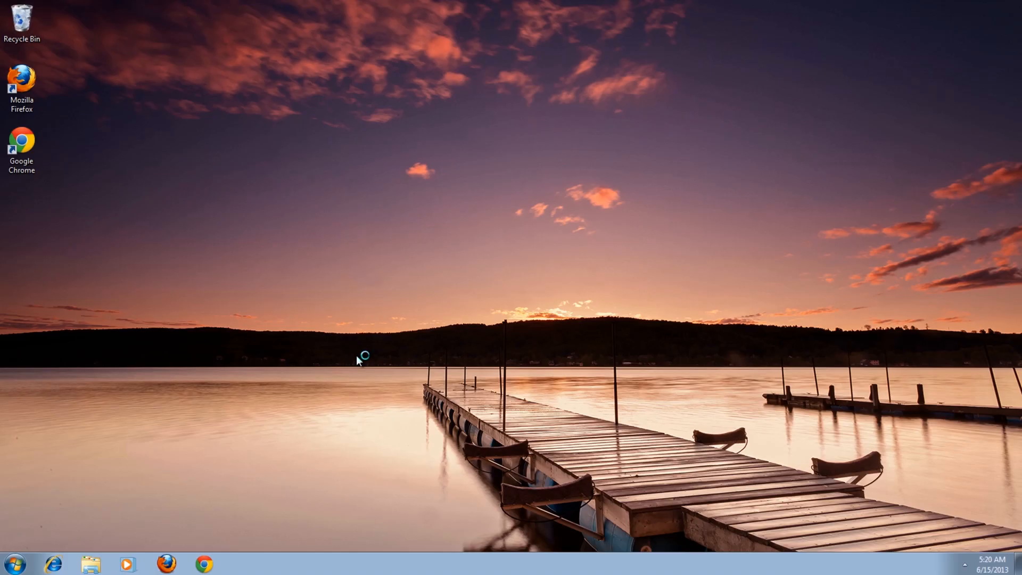
mouse_move(371, 442)
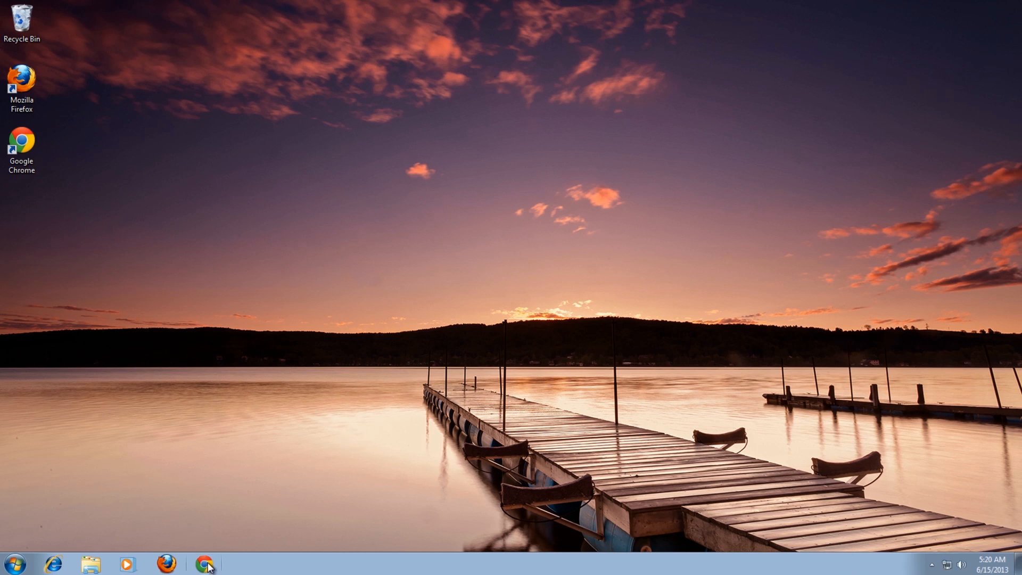
mouse_move(417, 349)
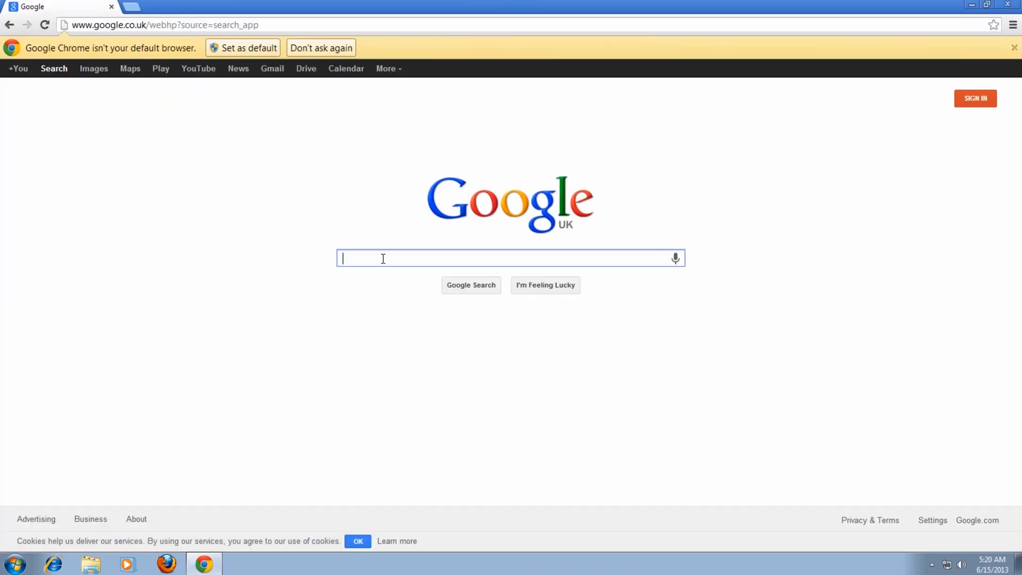
mouse_move(388, 272)
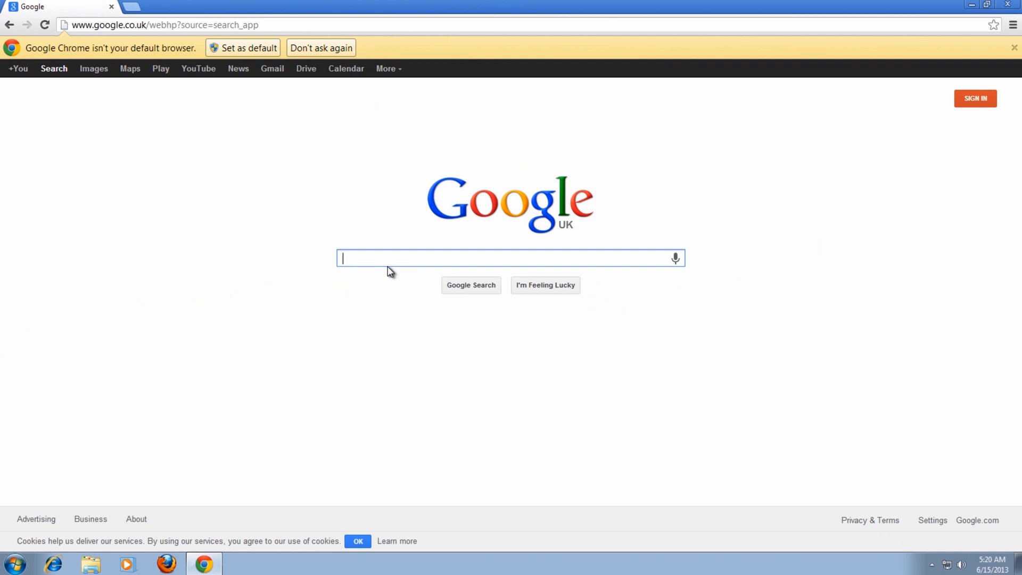
Search Google for malwarebytes, download mbam-setup from malwarebytes.org via CNET and run it
text(malwarebytes)
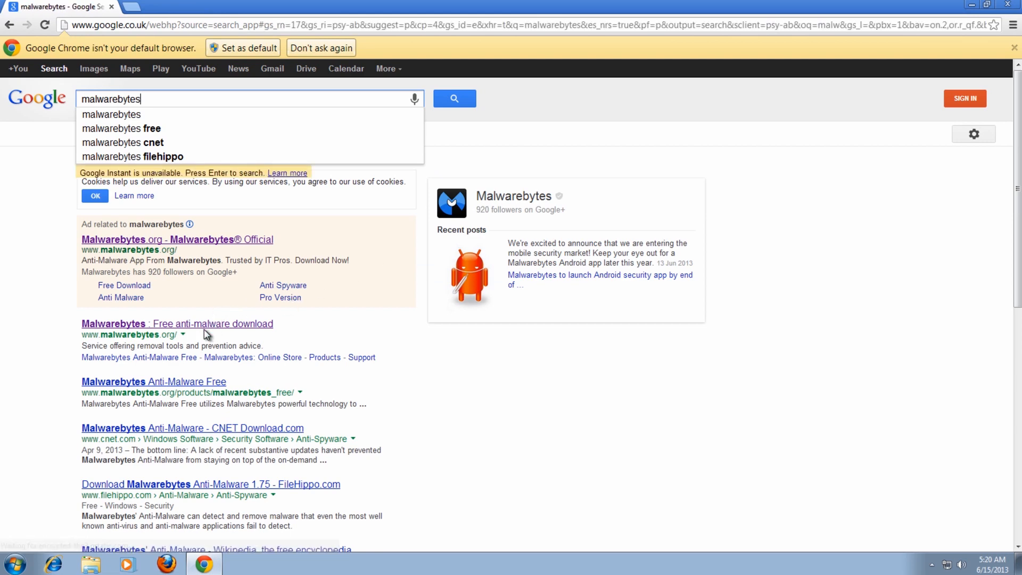
click(177, 323)
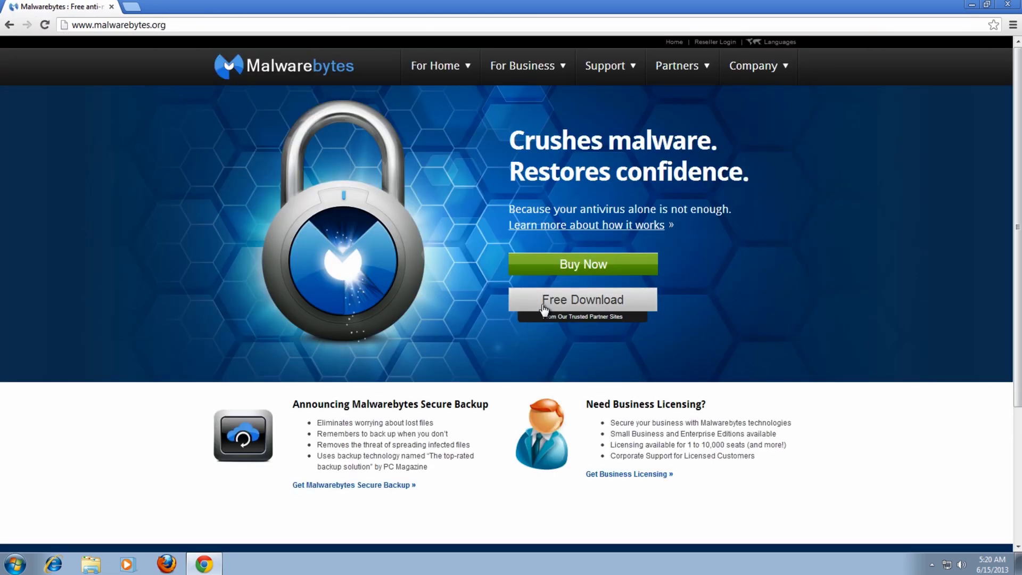
click(582, 300)
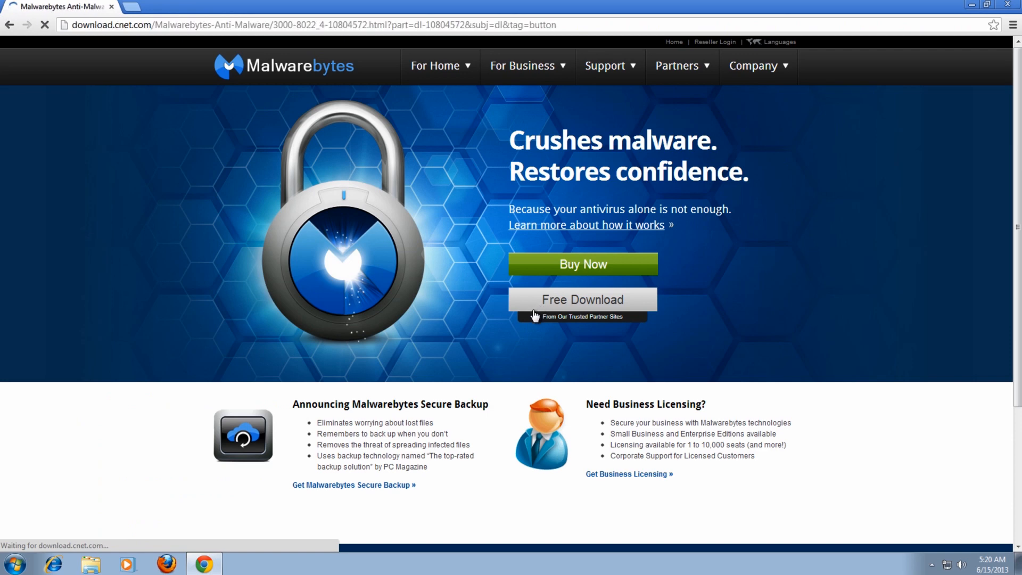
click(582, 300)
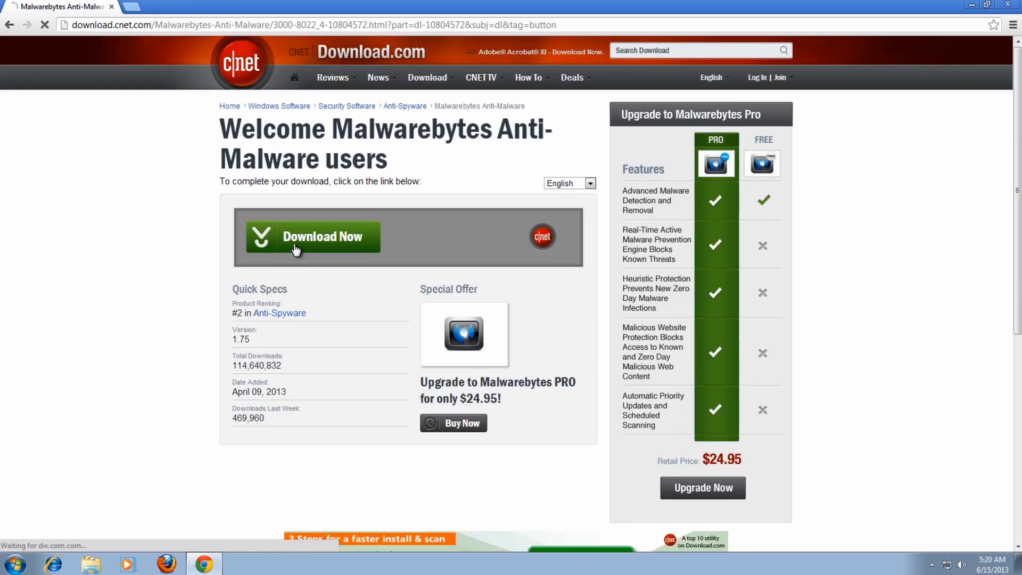
click(313, 236)
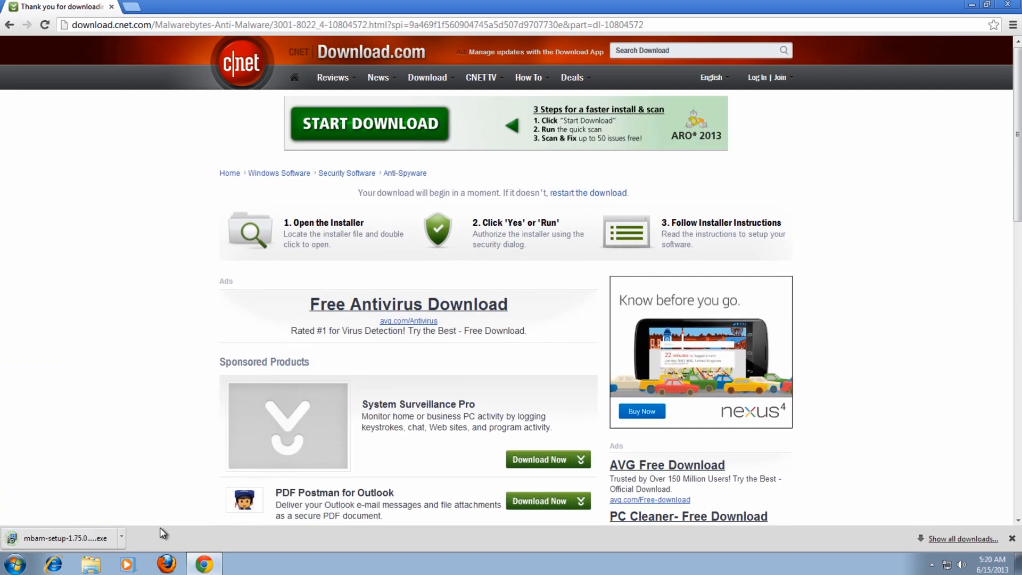
click(64, 538)
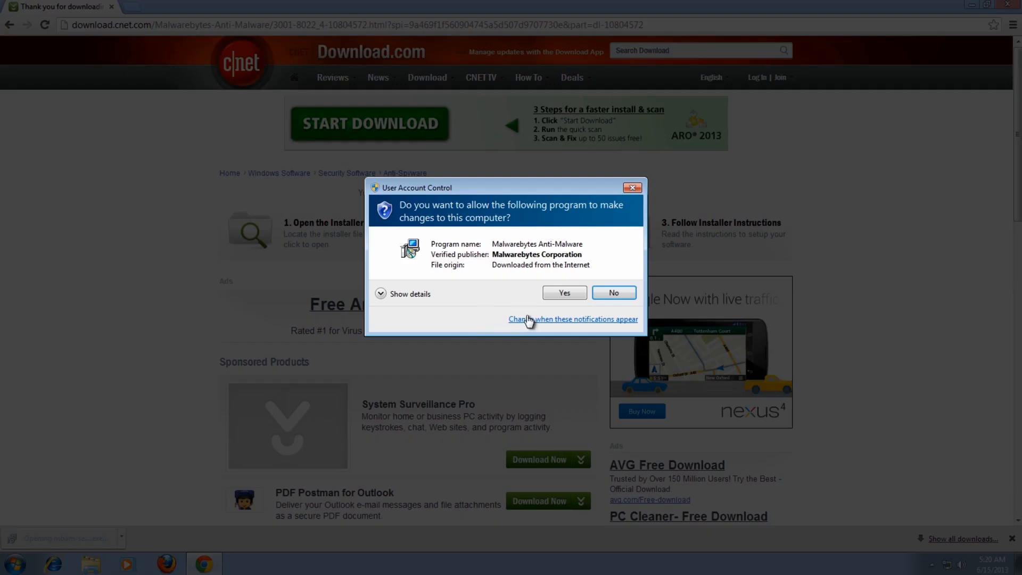
Allow UAC, install Malwarebytes in English with default folder and desktop icon, PRO trial off
click(564, 293)
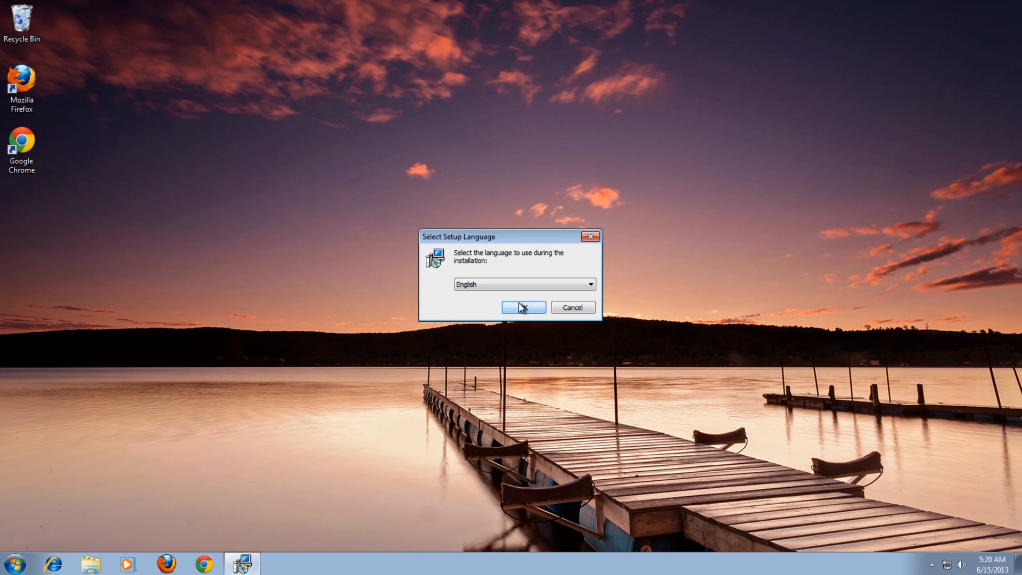
click(523, 307)
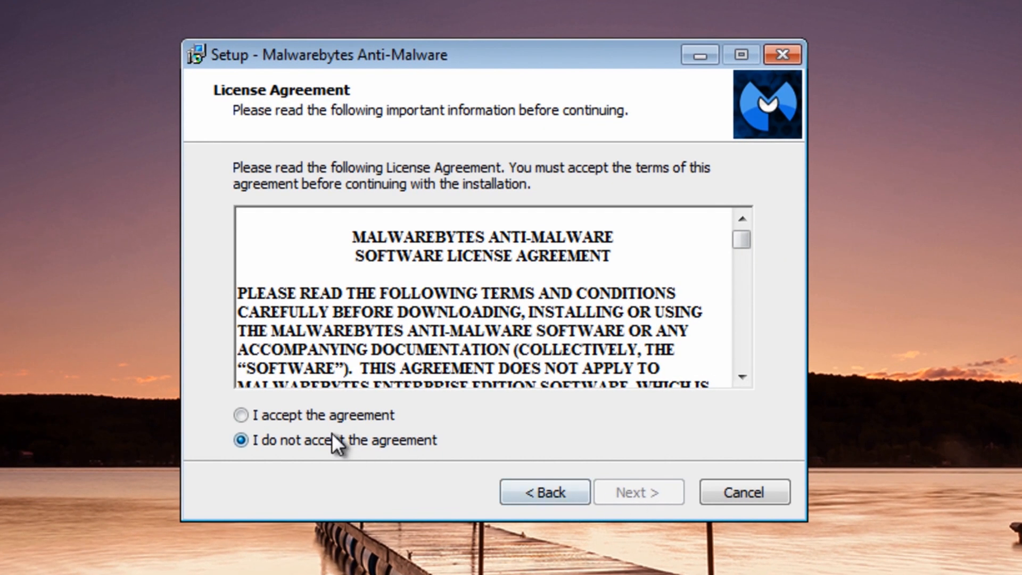
click(638, 491)
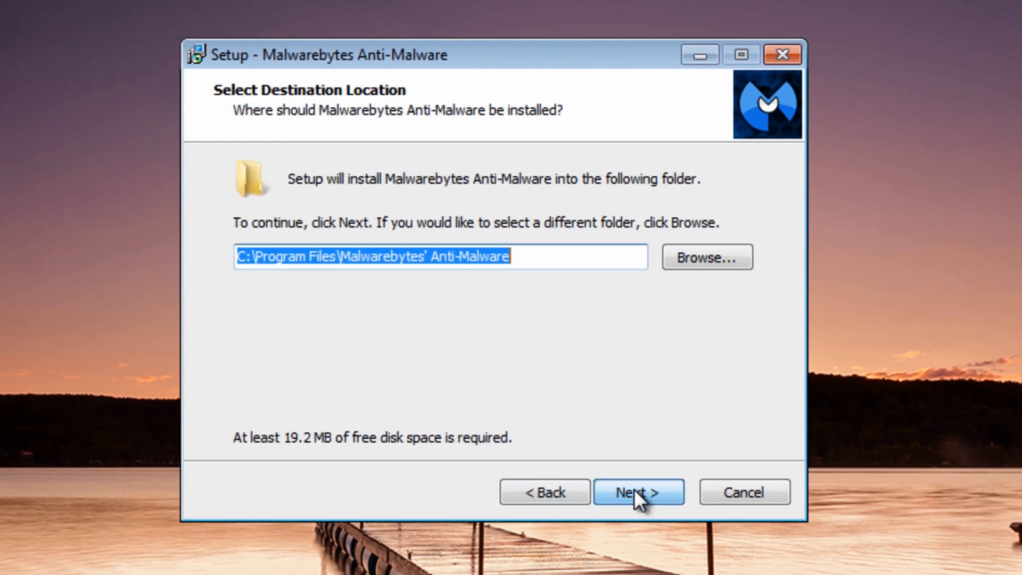
click(638, 492)
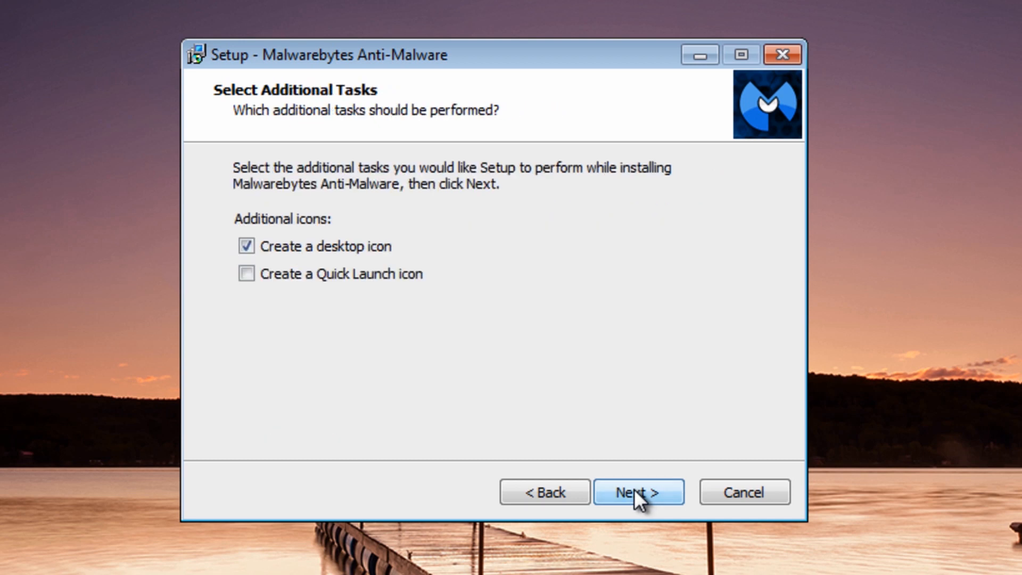
click(637, 491)
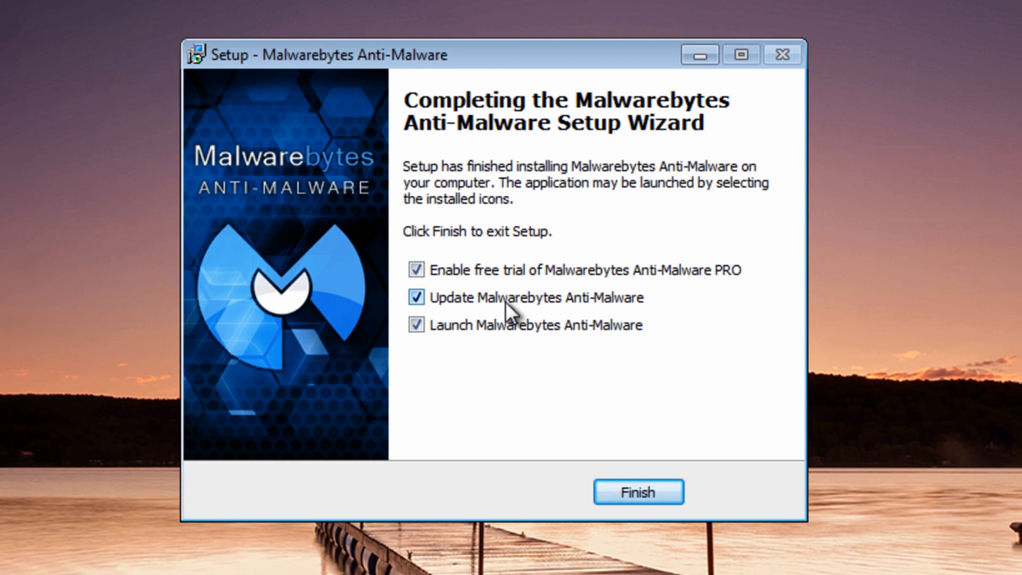
mouse_move(453, 284)
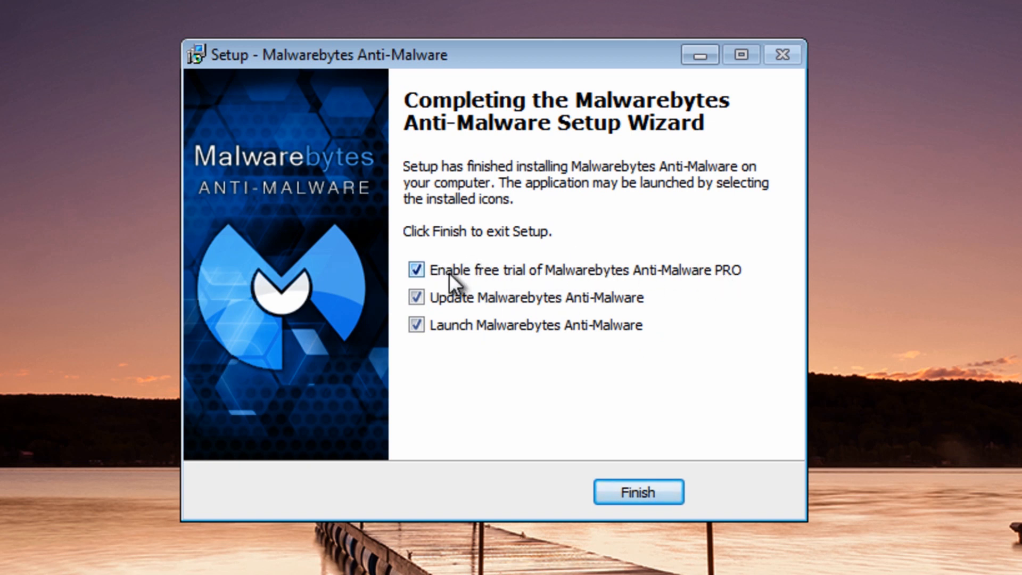
click(638, 491)
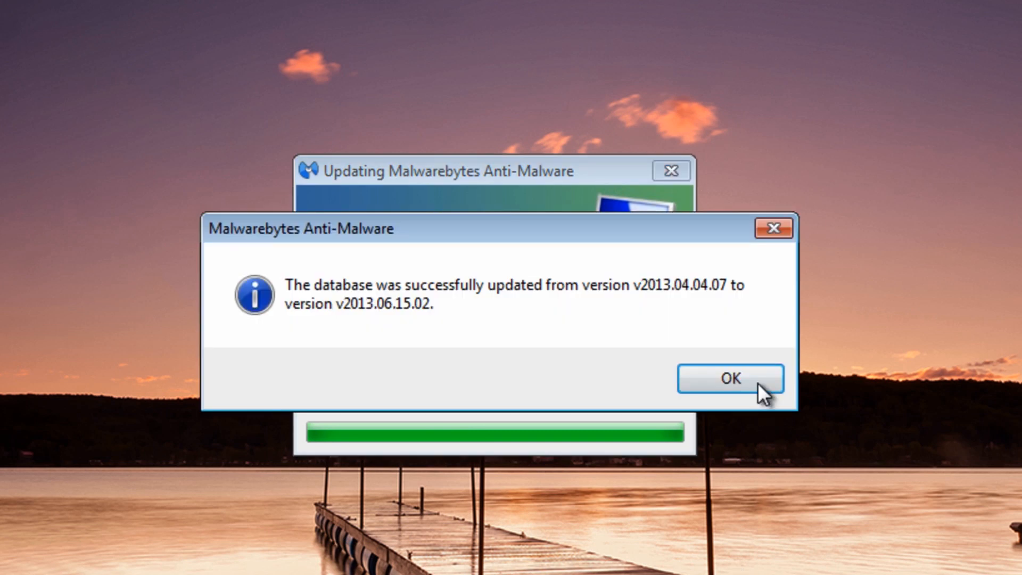
Run a quick scan, remove all nine detected threats and agree to restart
click(729, 378)
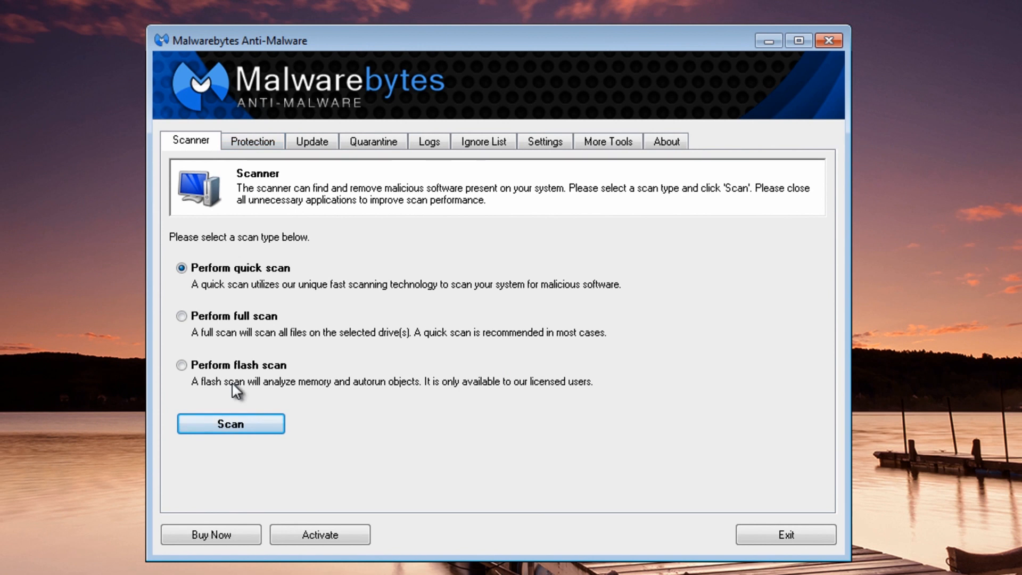
click(230, 424)
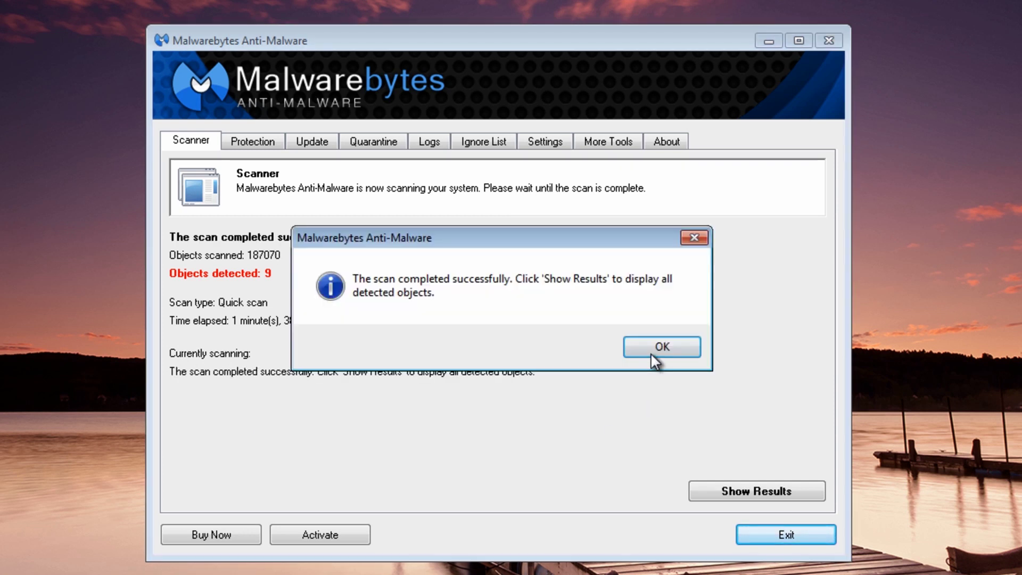
click(660, 346)
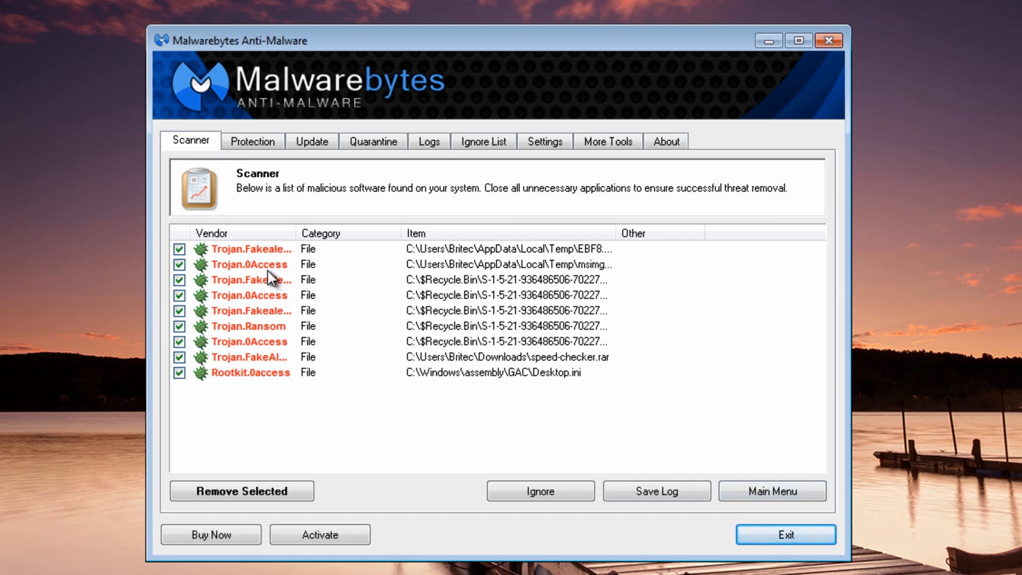
mouse_move(592, 270)
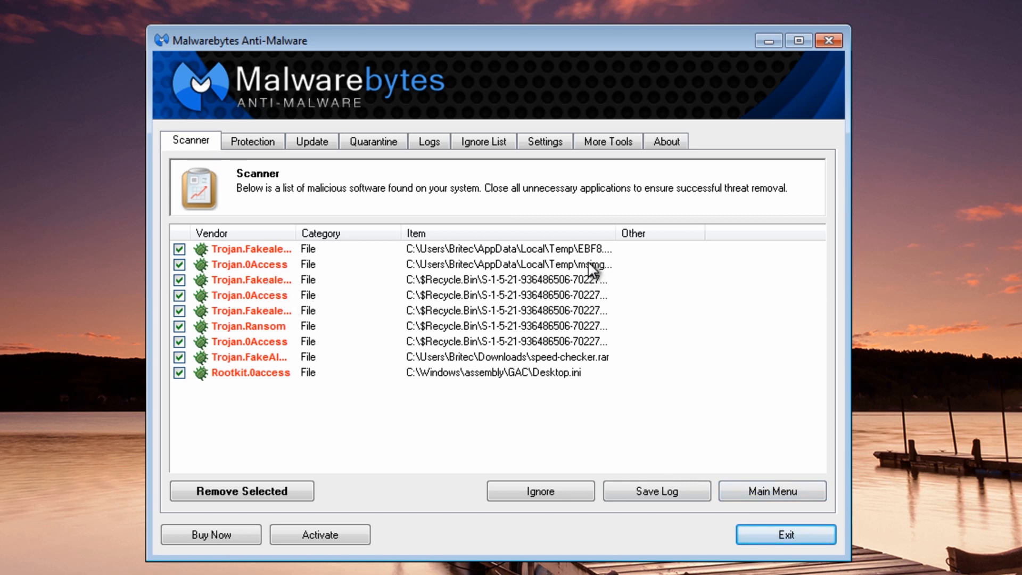
mouse_move(511, 412)
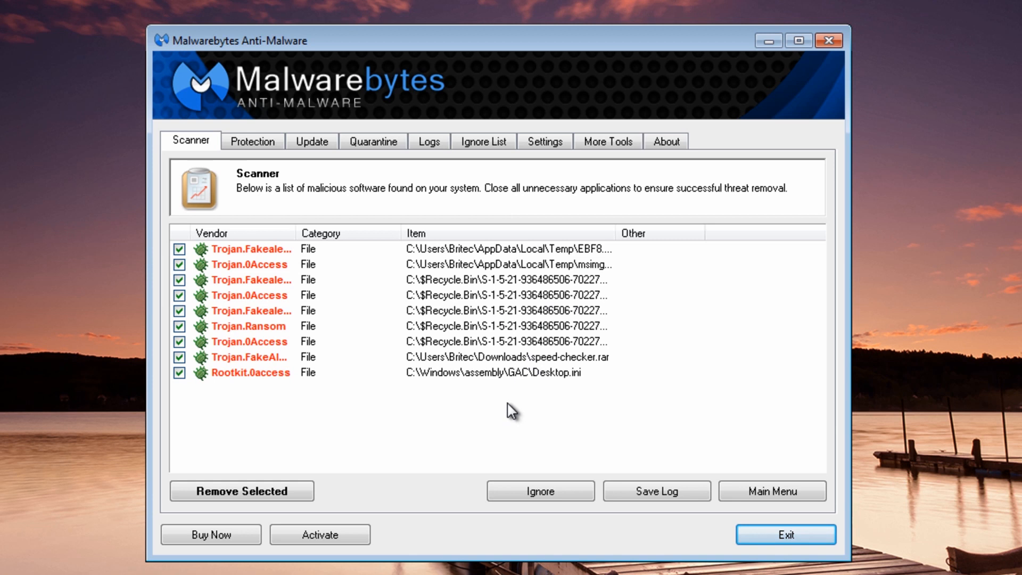
mouse_move(564, 401)
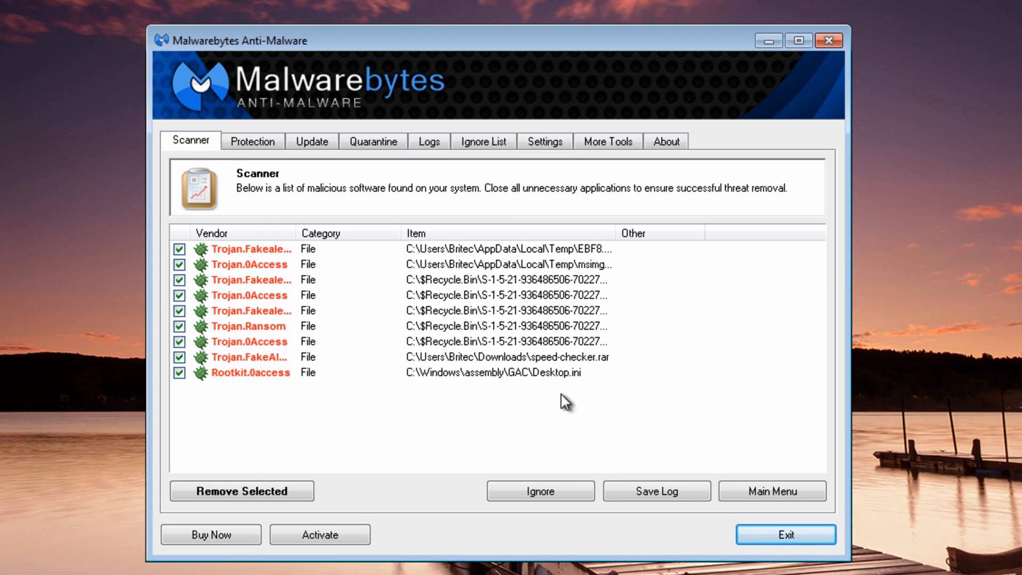
mouse_move(574, 394)
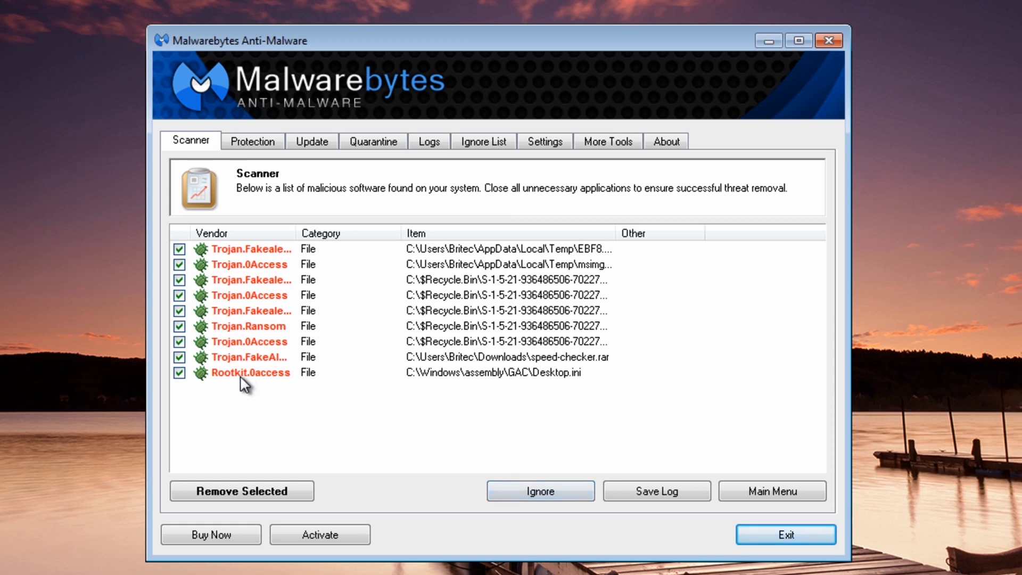
mouse_move(592, 377)
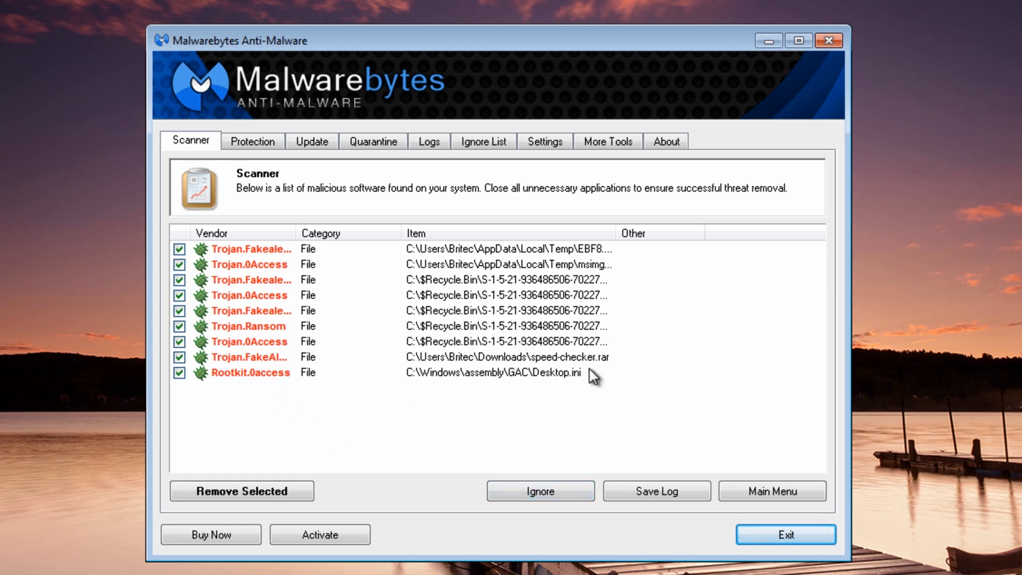
mouse_move(241, 490)
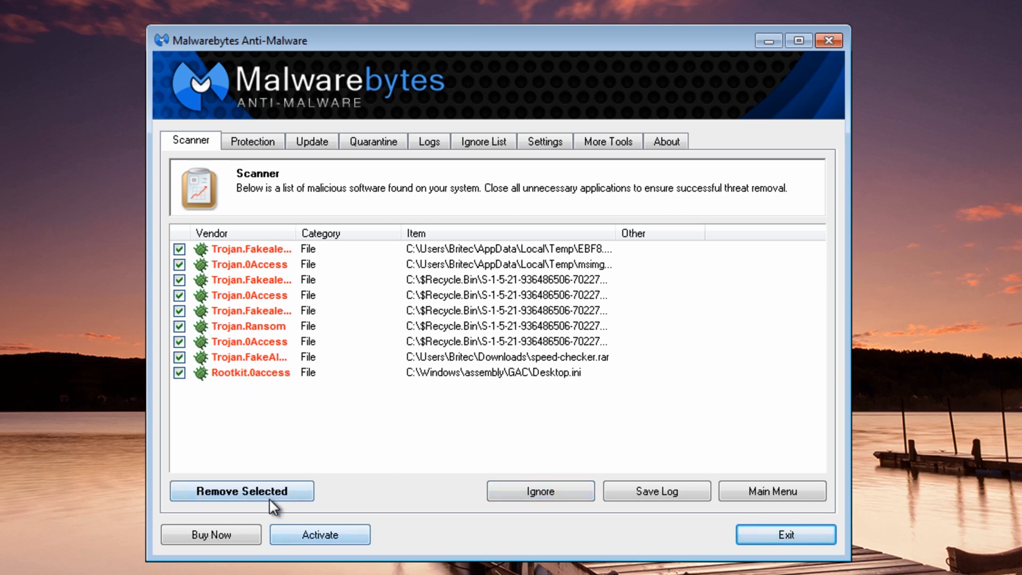
click(240, 491)
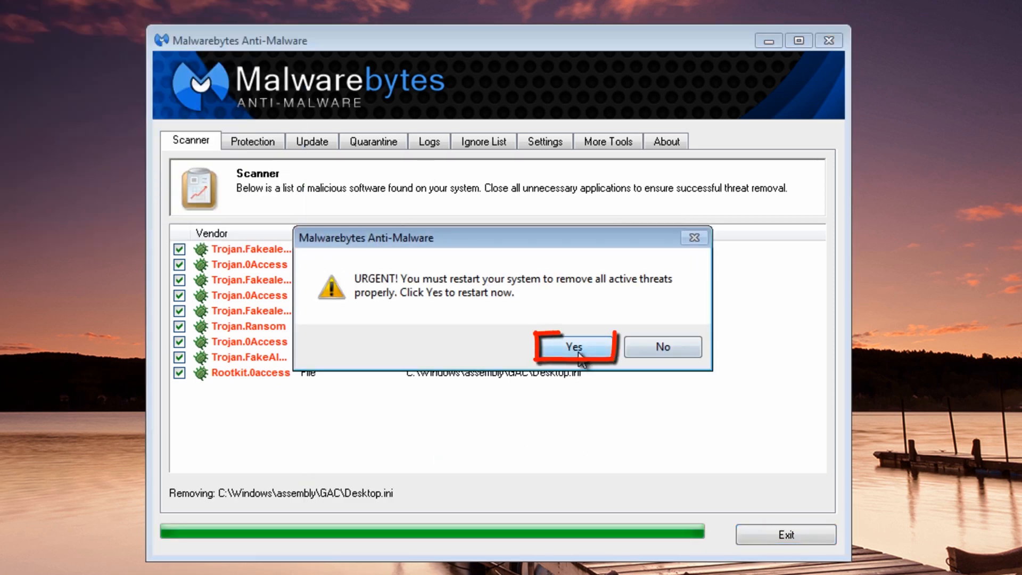
click(573, 346)
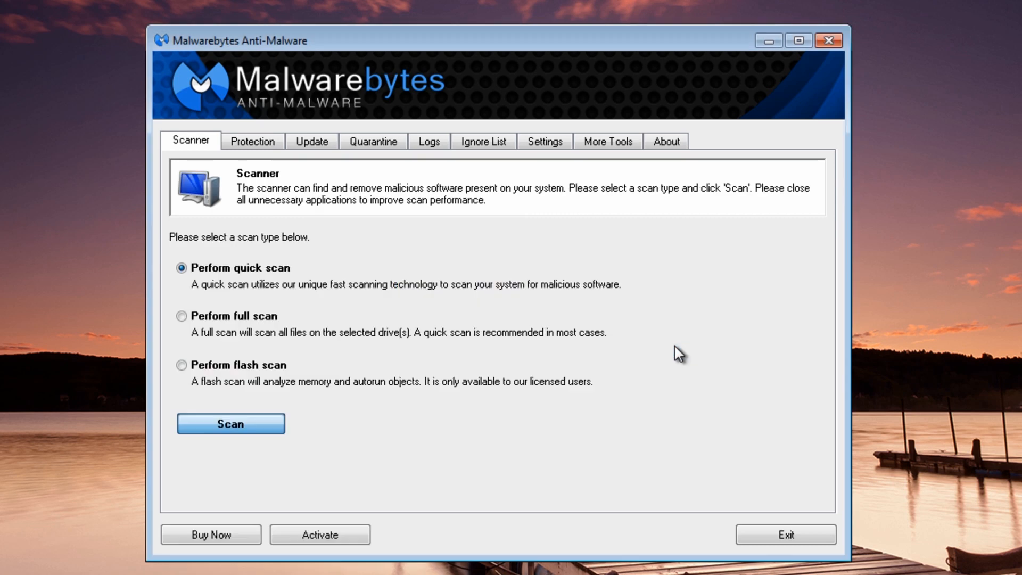
mouse_move(567, 381)
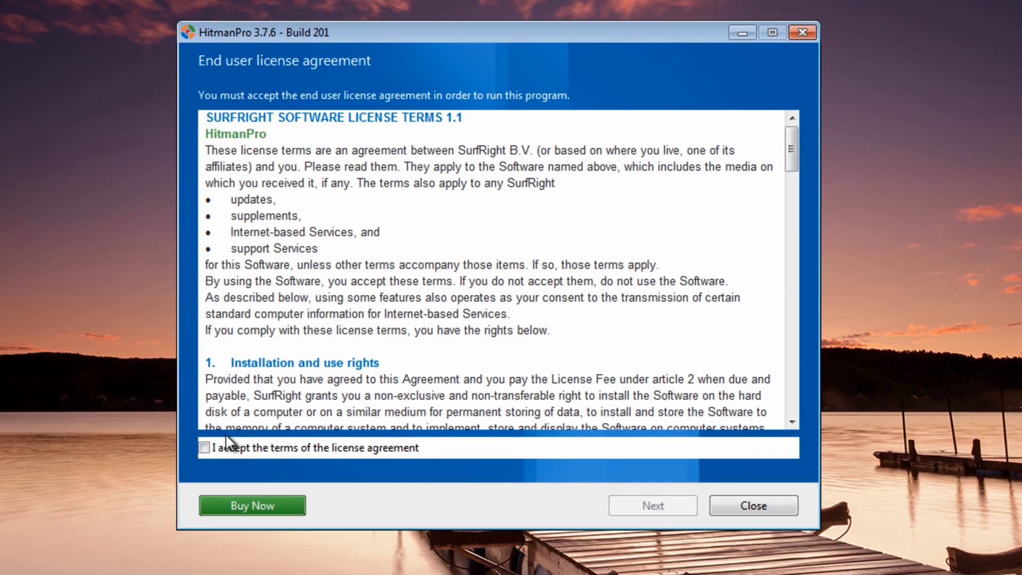
Accept the HitmanPro licence, run a one-time scan and proceed to removal
click(652, 506)
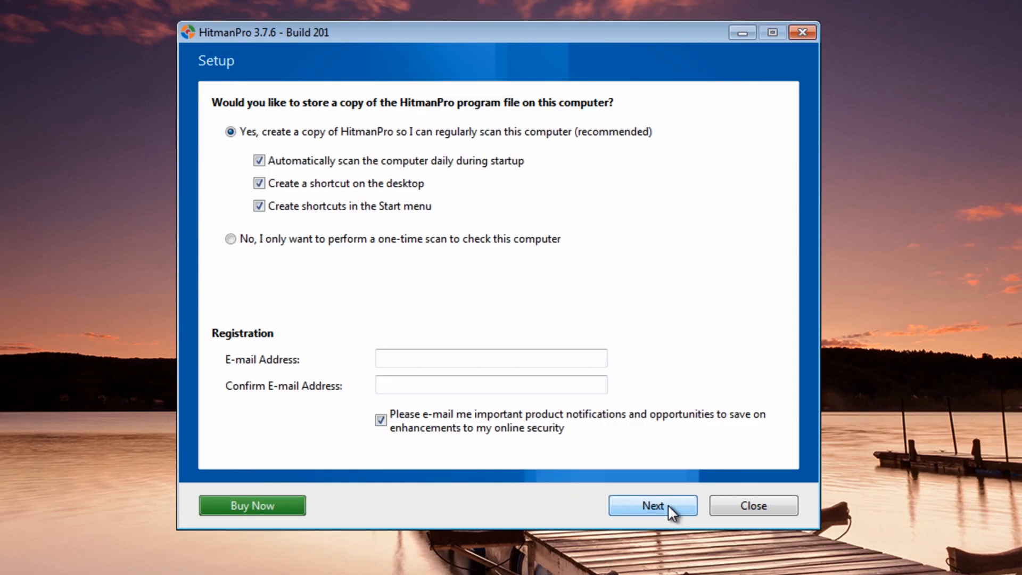
click(230, 238)
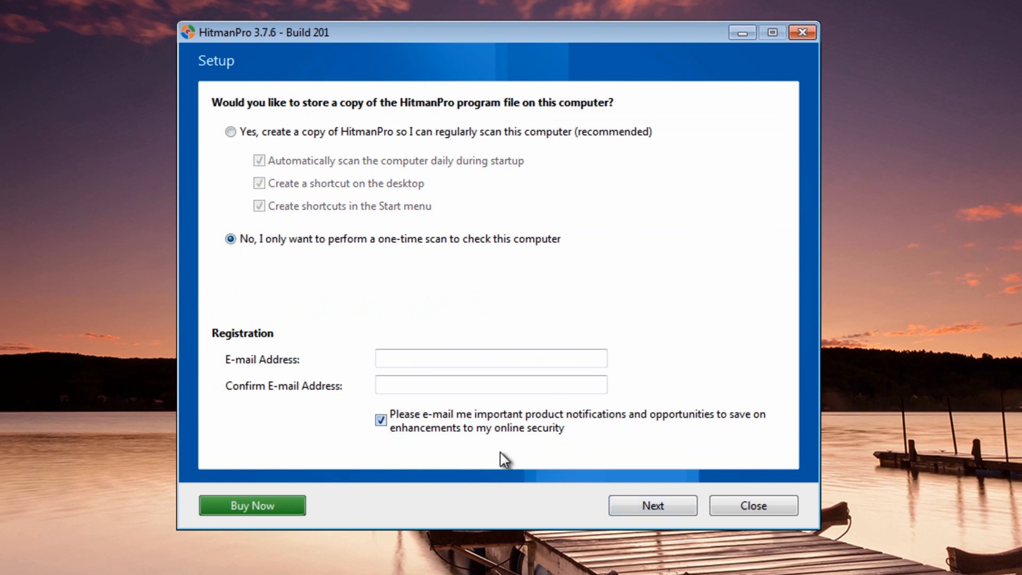
click(651, 505)
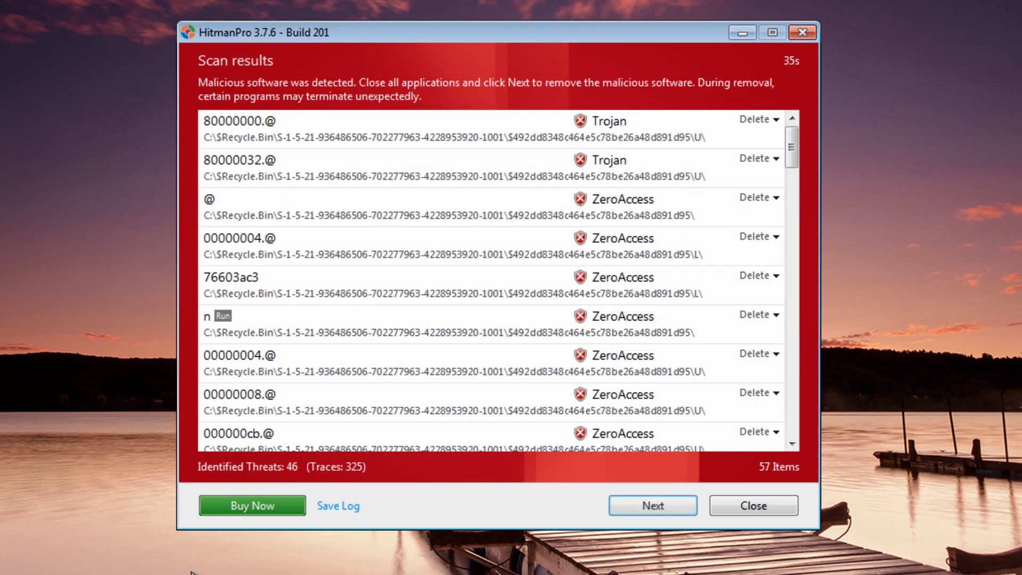
mouse_move(427, 230)
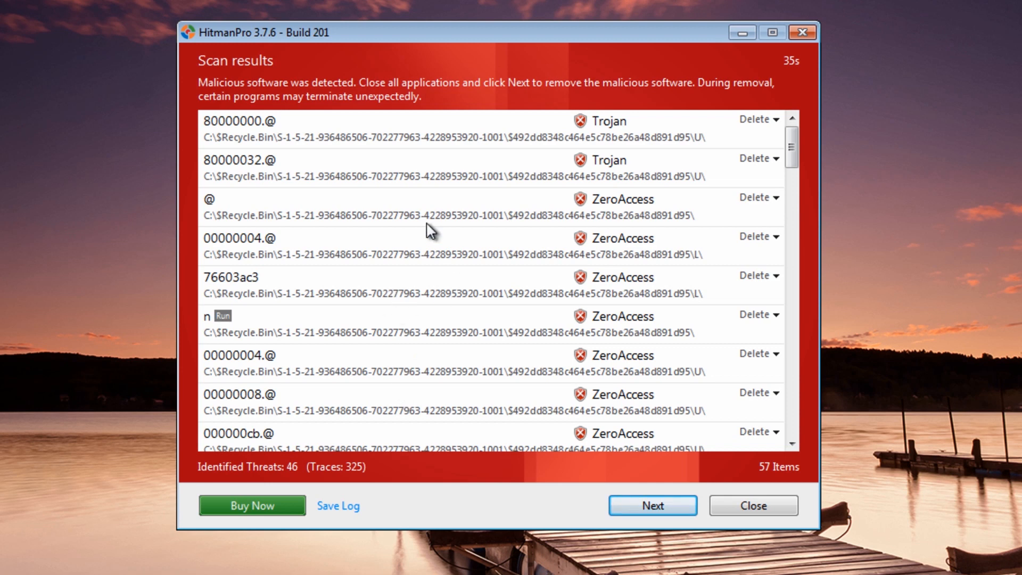
mouse_move(793, 150)
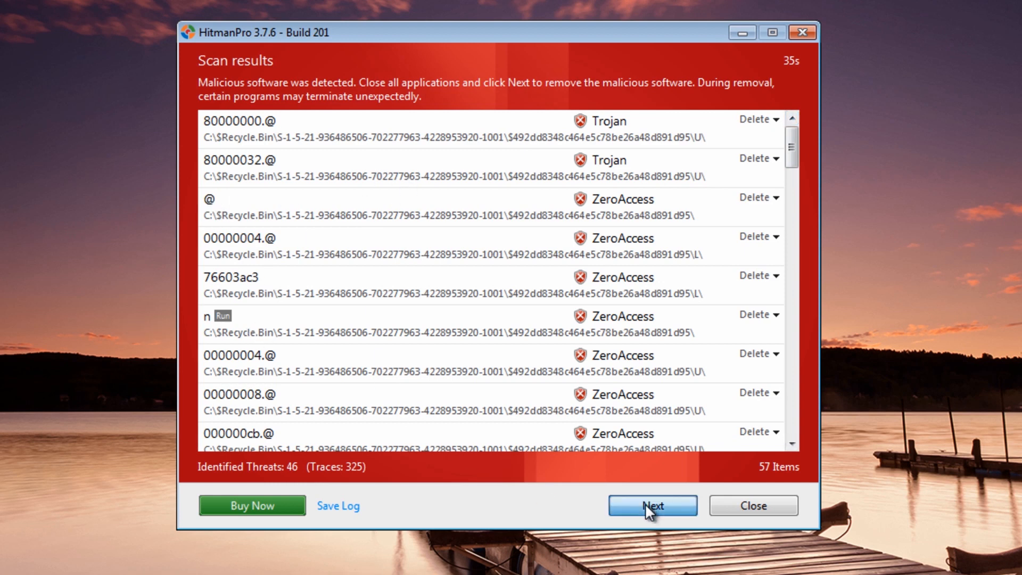
click(652, 505)
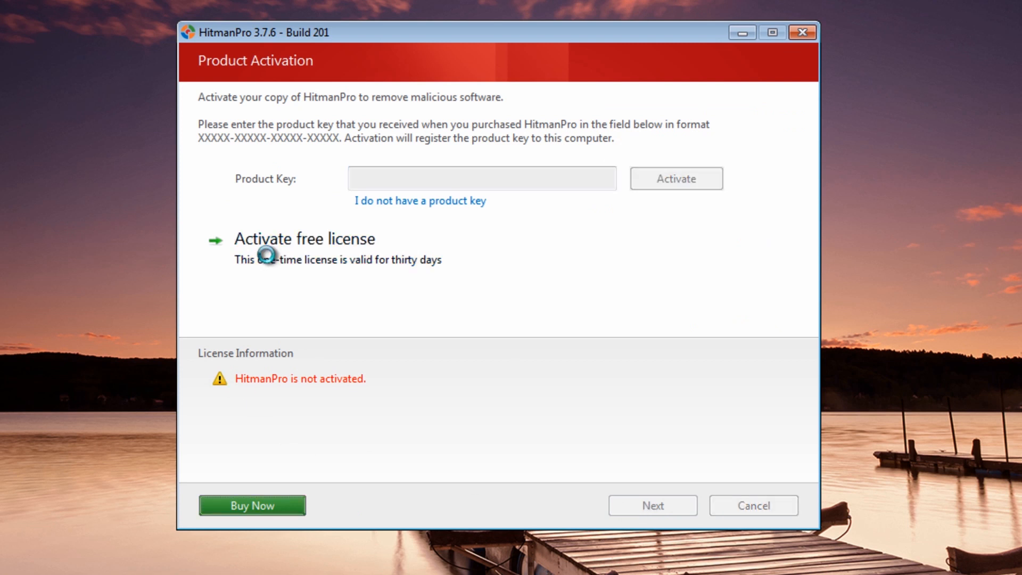
Activate the free 30-day licence, delete the 46 threats and reboot to finish
click(302, 238)
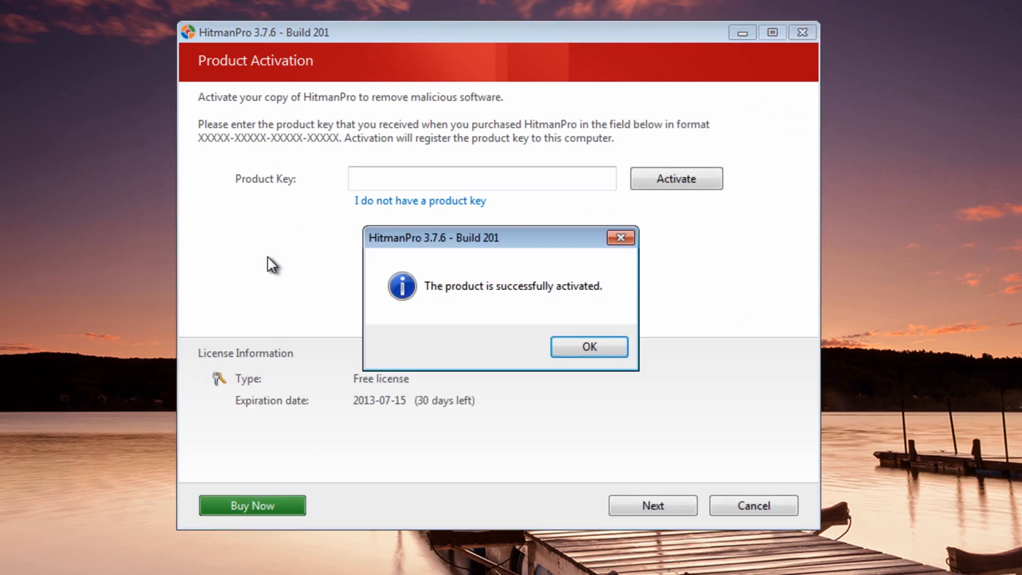
click(588, 346)
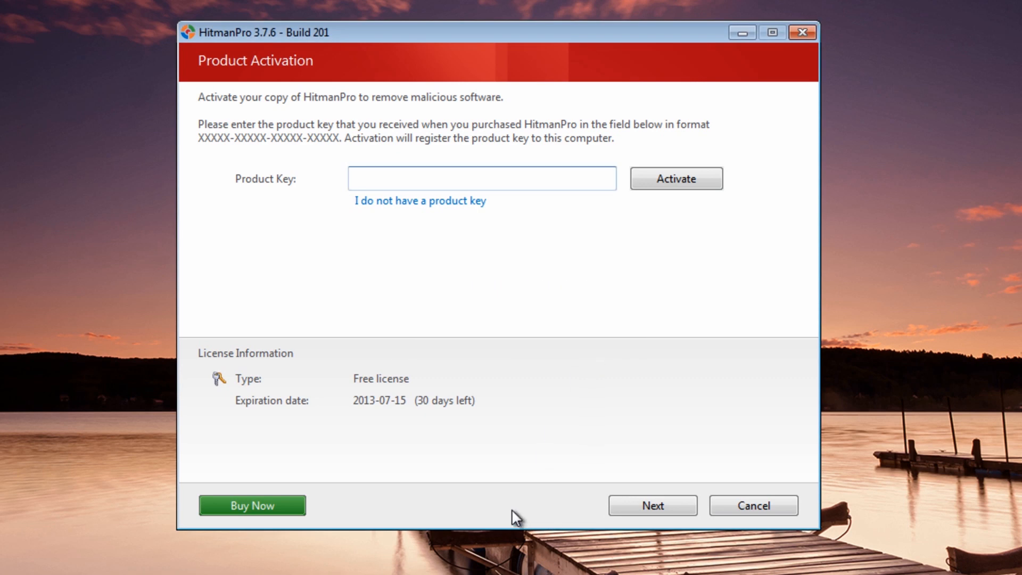
click(652, 505)
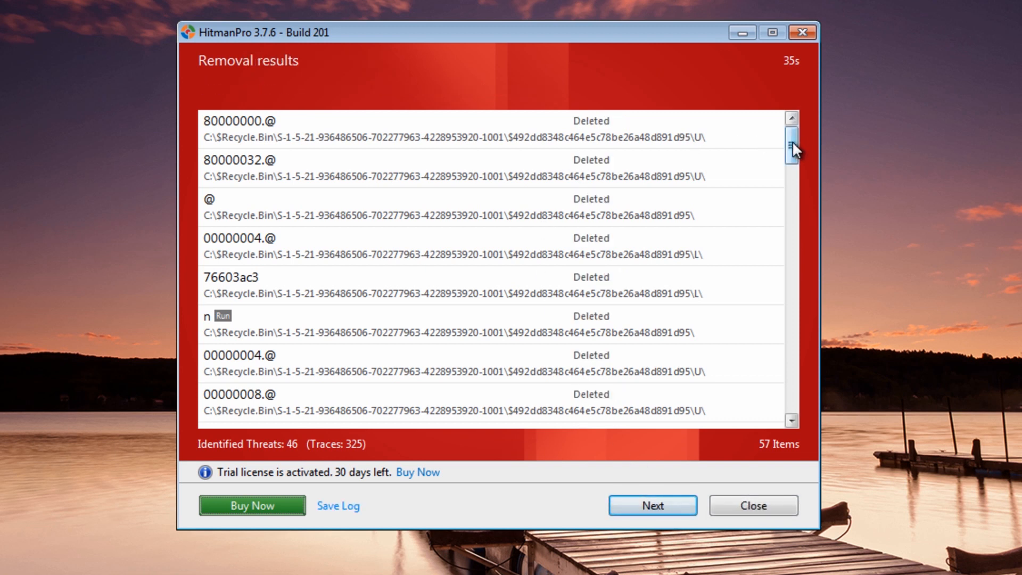
click(653, 505)
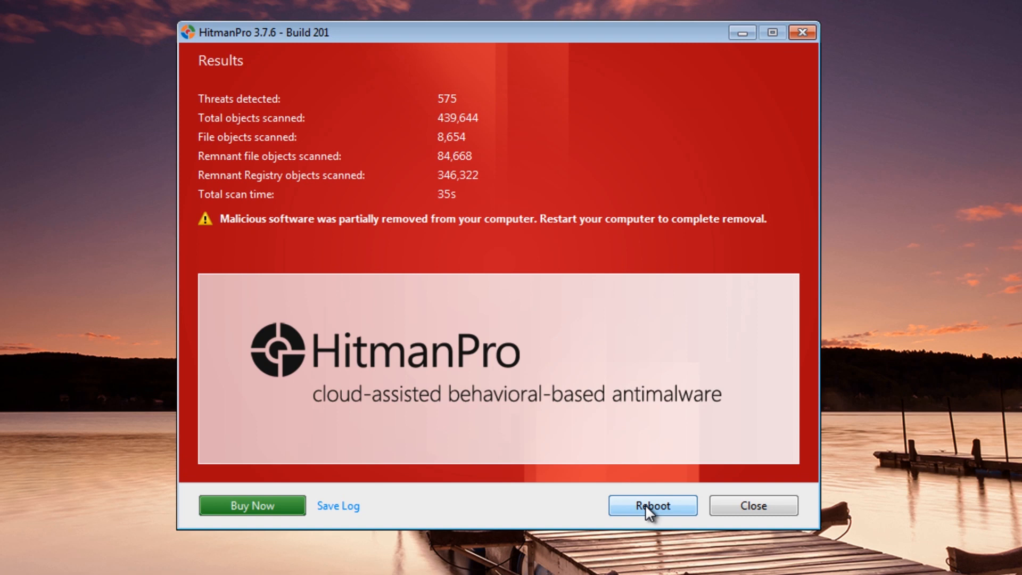
click(653, 505)
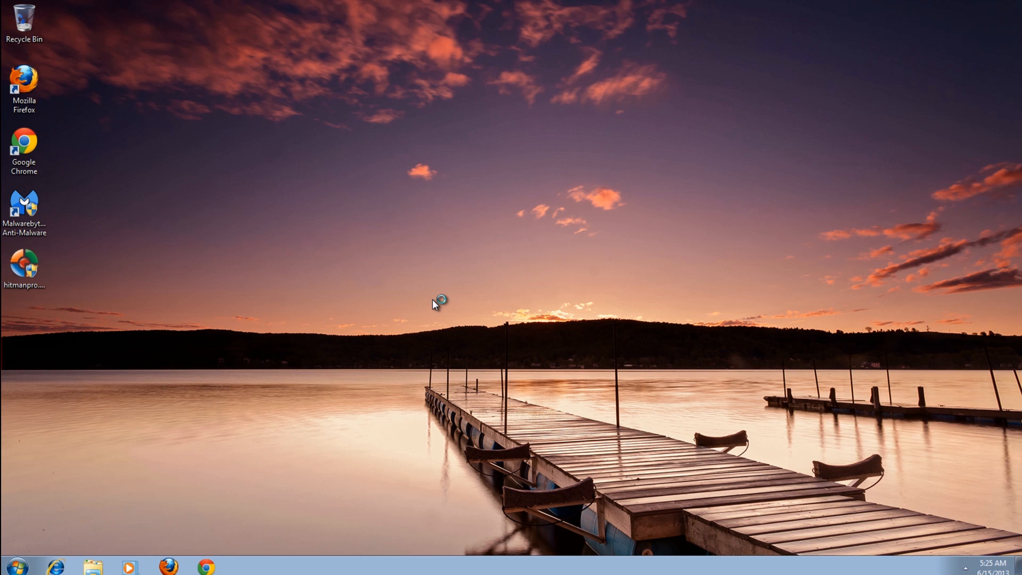
mouse_move(579, 476)
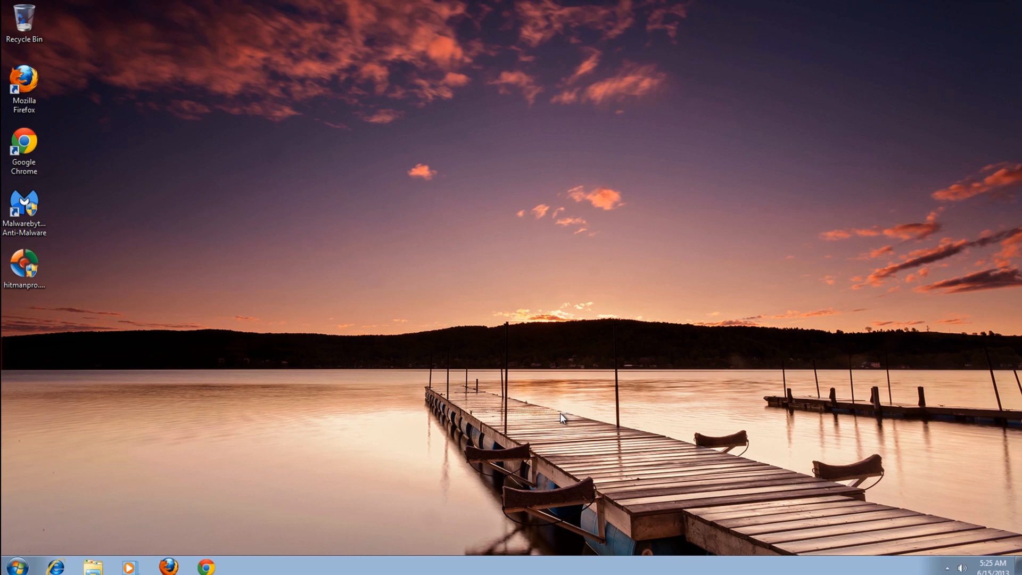
mouse_move(499, 430)
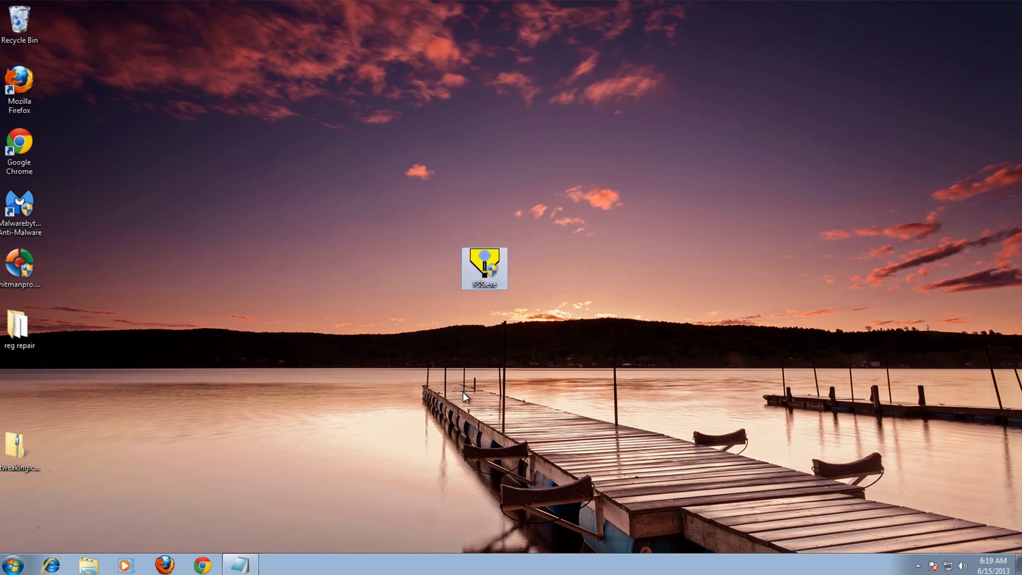
Run FSS.exe as allowed by UAC, include Windows Update, and scan to produce the FSS.txt report
double_click(485, 268)
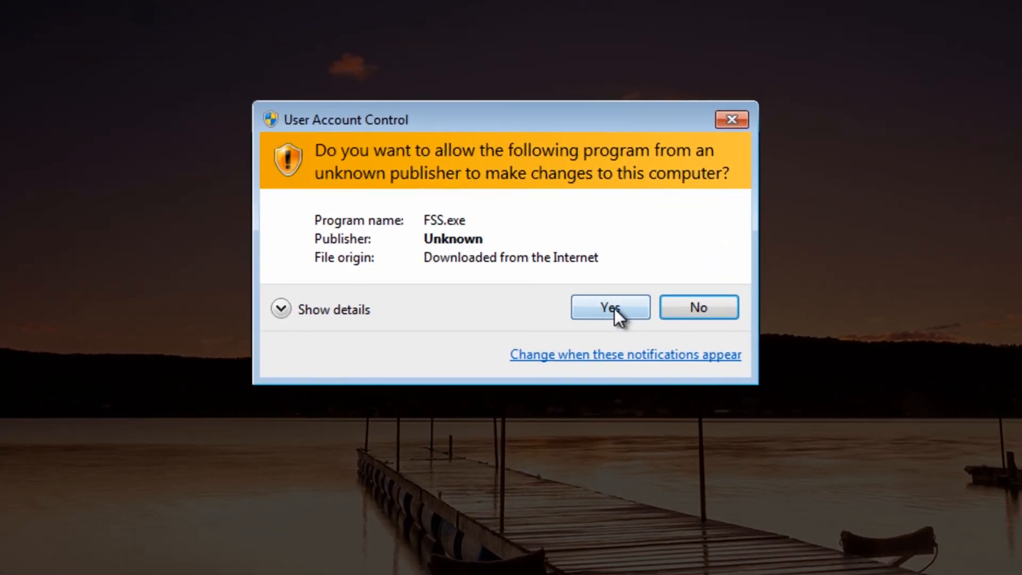
click(610, 307)
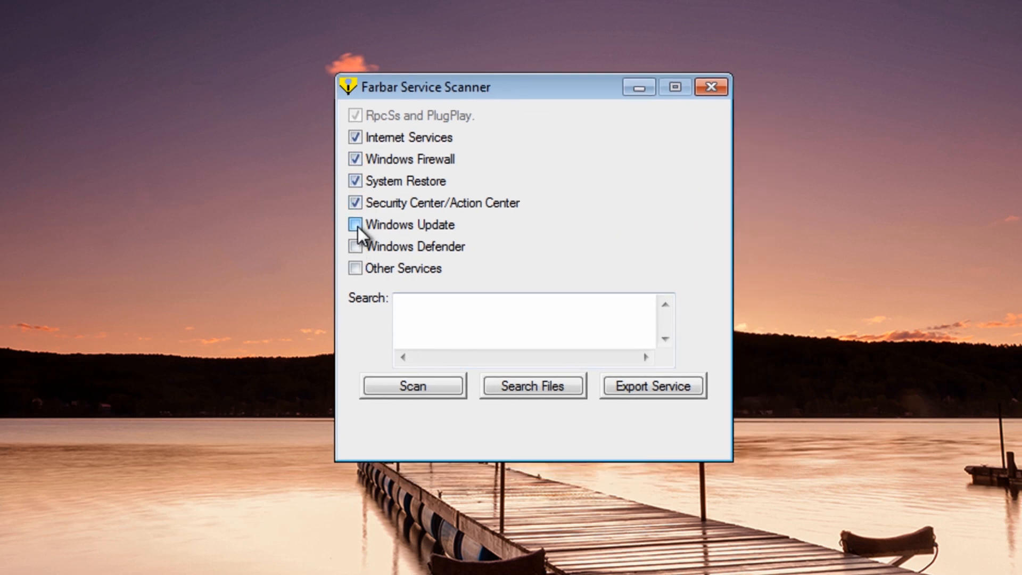
click(355, 225)
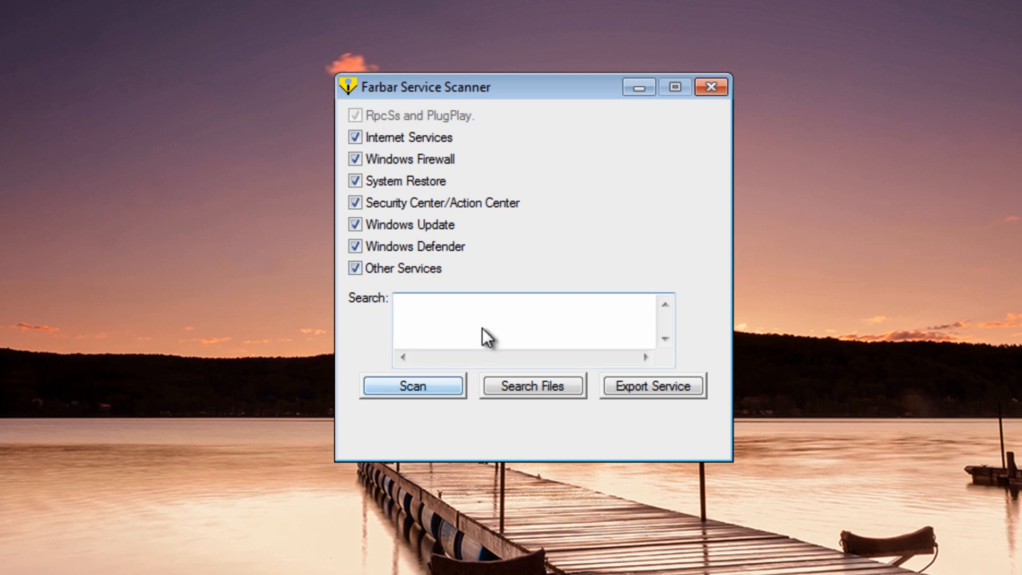
click(411, 385)
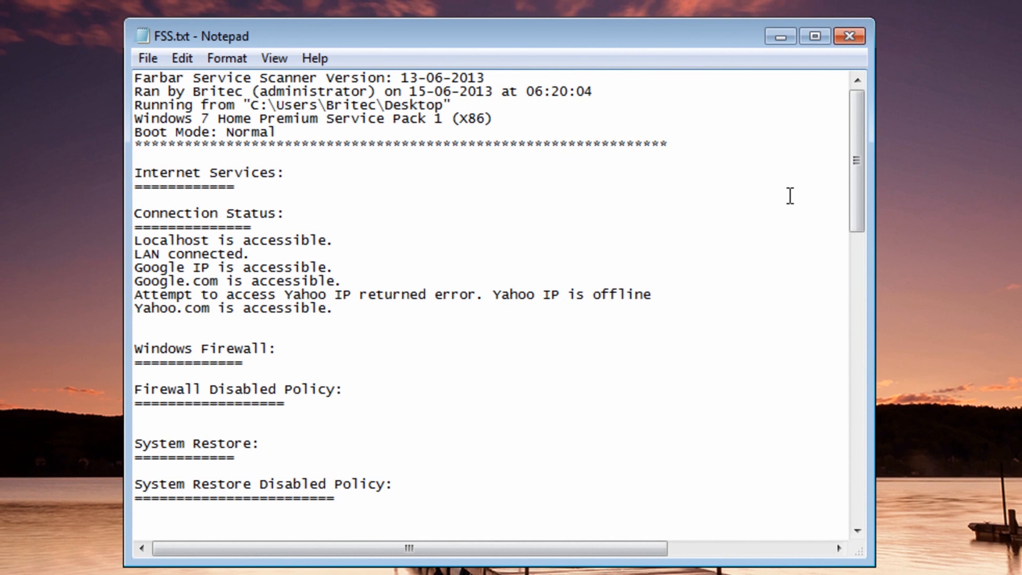
Read through the Windows Update, BITS and file check sections of FSS.txt, then close the log
scroll(down, 3)
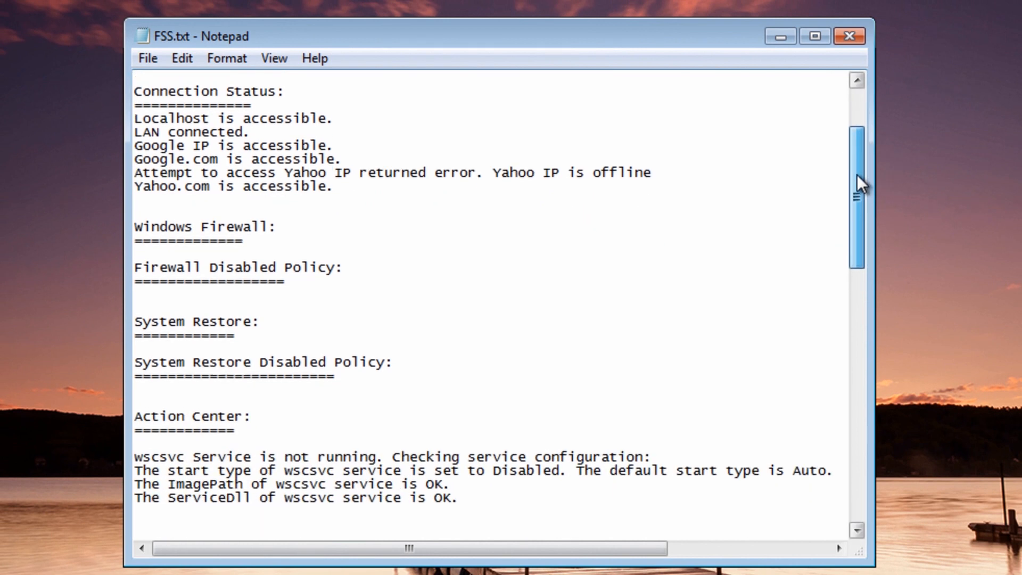
scroll(down, 3)
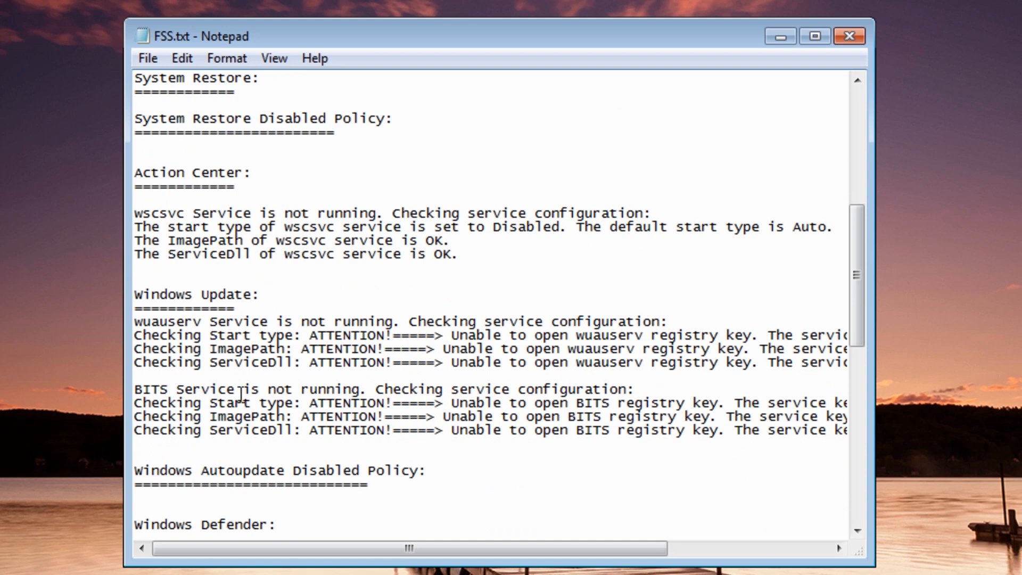
scroll(down, 3)
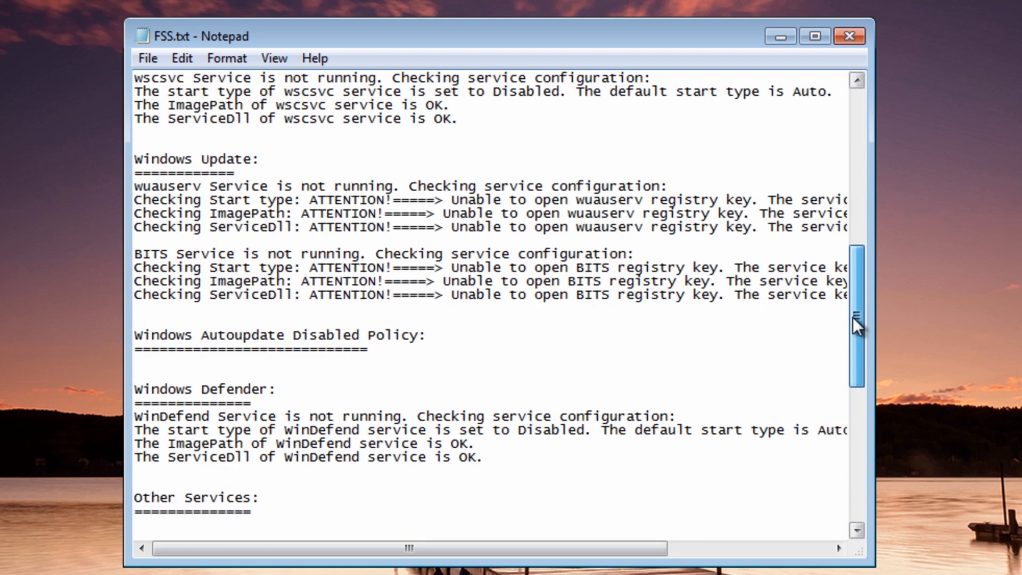
scroll(down, 3)
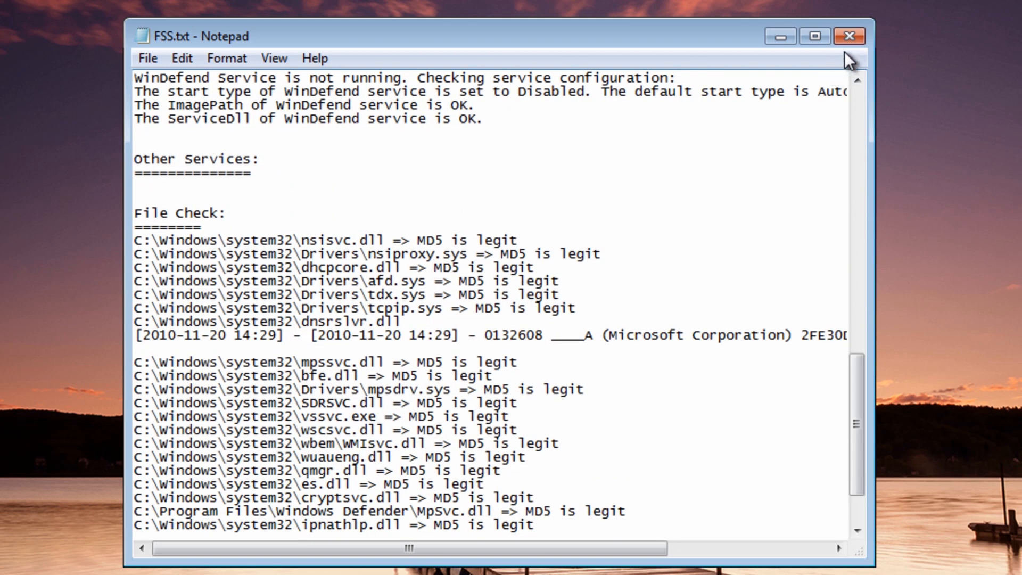
click(850, 36)
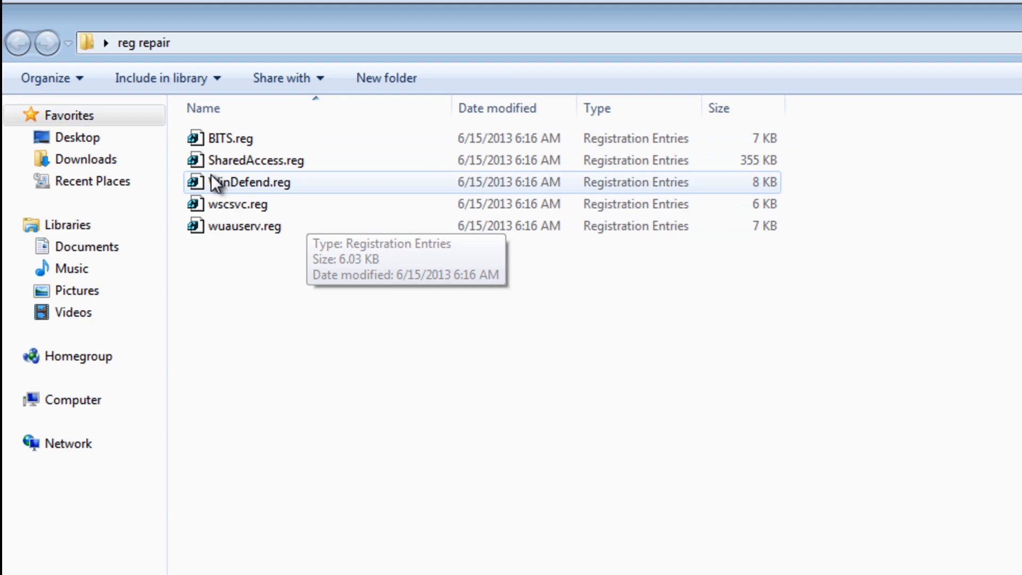
mouse_move(307, 289)
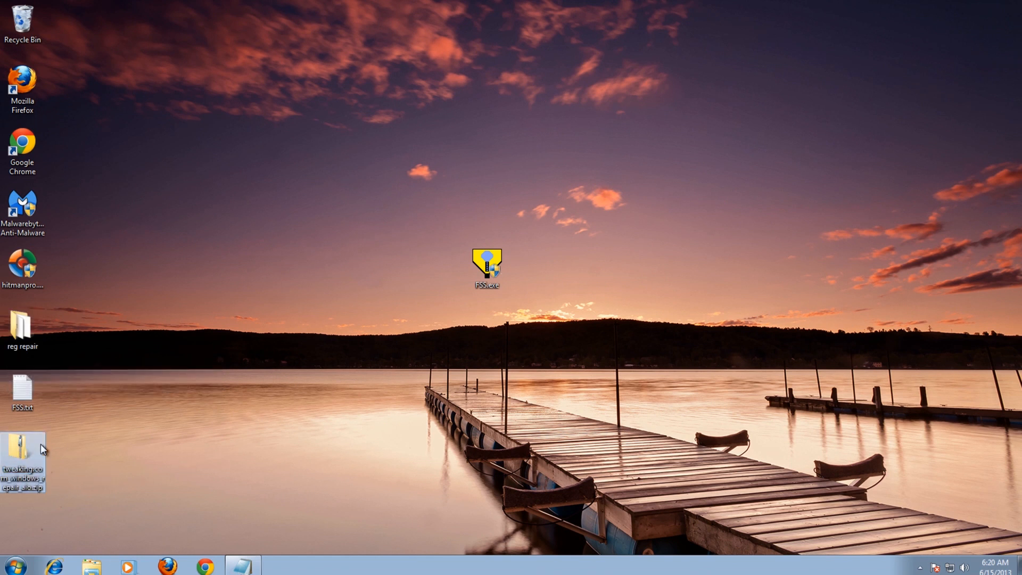
mouse_move(145, 510)
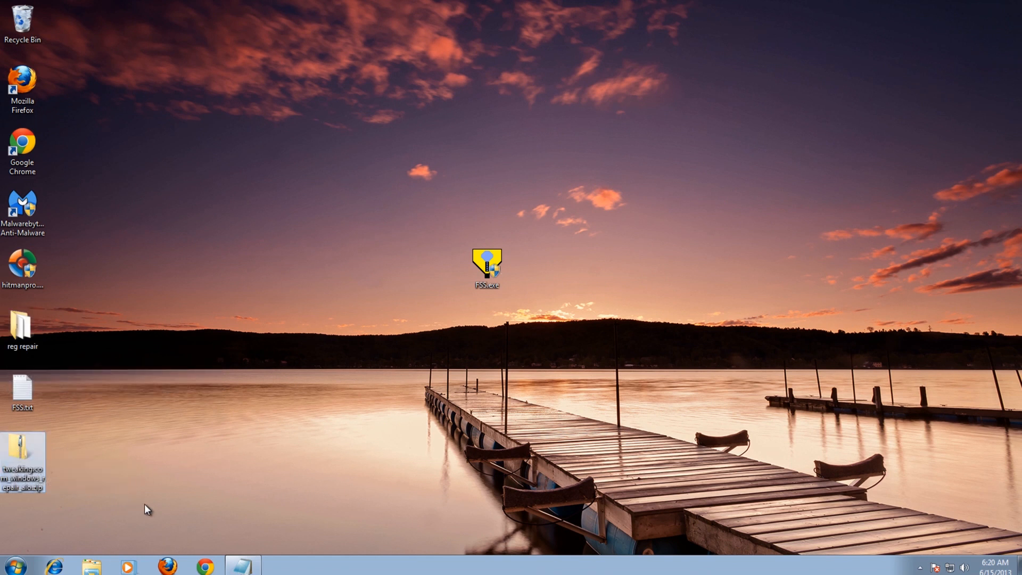
Extract the Tweaking.com Windows Repair zip from the desktop and close the archive
click(22, 450)
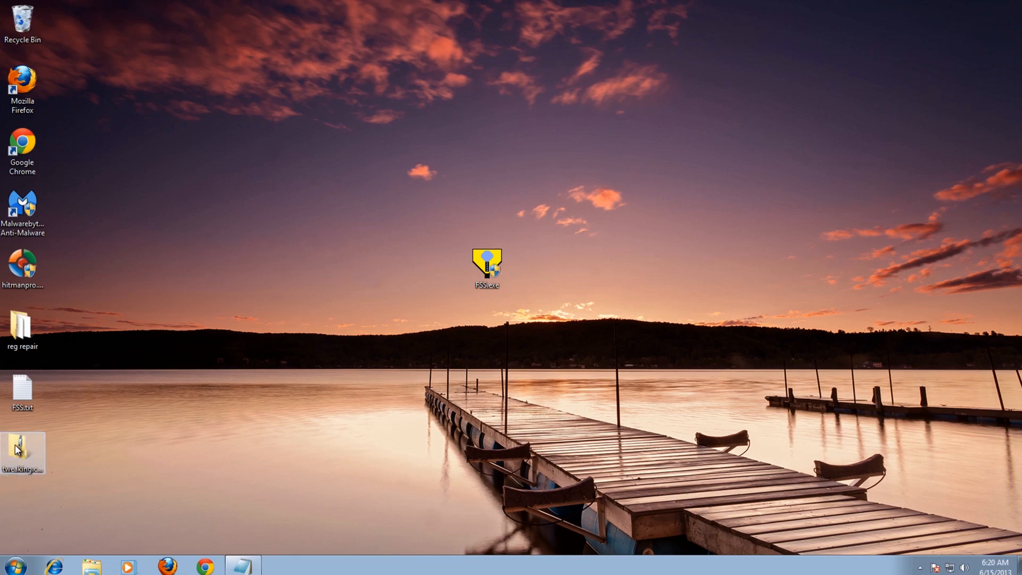
double_click(22, 448)
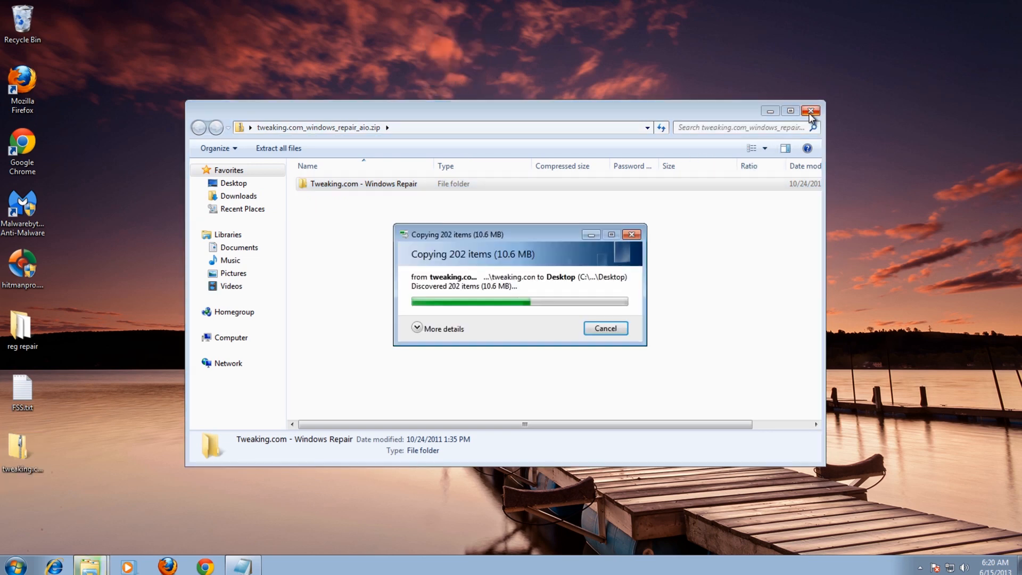
click(812, 111)
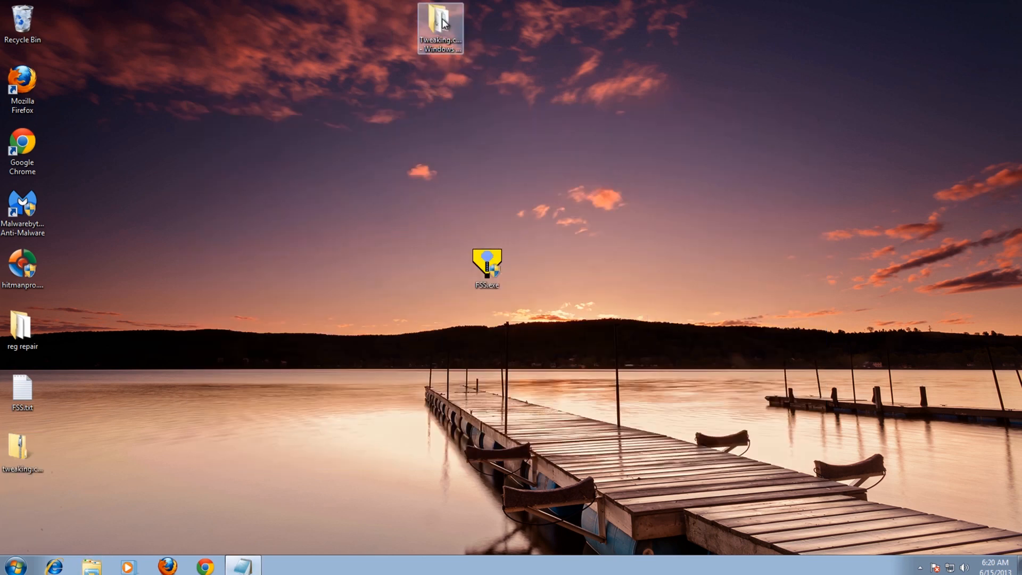
Run Repair_Windows.exe from the extracted folder as administrator
double_click(439, 26)
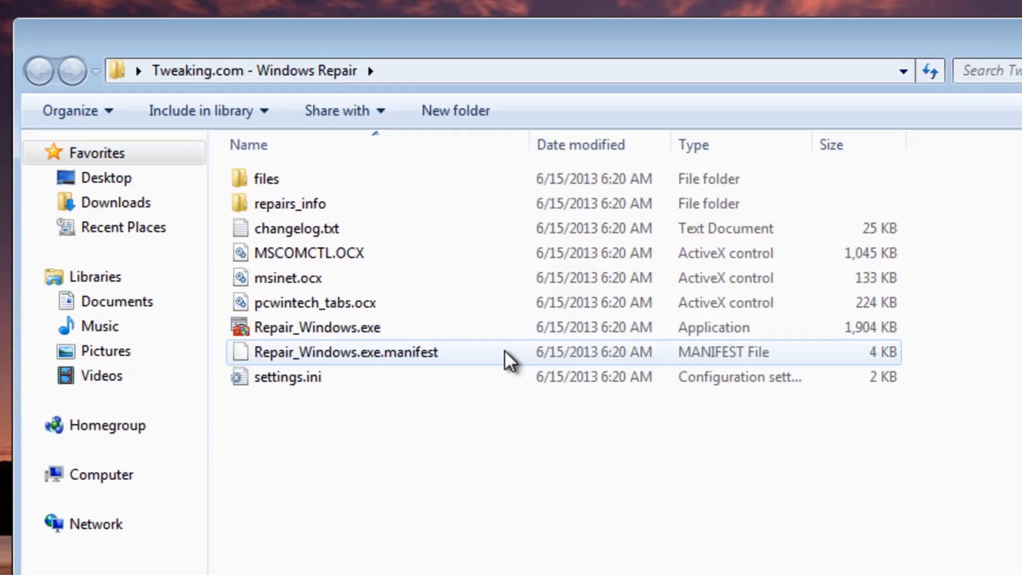
right_click(318, 326)
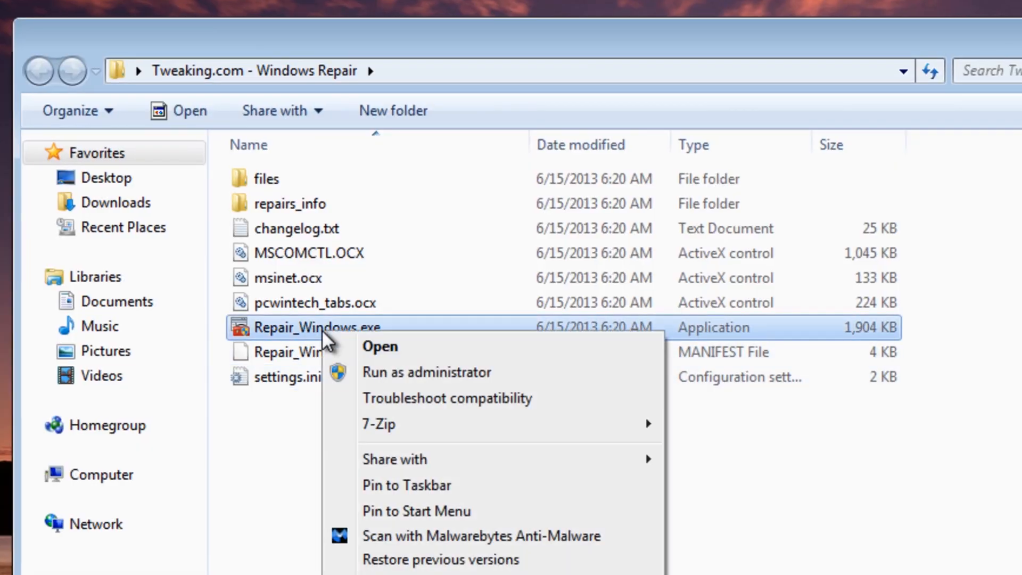
click(380, 347)
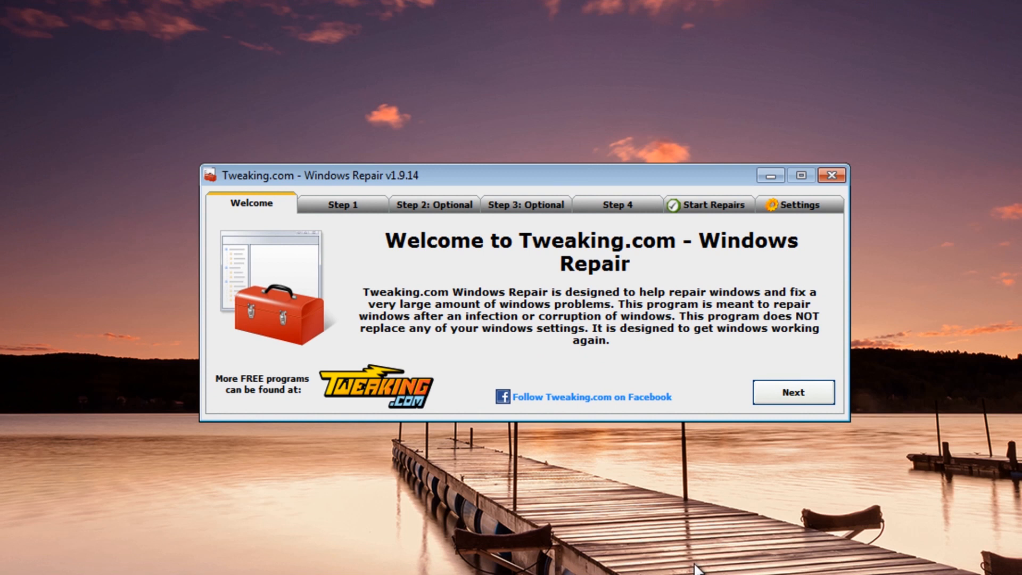
mouse_move(708, 205)
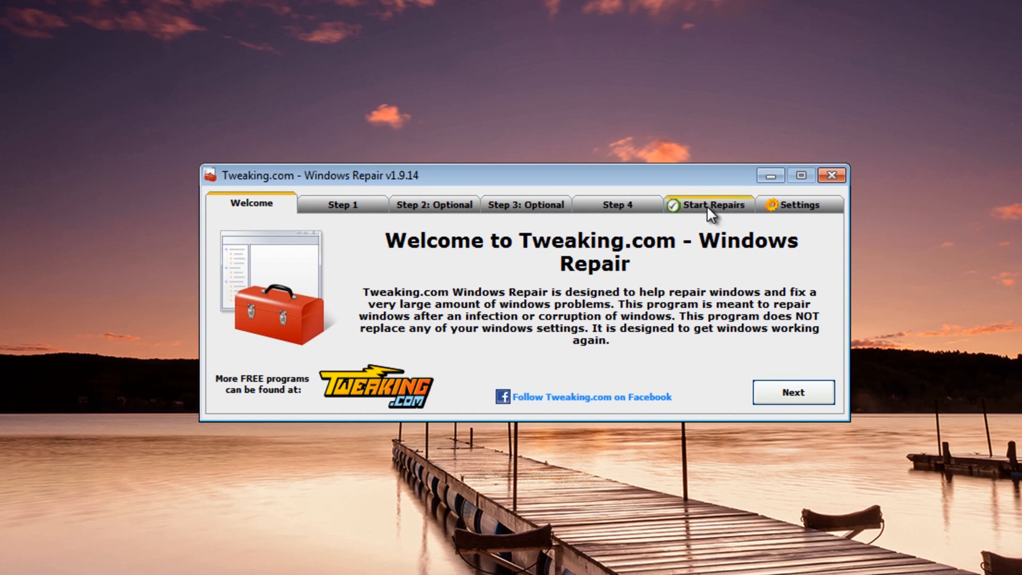
Start repairs from the Start Repairs page and agree to back up first
click(708, 204)
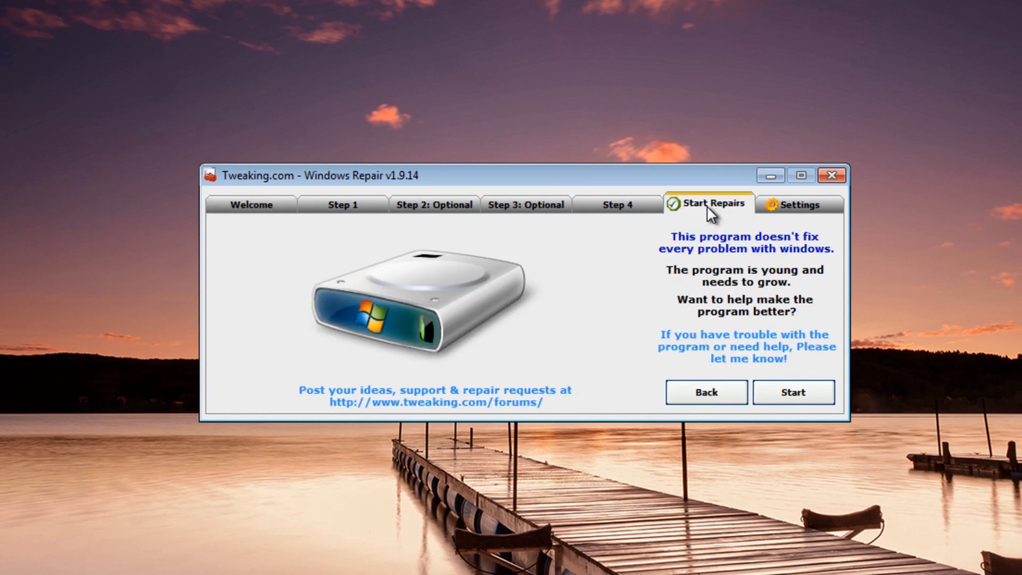
mouse_move(730, 217)
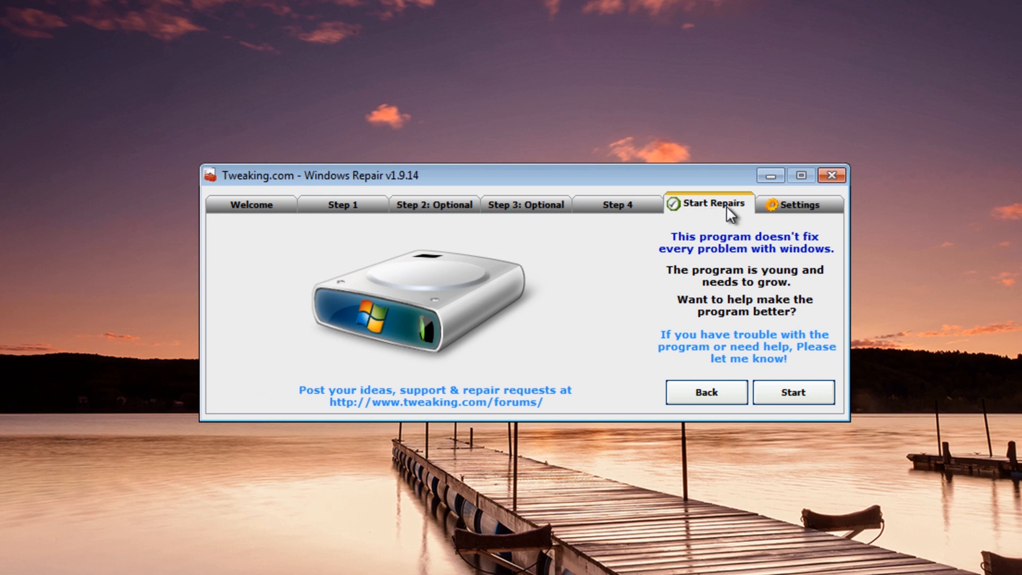
click(793, 392)
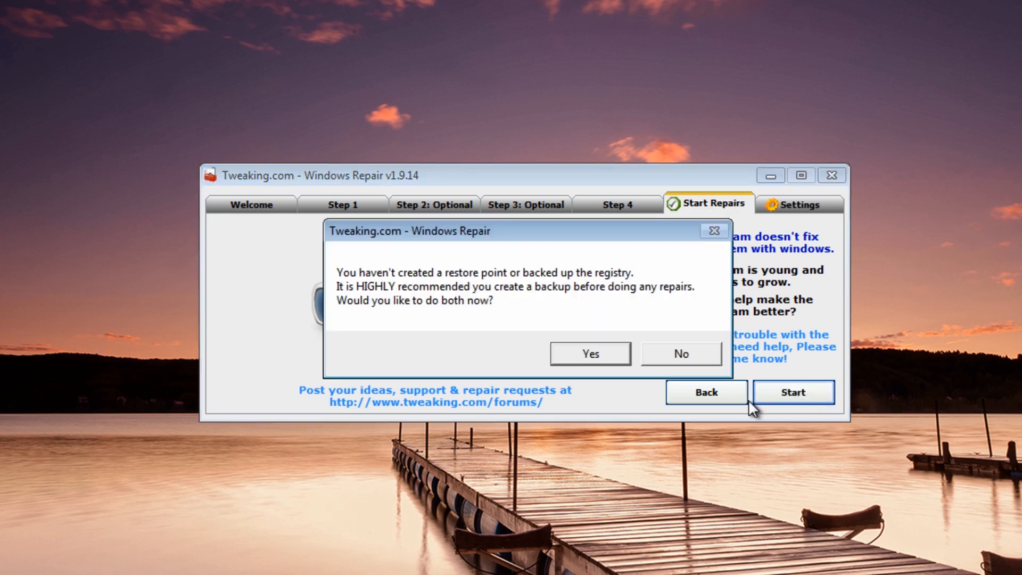
mouse_move(468, 322)
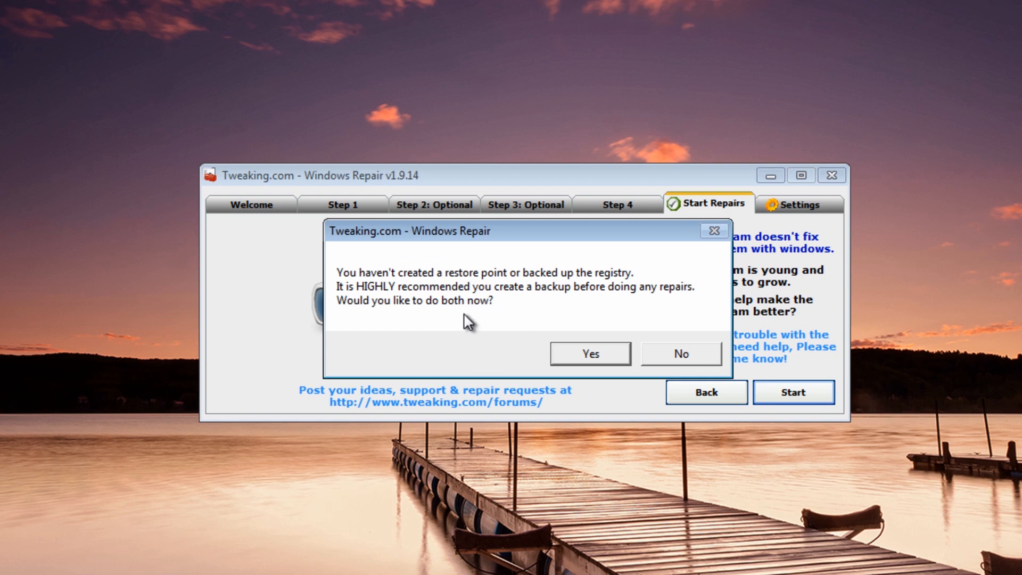
mouse_move(546, 353)
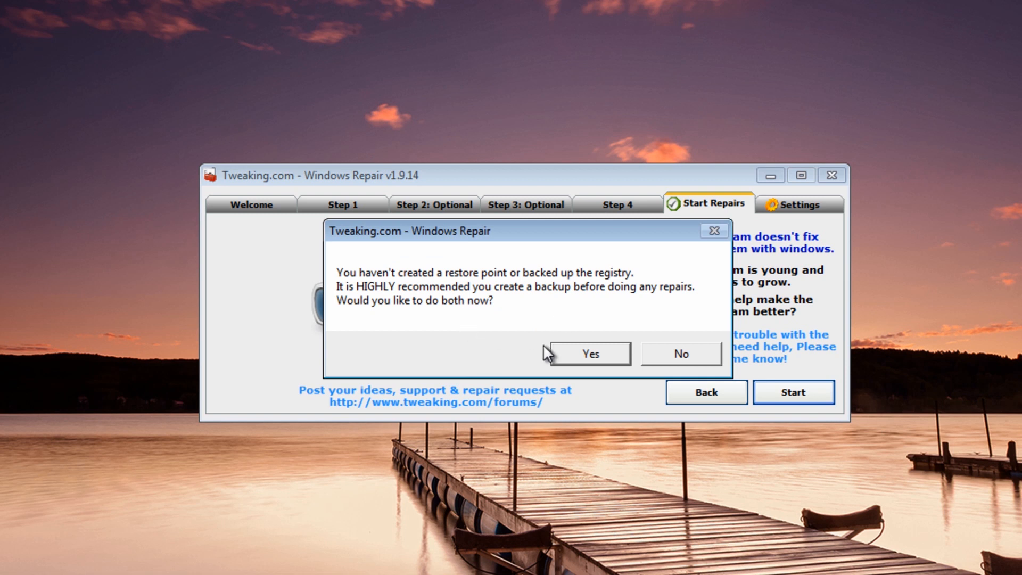
click(590, 354)
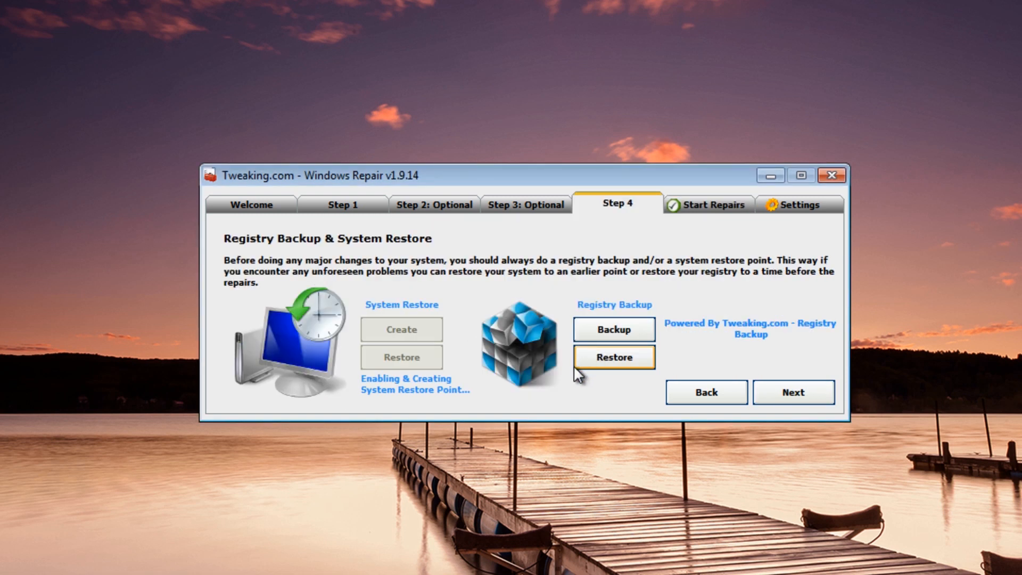
mouse_move(547, 341)
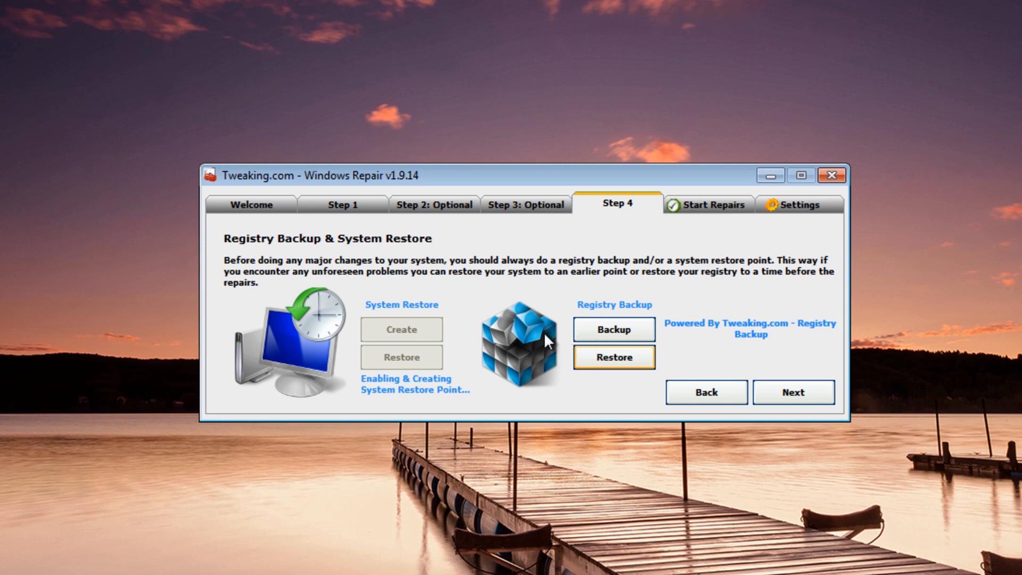
Run the Registry Backup tool, allowing it and vss_start.exe past the security warnings
click(613, 328)
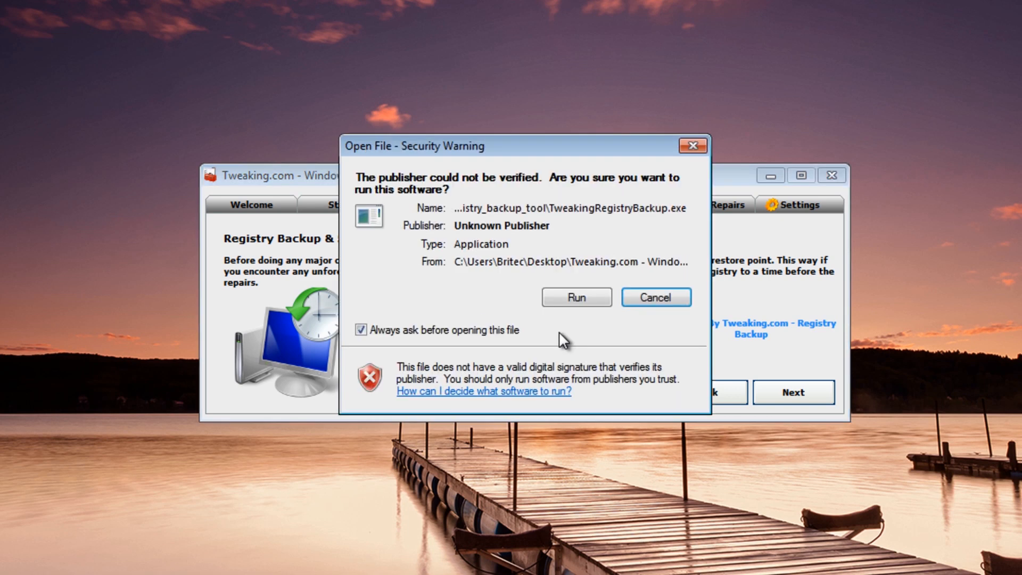
click(575, 297)
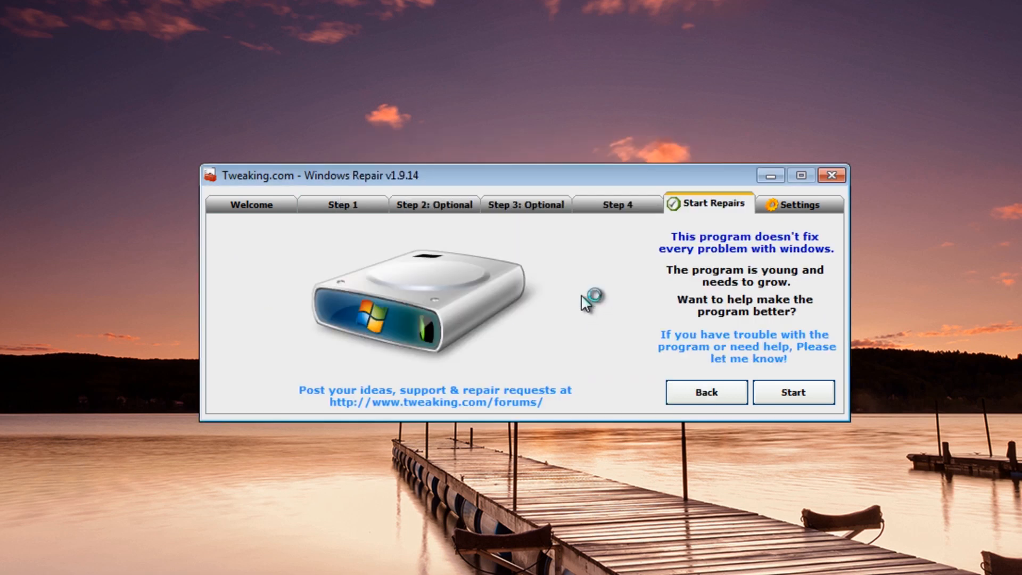
click(793, 392)
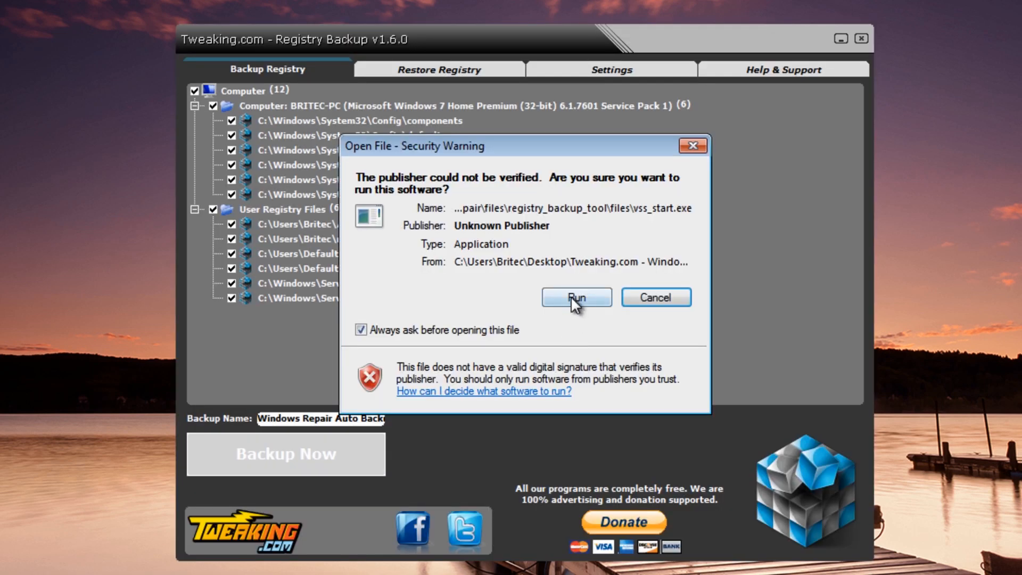
click(575, 297)
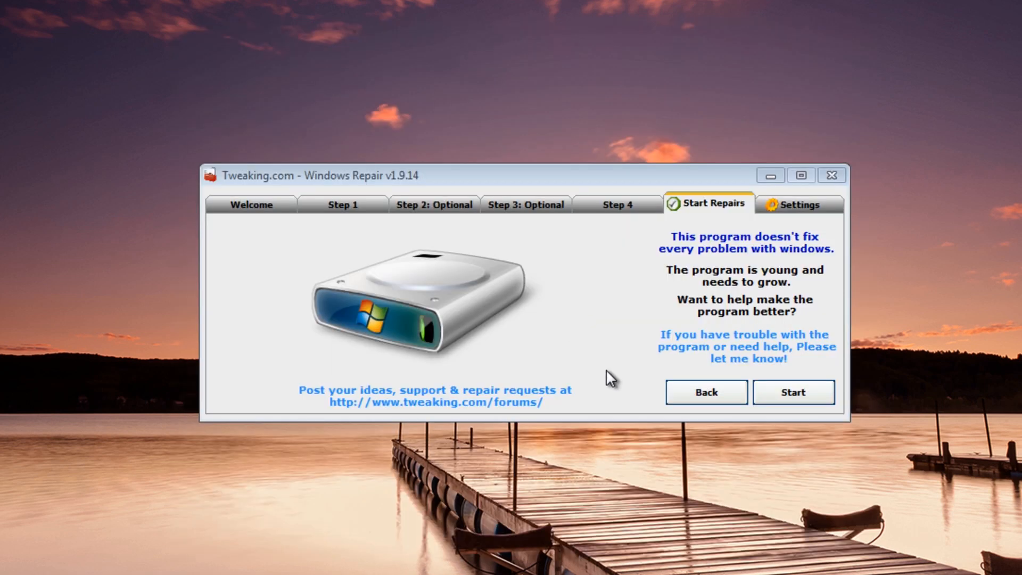
mouse_move(706, 392)
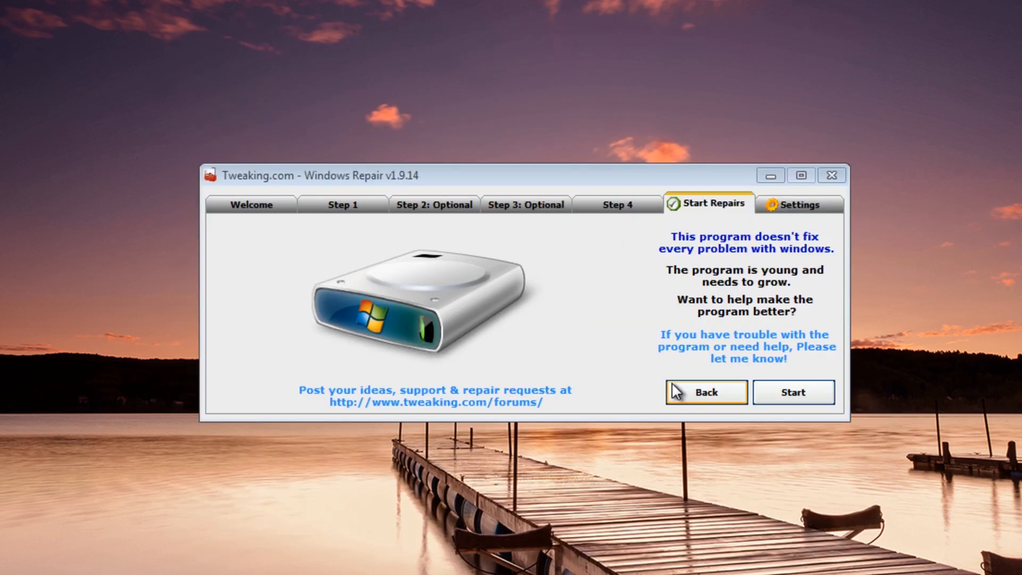
mouse_move(793, 395)
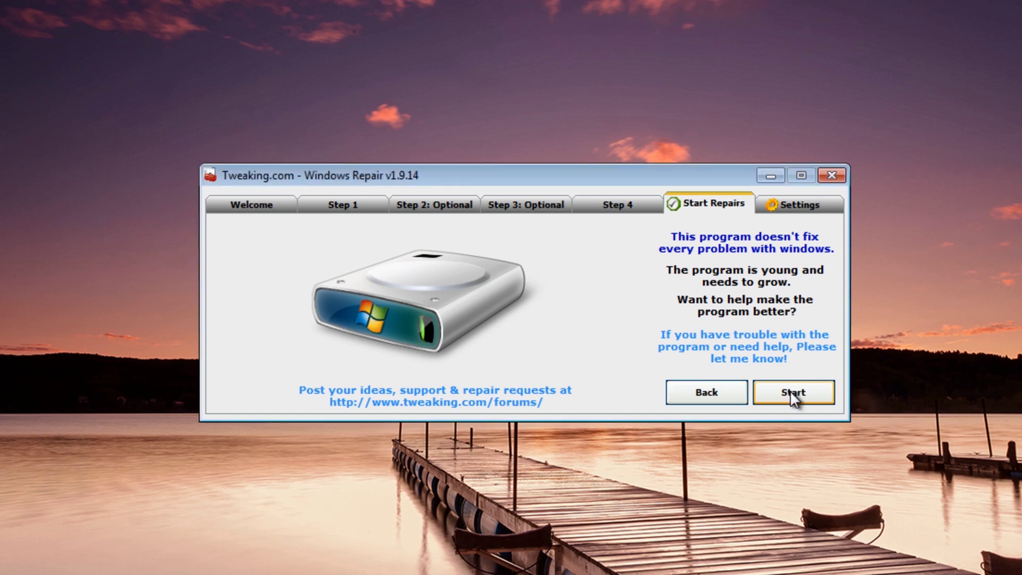
Clear all repairs, then select Reset Registry and File Permissions, Repair WMI, Windows Firewall and Internet Explorer
click(793, 392)
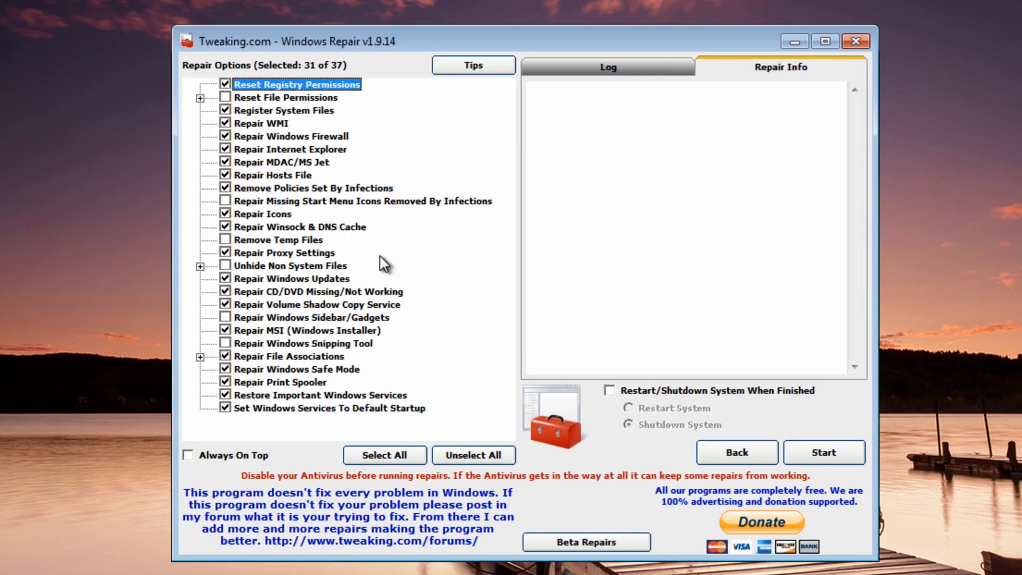
mouse_move(268, 303)
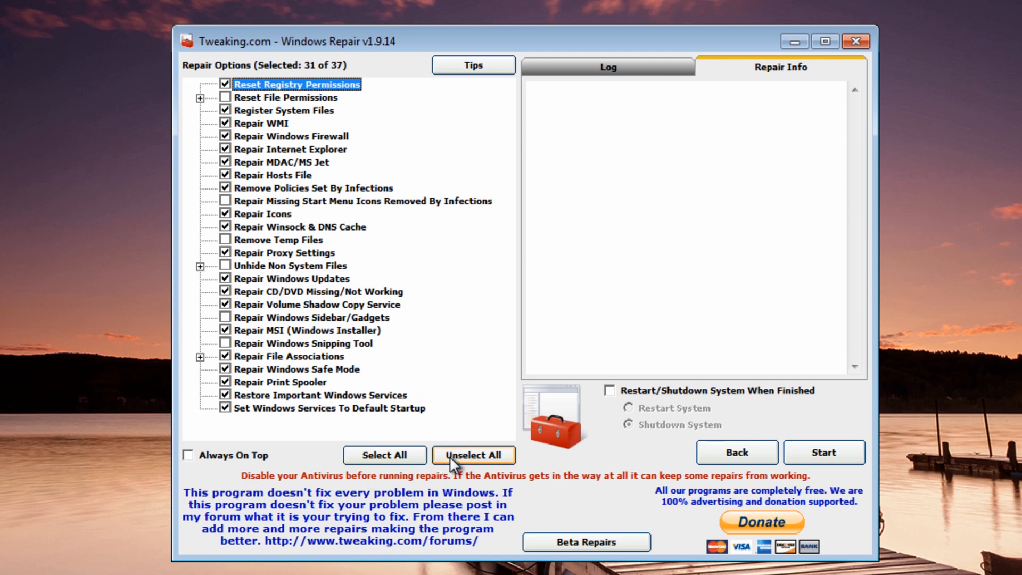
click(473, 454)
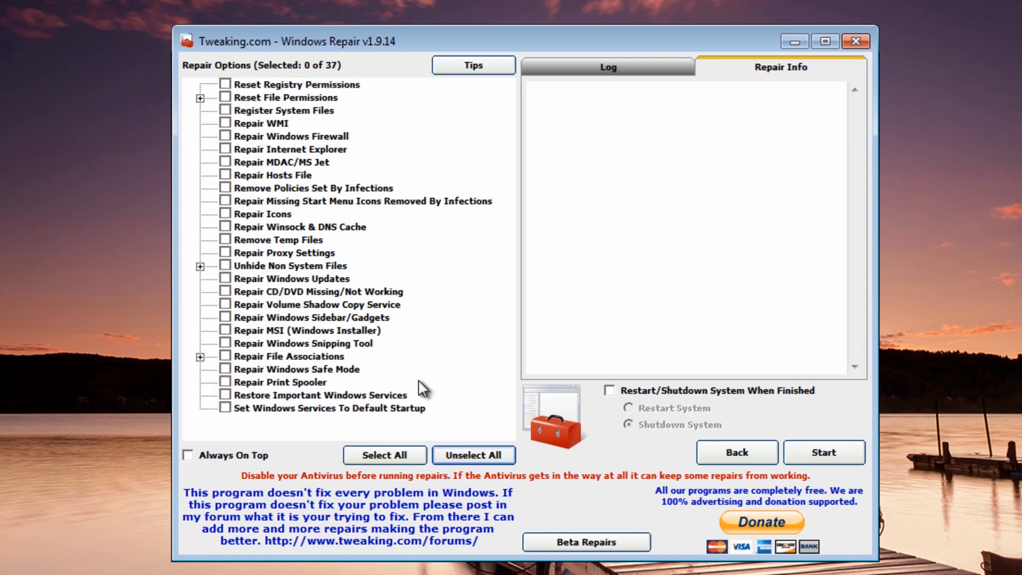
click(224, 84)
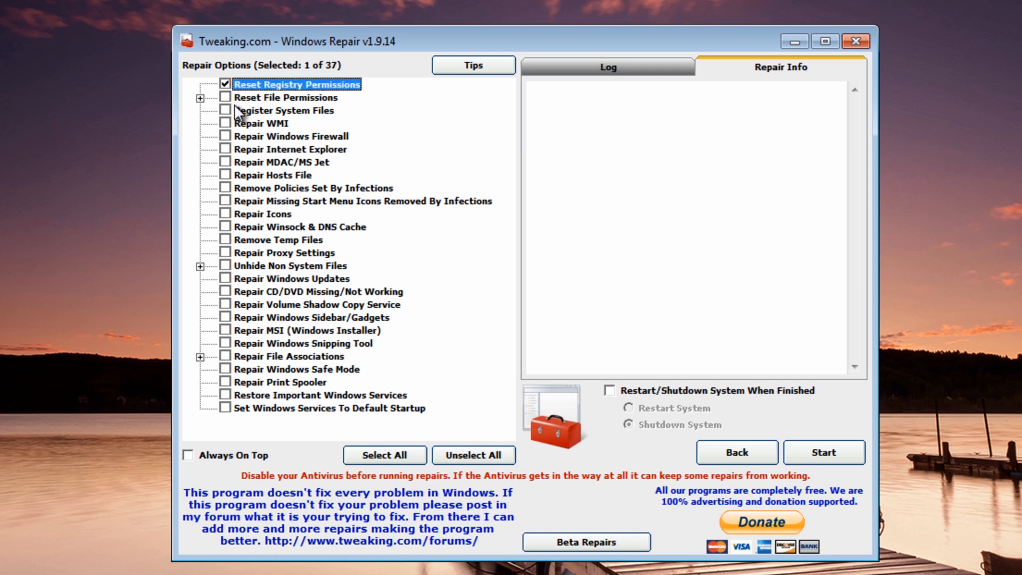
mouse_move(229, 105)
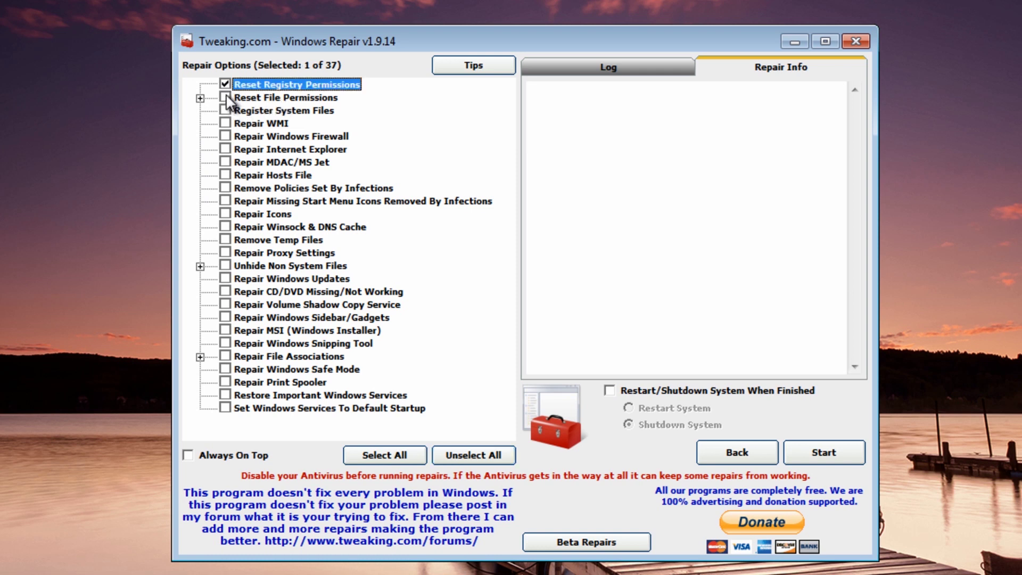
click(224, 97)
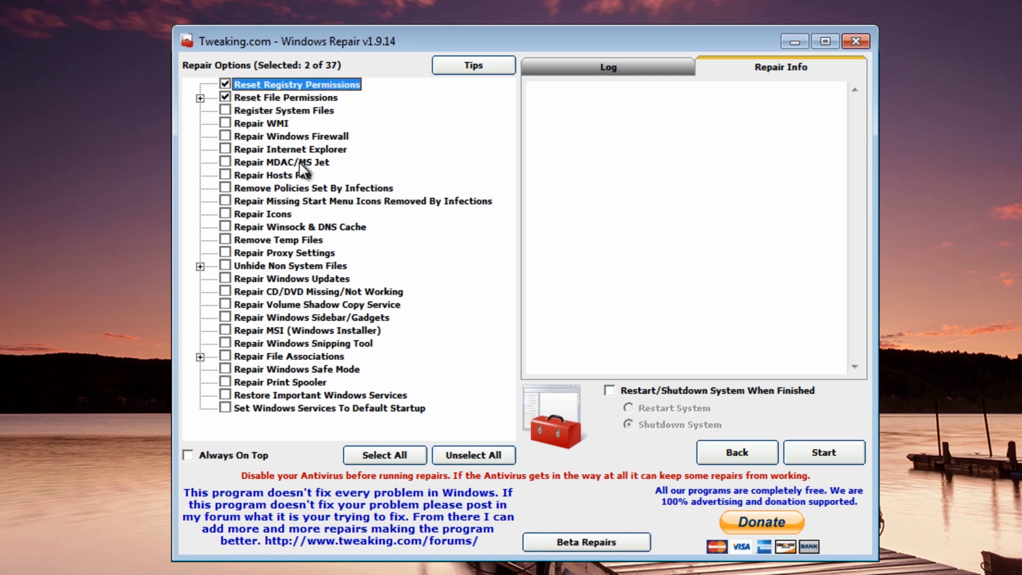
click(224, 123)
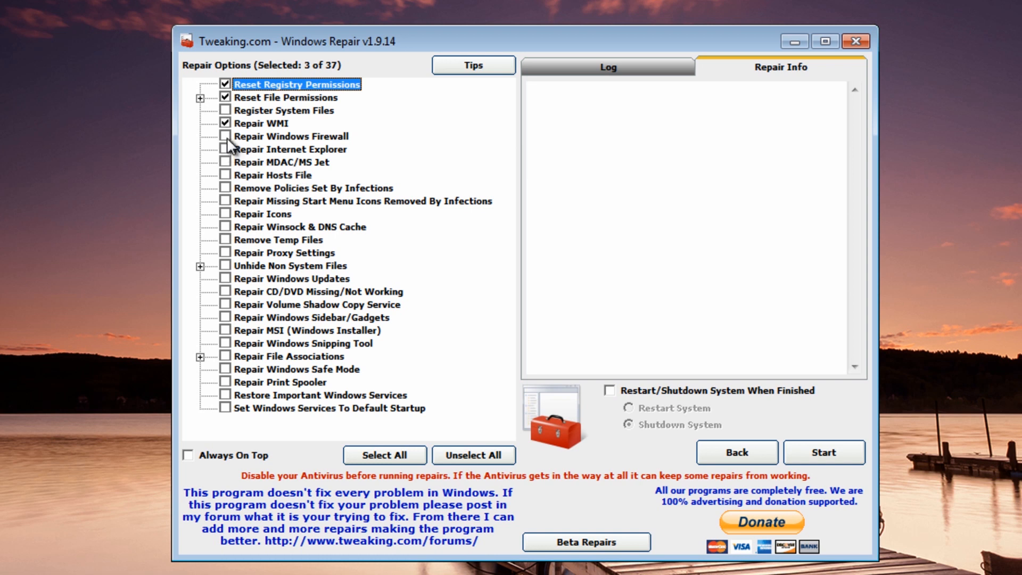
click(225, 136)
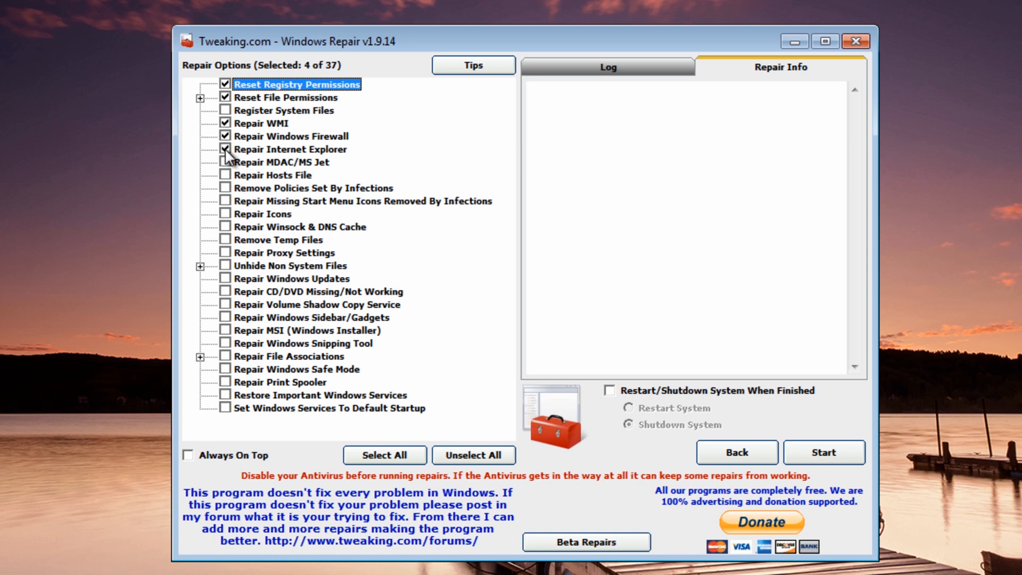
click(224, 163)
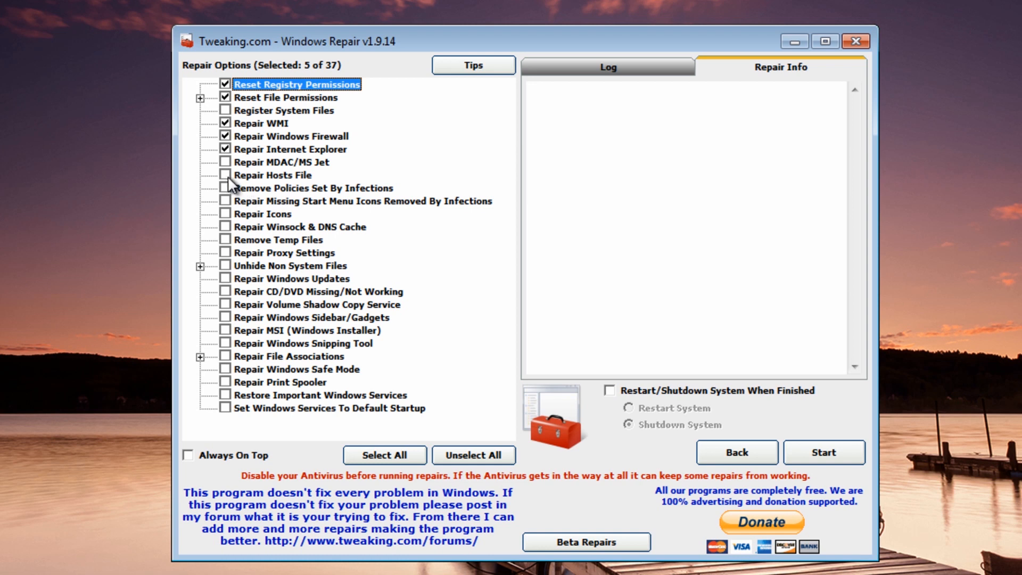
Add Repair Hosts File, Winsock & DNS Cache, Remove Temp Files, Proxy Settings and Windows Updates, then start repairing
click(225, 175)
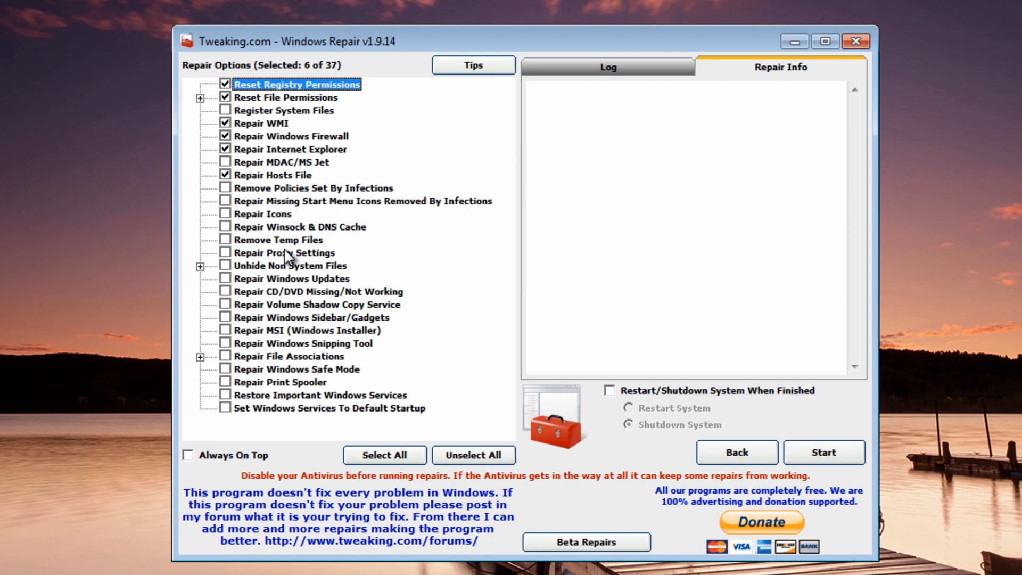
mouse_move(308, 214)
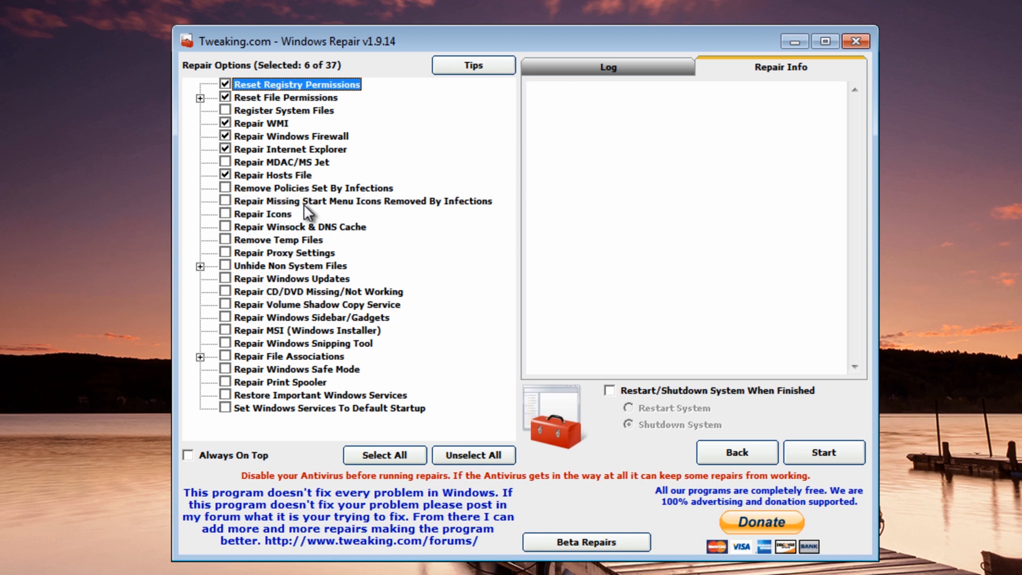
mouse_move(210, 245)
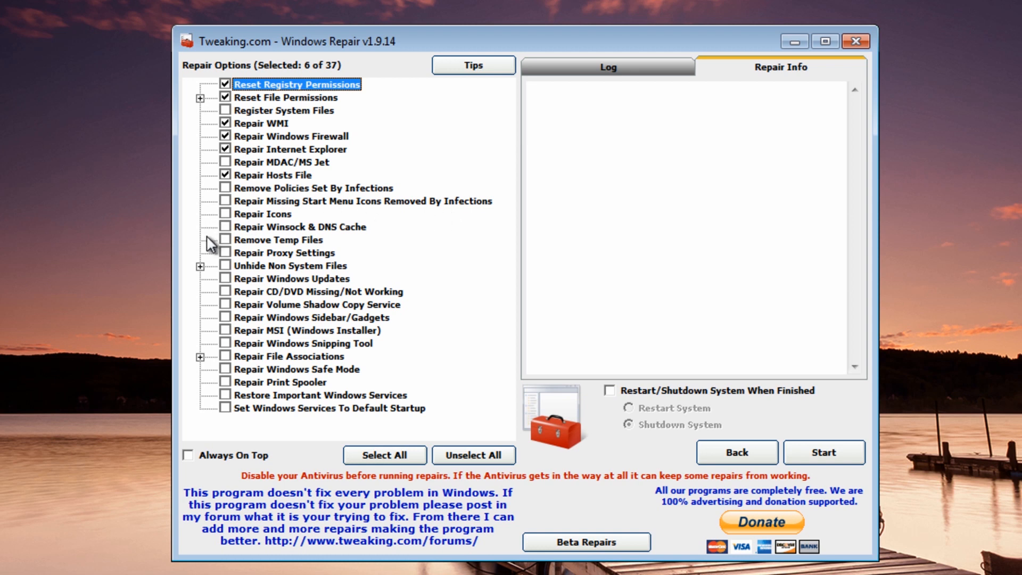
click(224, 227)
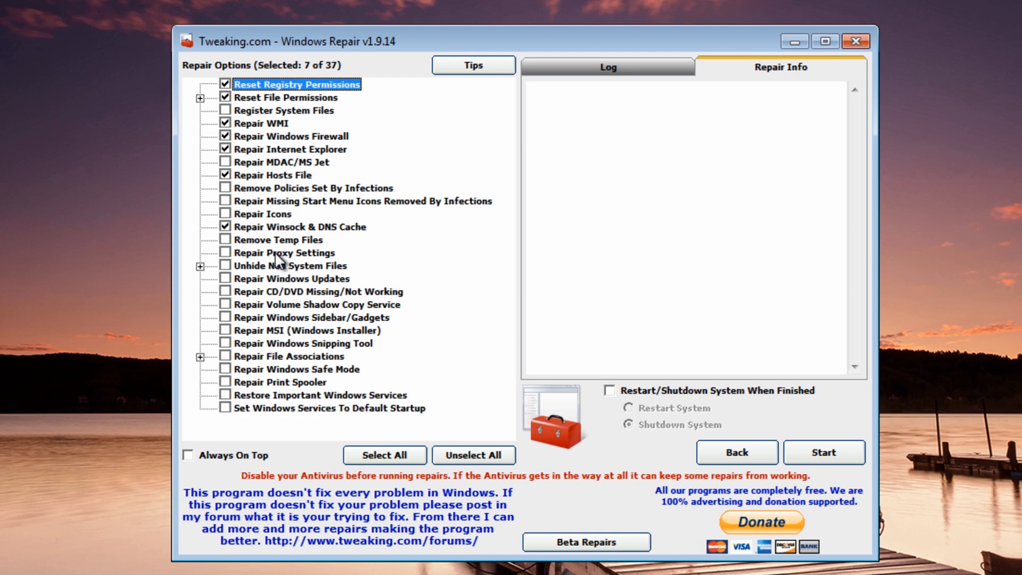
mouse_move(235, 265)
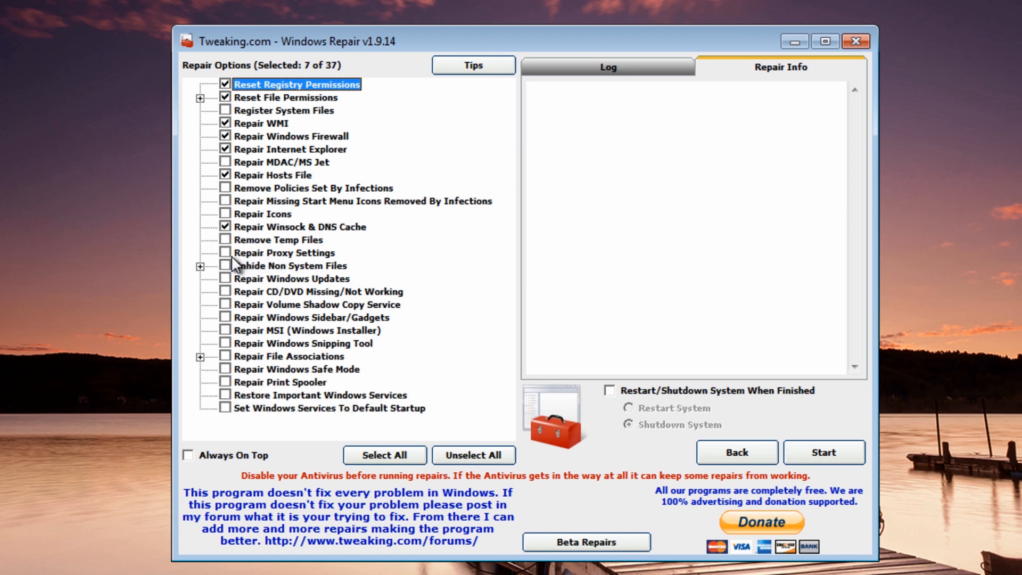
click(225, 240)
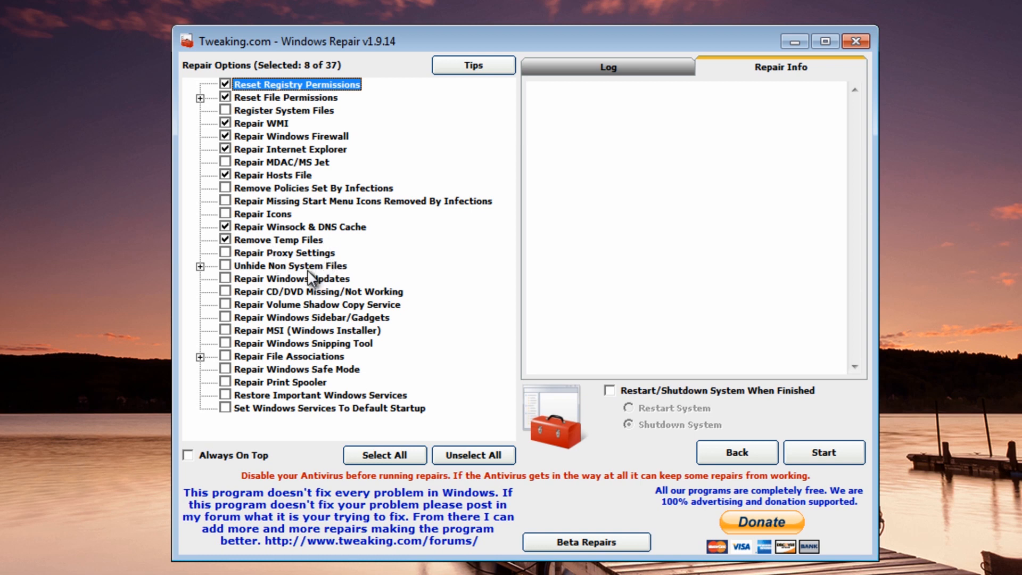
click(224, 252)
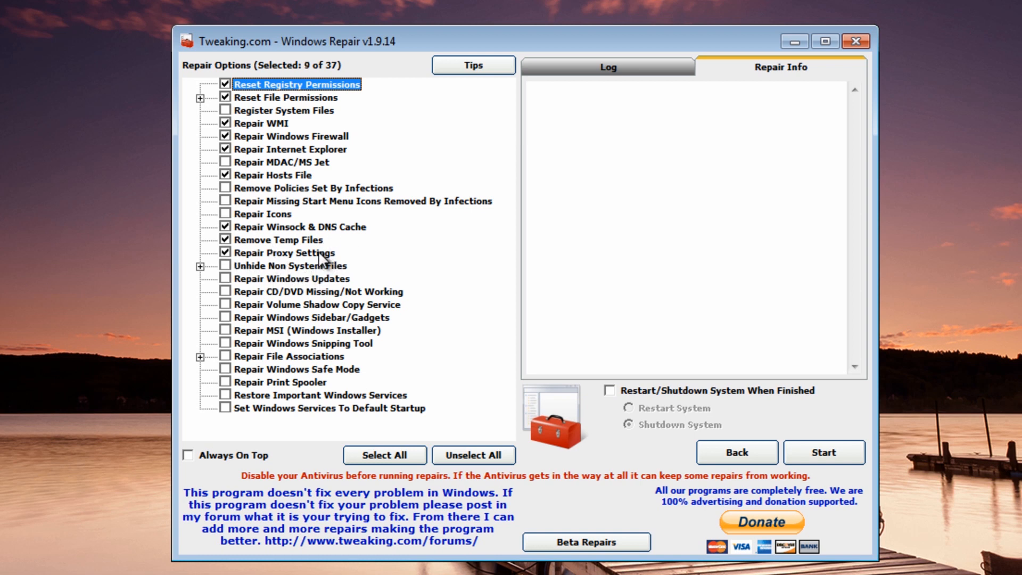
mouse_move(306, 328)
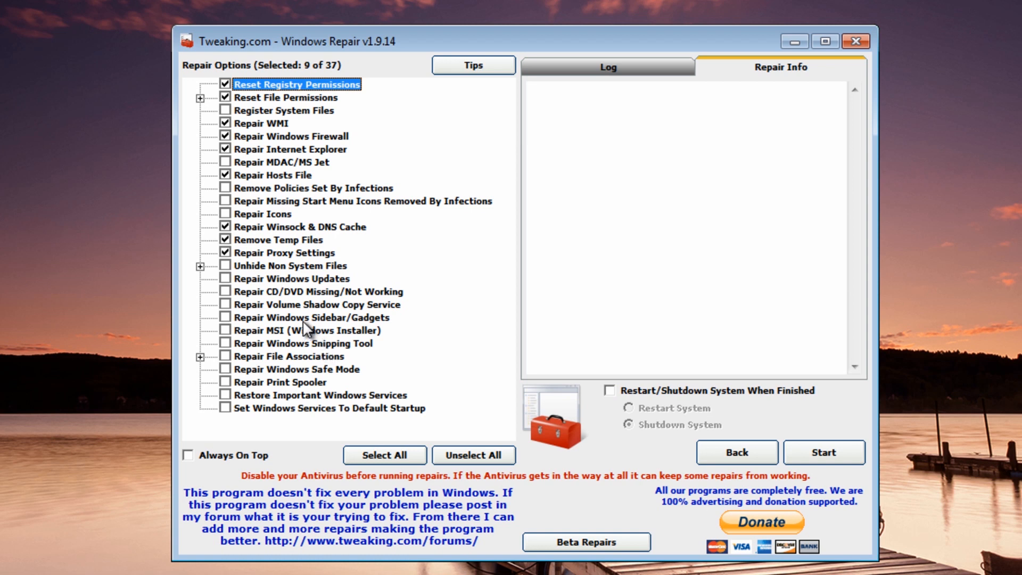
click(225, 279)
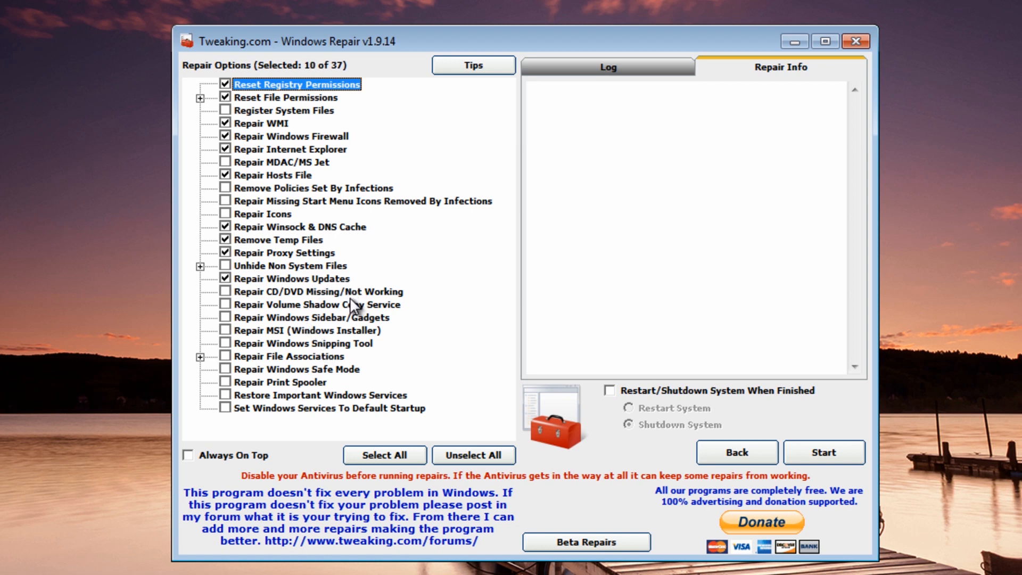
mouse_move(329, 371)
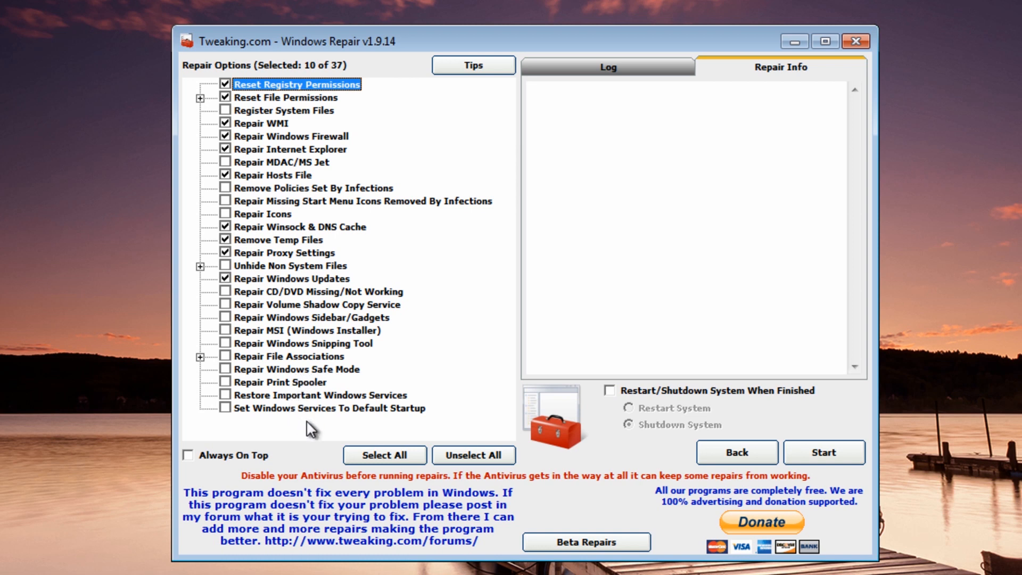
mouse_move(332, 418)
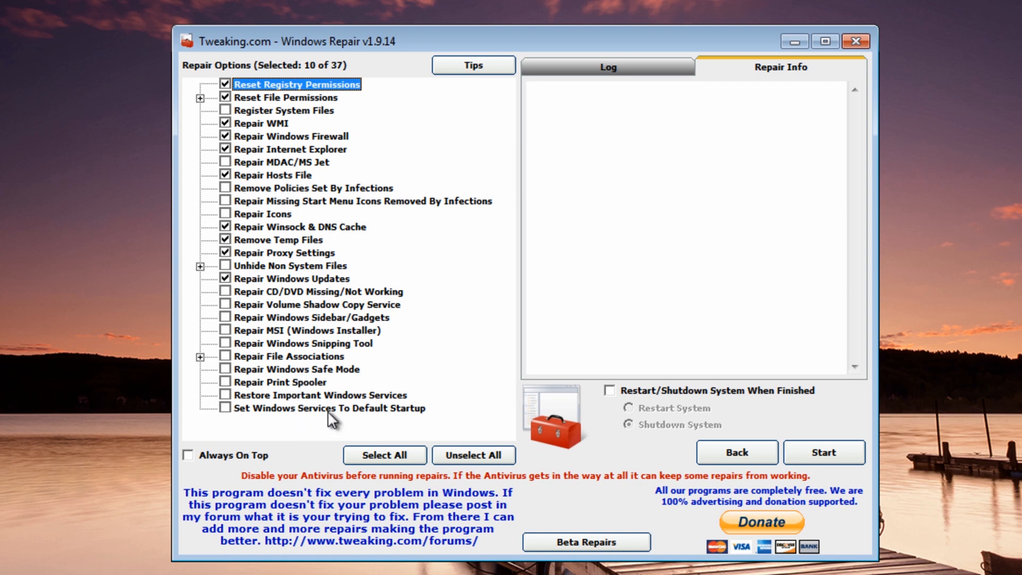
mouse_move(365, 427)
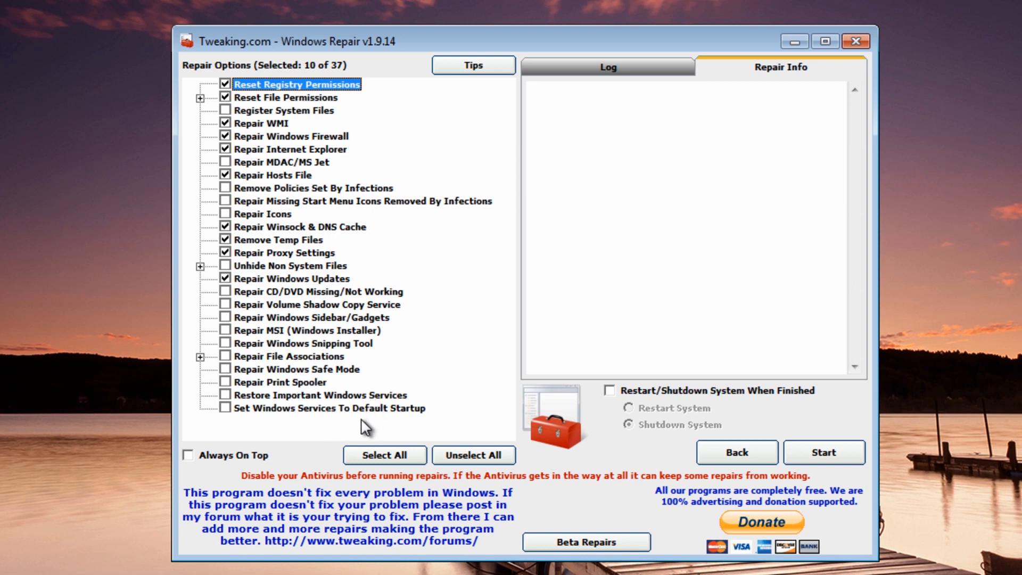
click(824, 452)
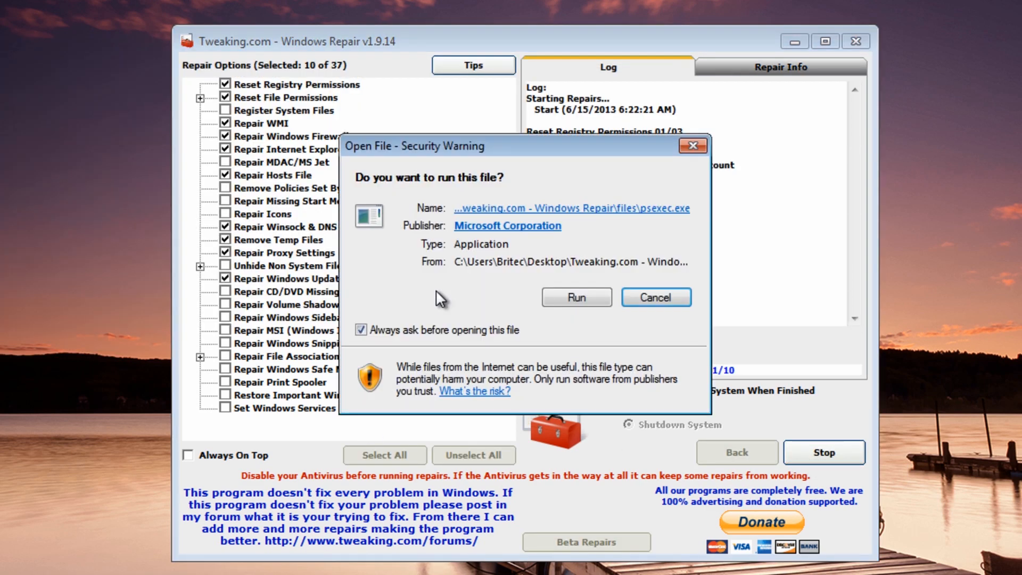
Allow the psexec.exe repair helper to run so the repairs proceed
click(576, 297)
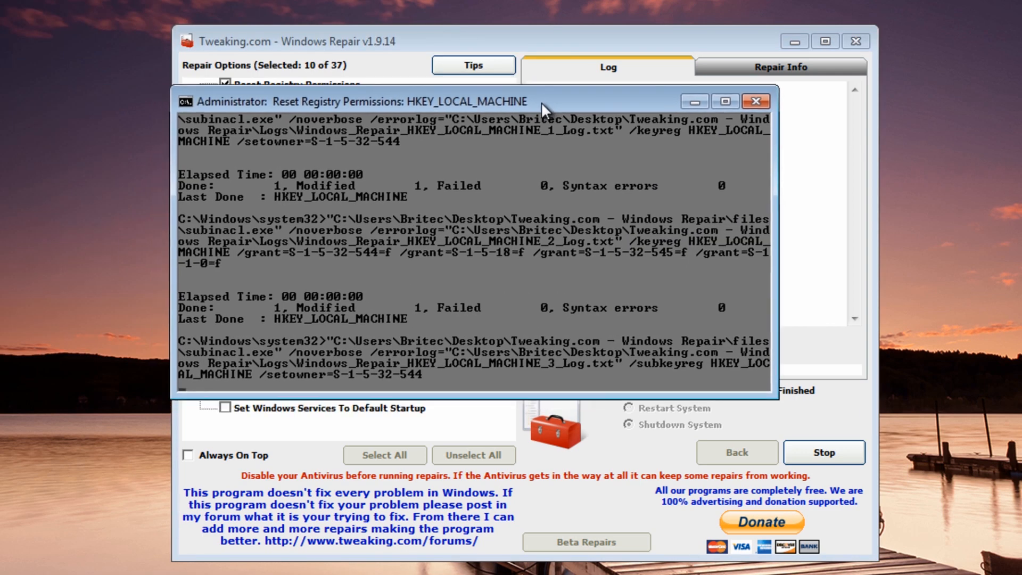
mouse_move(532, 398)
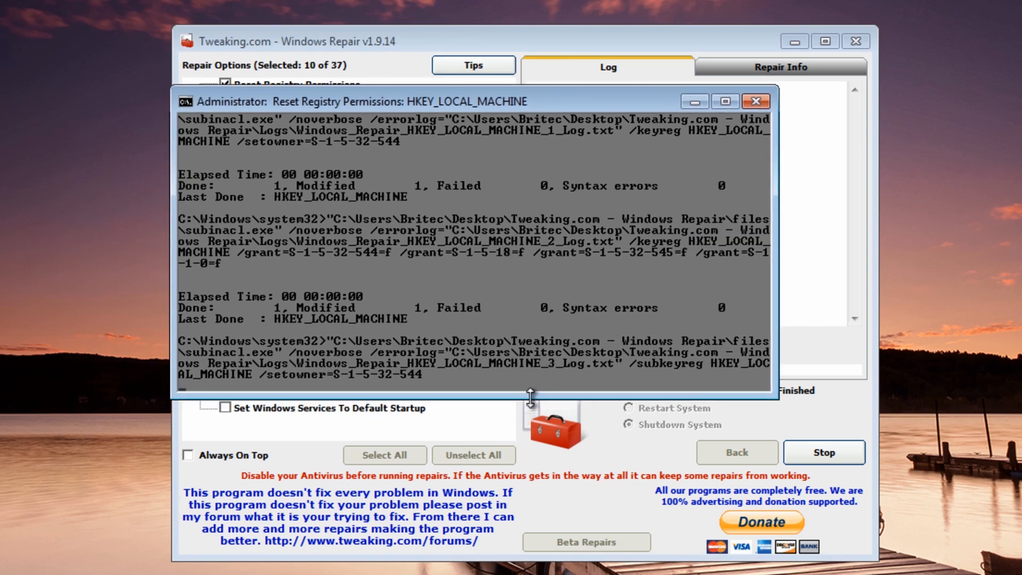
mouse_move(550, 388)
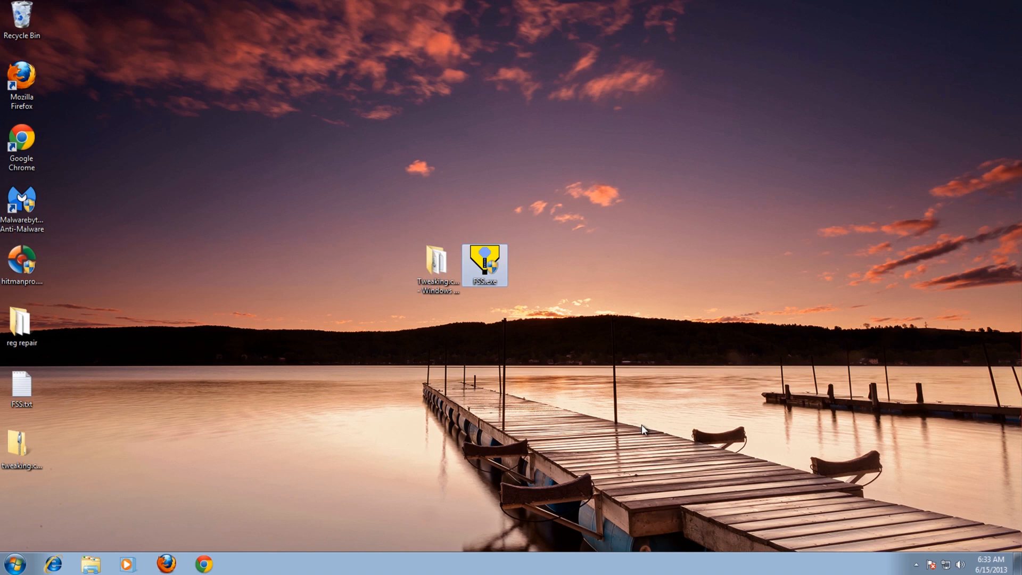
Run Farbar Service Scanner again with UAC approval and start a fresh scan
double_click(484, 265)
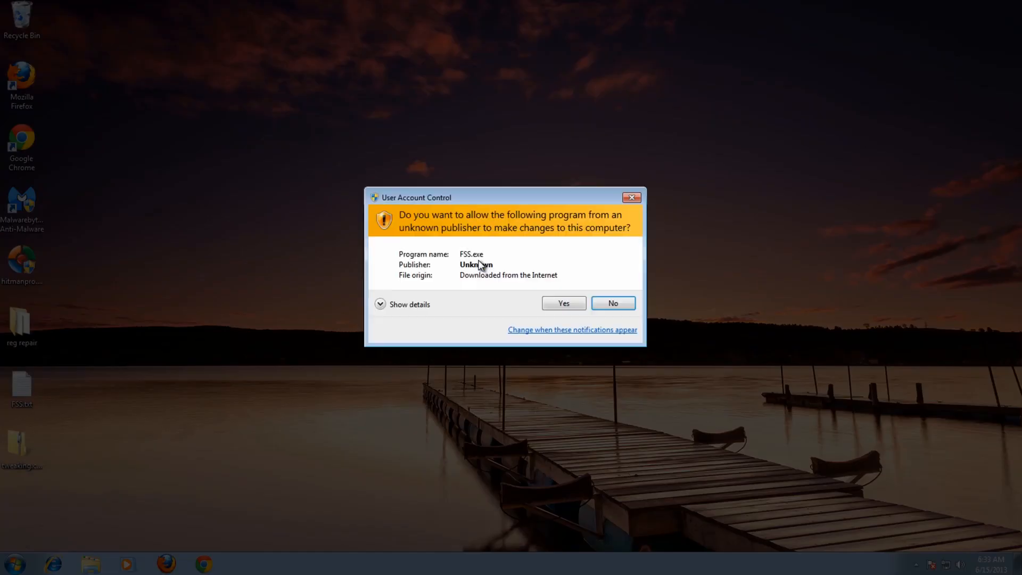
click(562, 302)
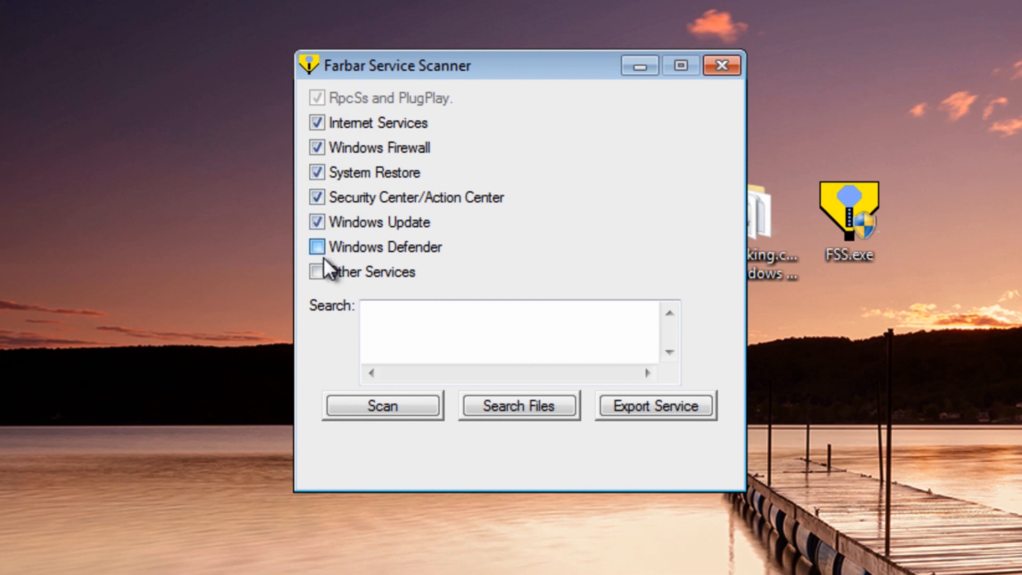
click(381, 404)
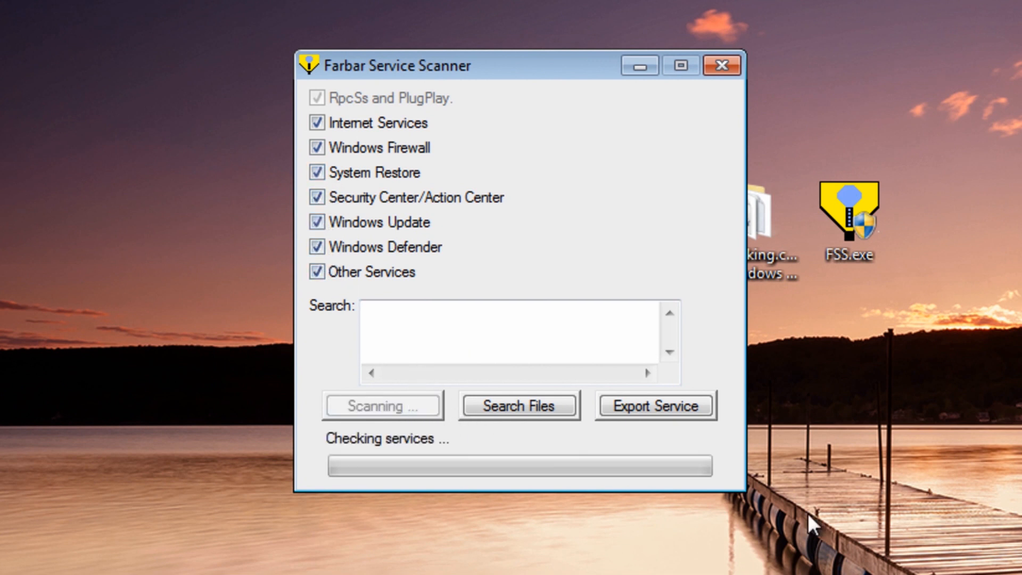
mouse_move(818, 123)
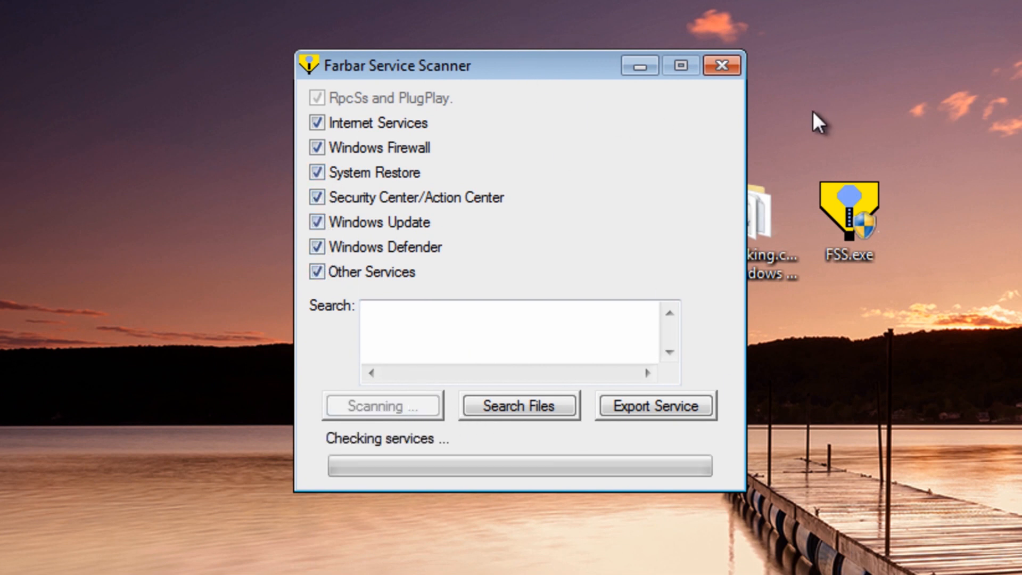
Review the new FSS.txt report showing Google.com and Yahoo.com accessible, then close it
drag(457, 65, 522, 84)
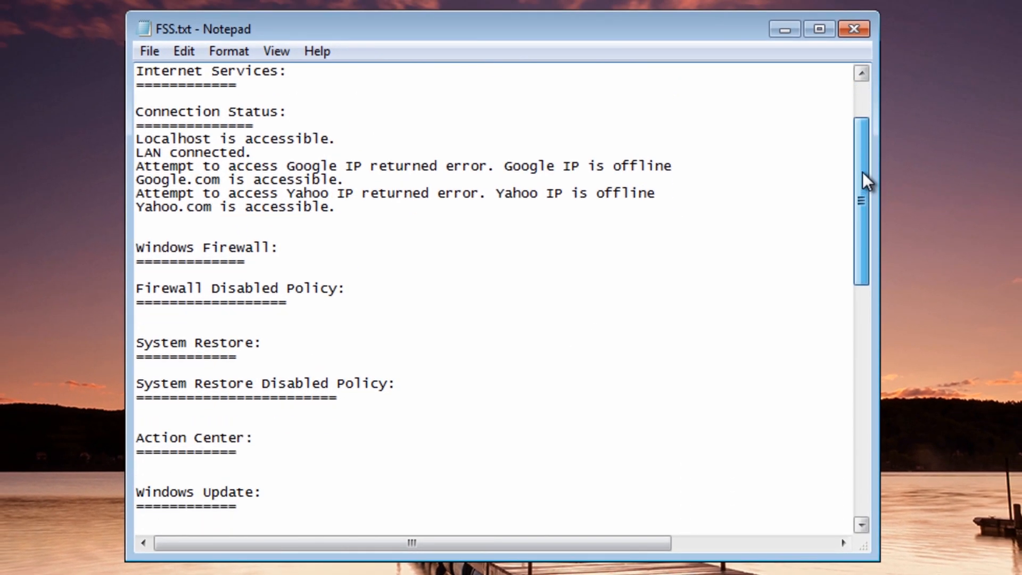
scroll(down, 3)
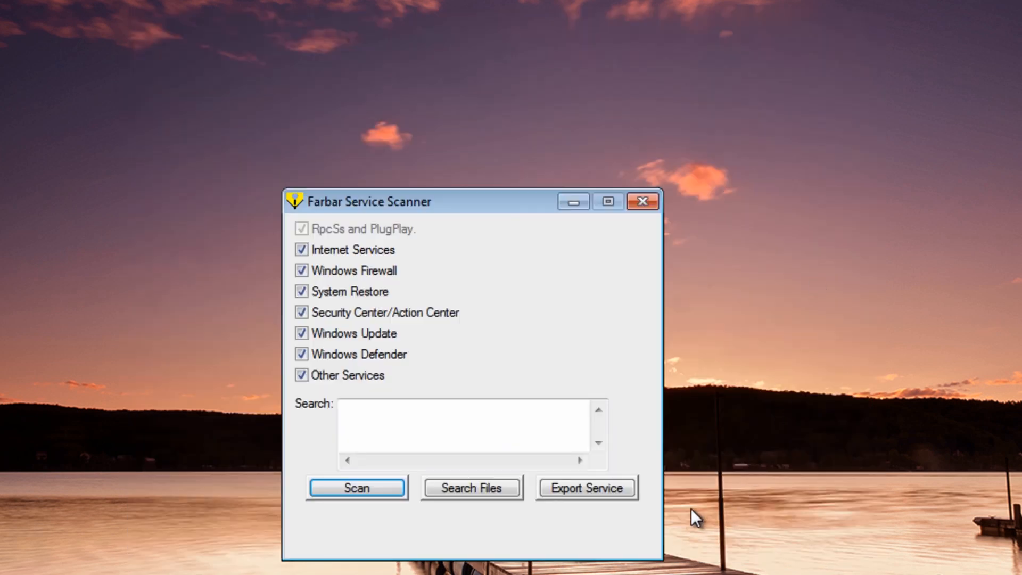
click(643, 201)
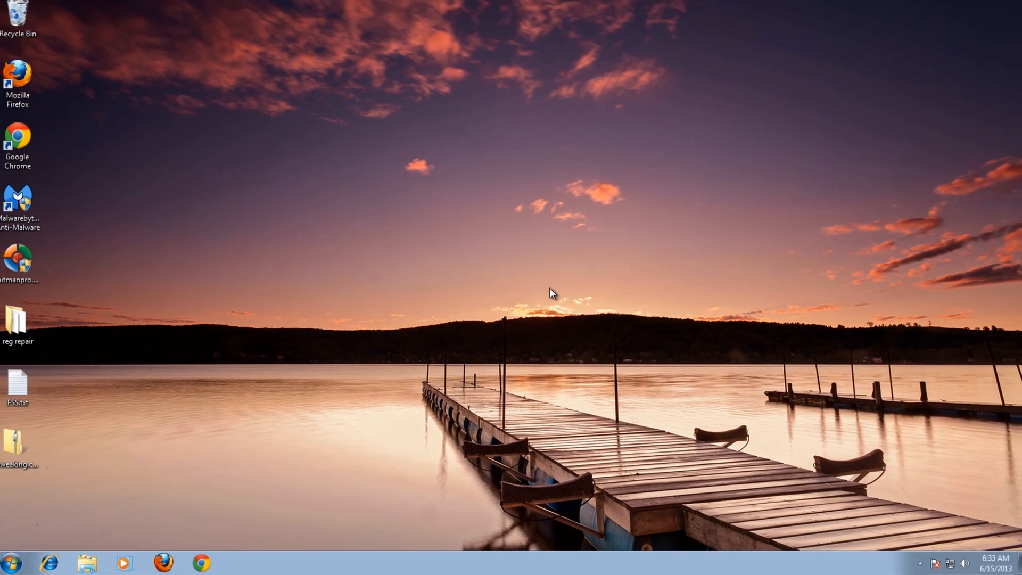
mouse_move(437, 335)
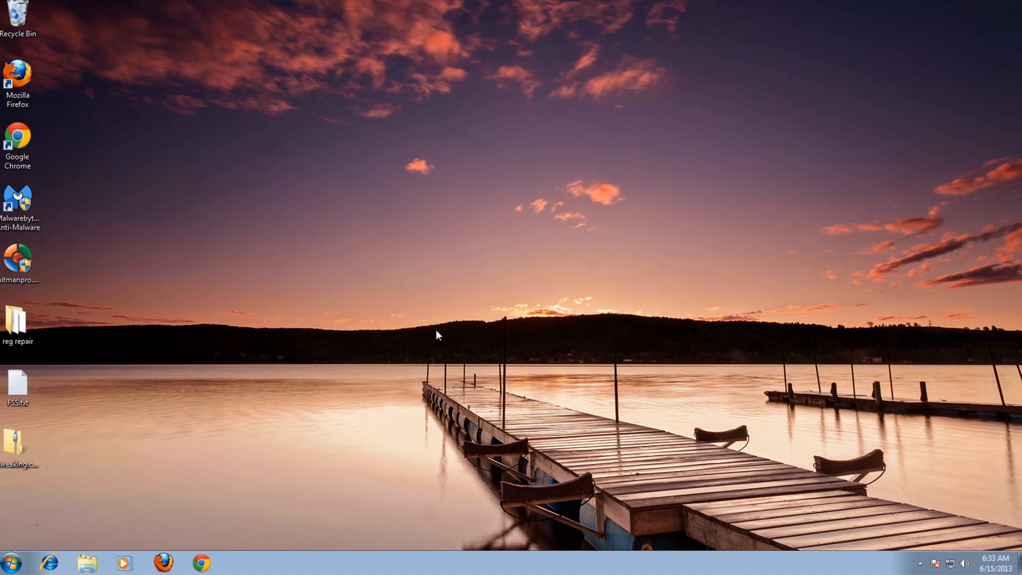
mouse_move(361, 435)
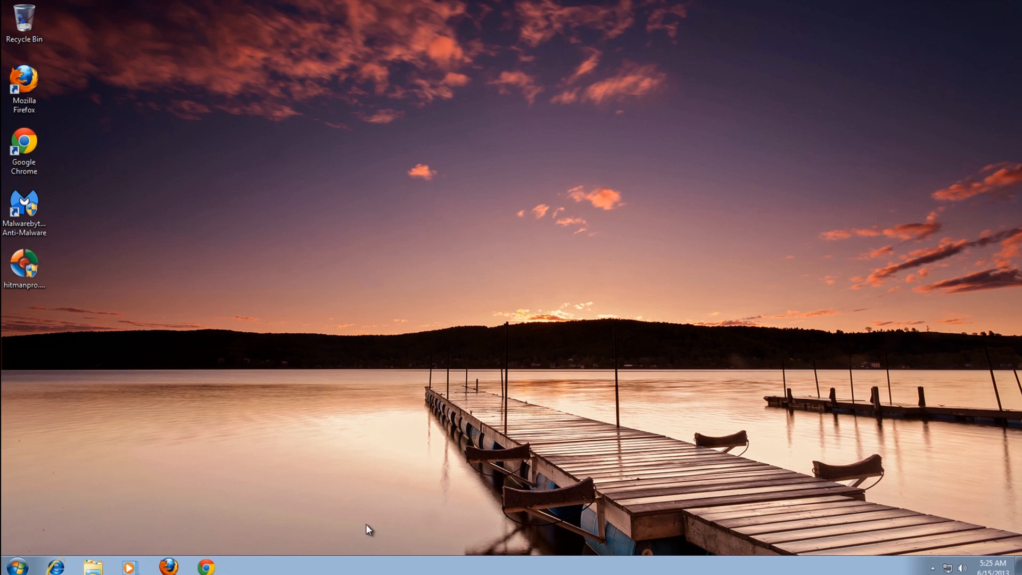
mouse_move(380, 520)
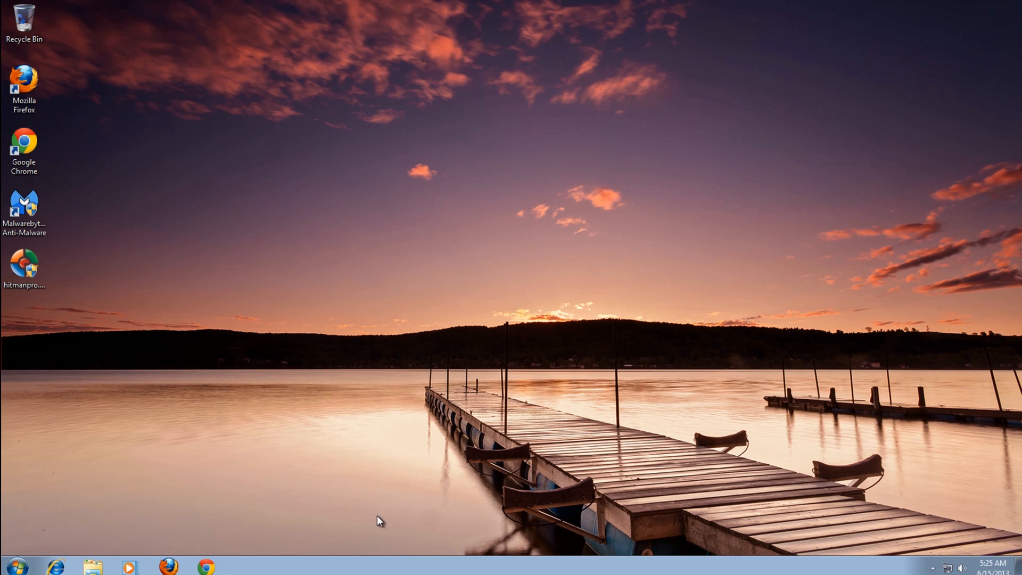
mouse_move(208, 566)
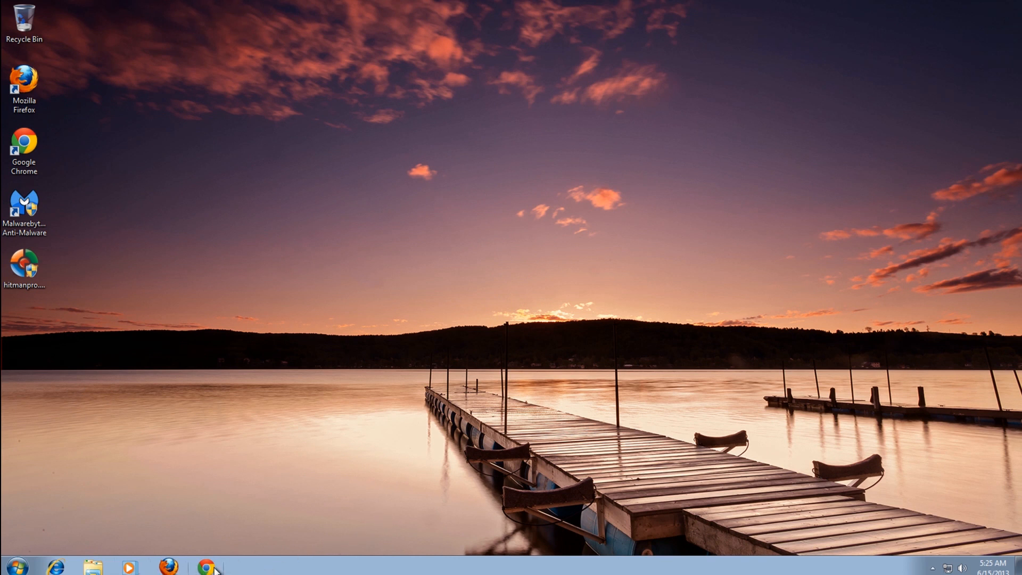
Launch Google Chrome from the taskbar to a new tab
click(206, 566)
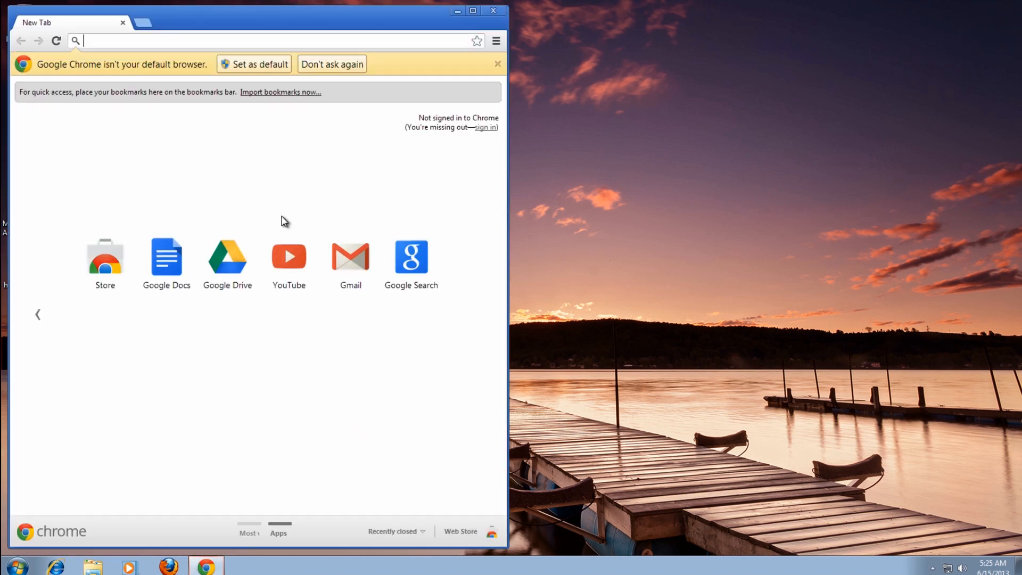
Maximize Chrome and search Google for 'eset online scanner'
click(473, 11)
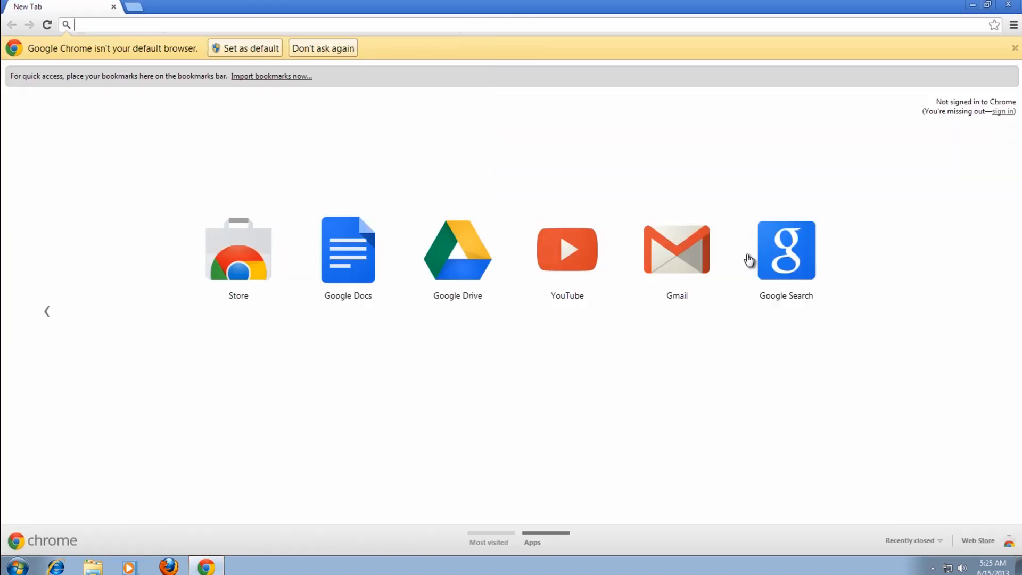
click(786, 250)
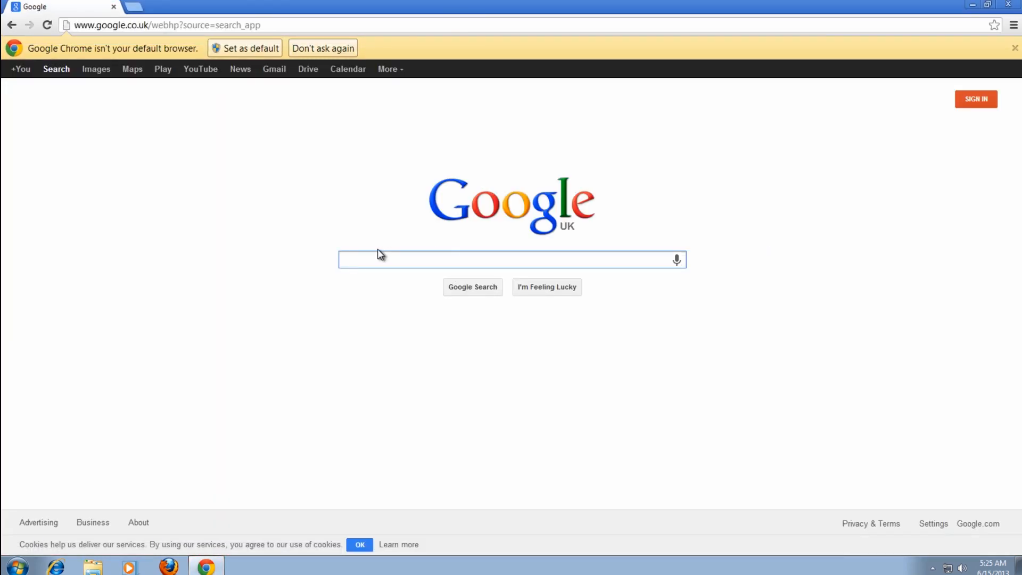
text(eset)
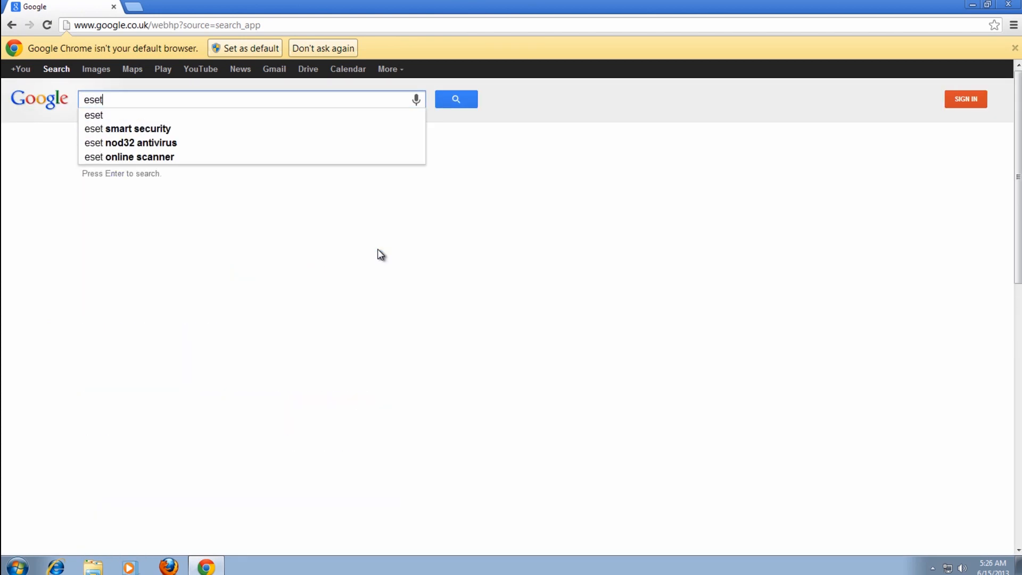
click(131, 156)
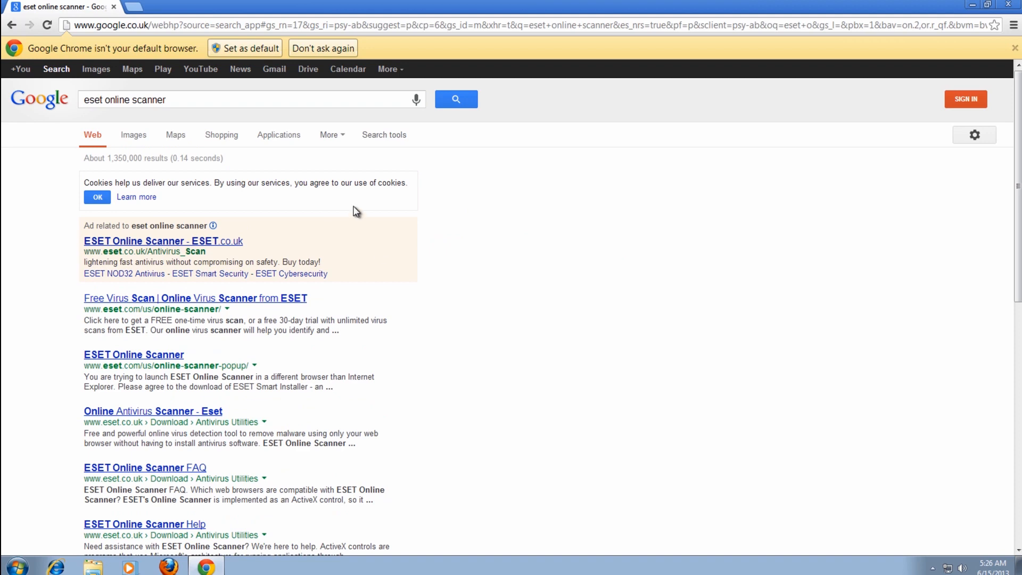
mouse_move(238, 306)
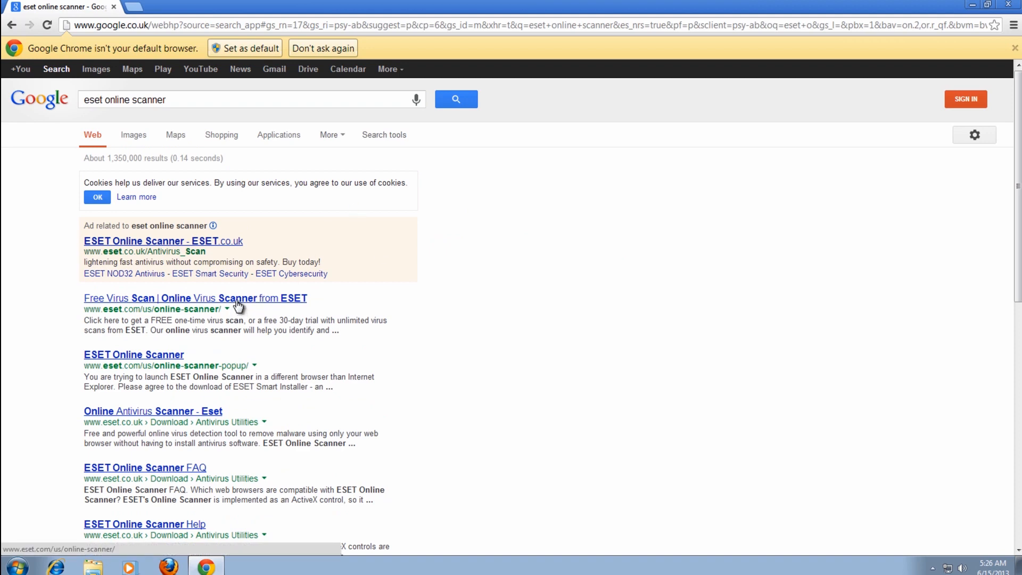
Open ESET's free online virus scanner page and run the ESET Online Scanner
click(188, 298)
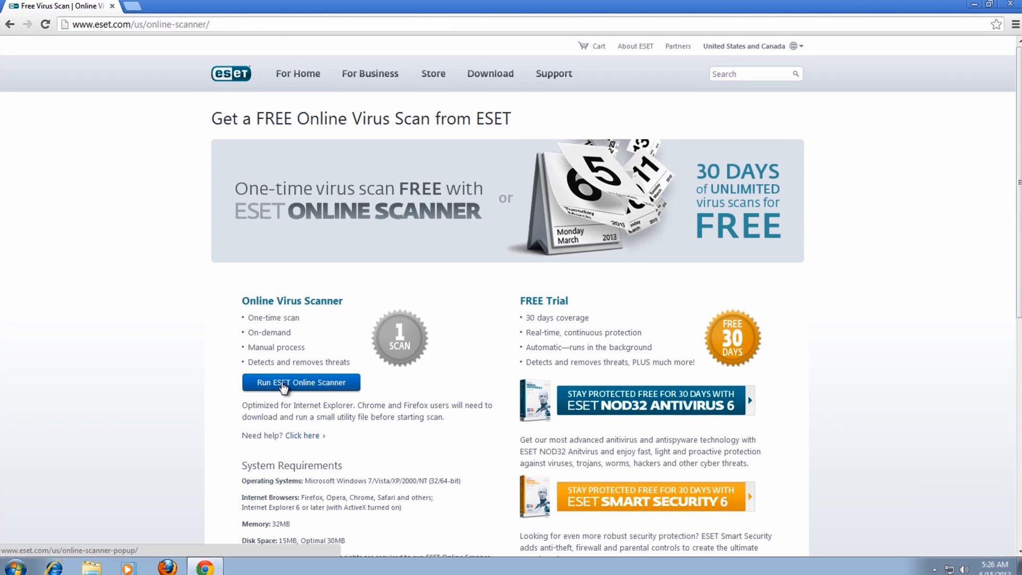
click(301, 382)
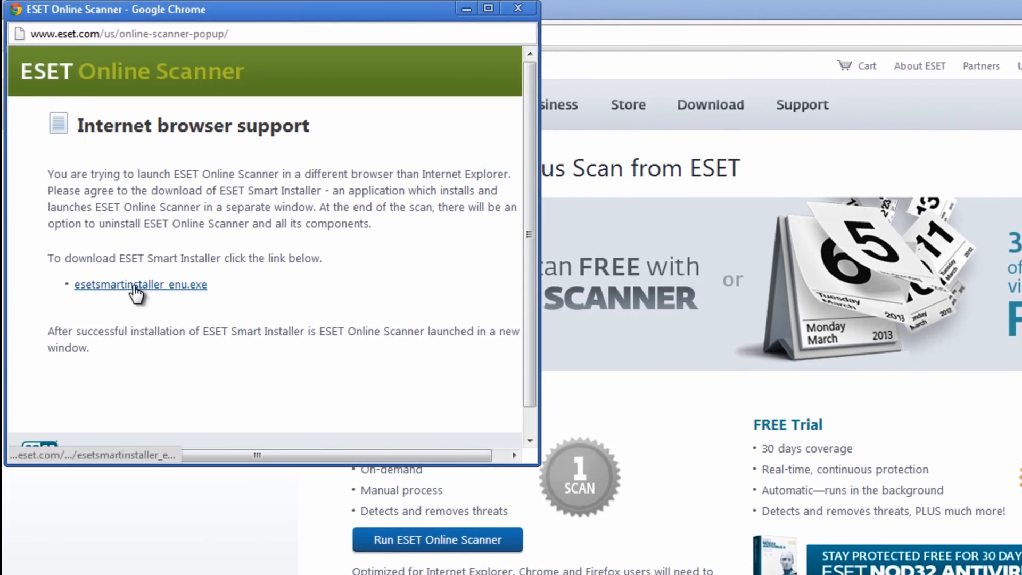
Download and run esetsmartinstaller_enu.exe, accept the Terms of Use and reach scan settings
click(517, 9)
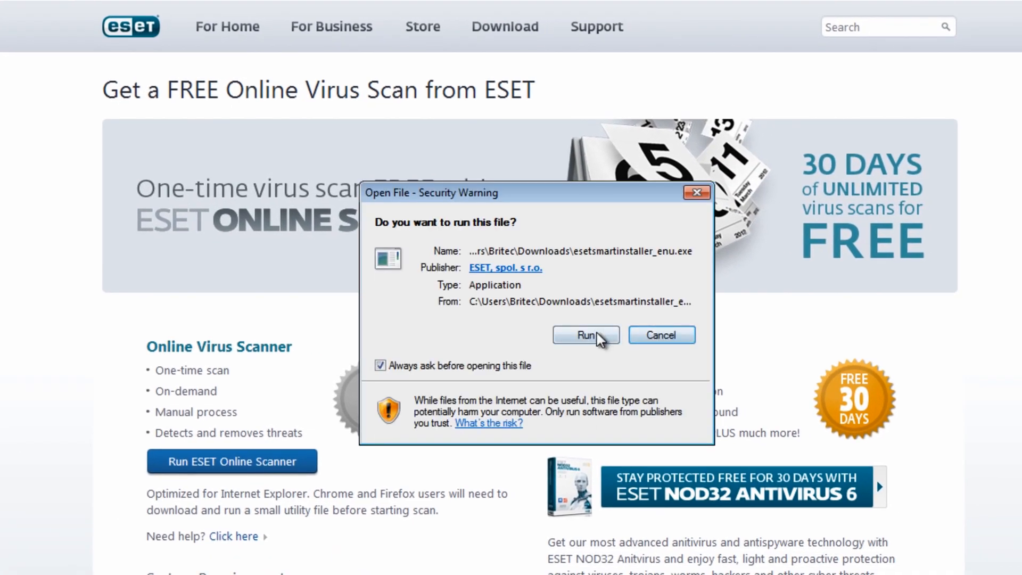
click(584, 334)
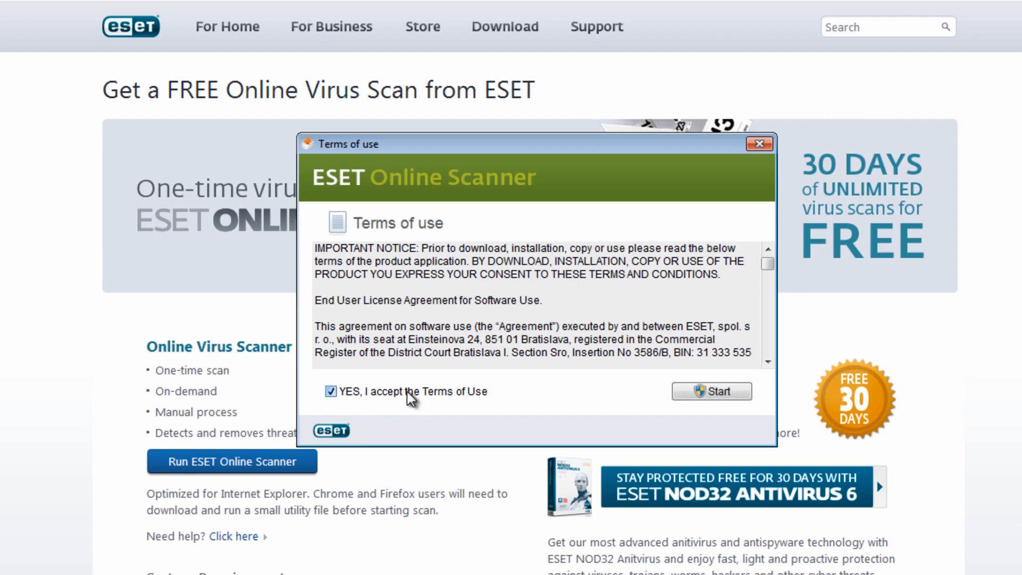
click(712, 392)
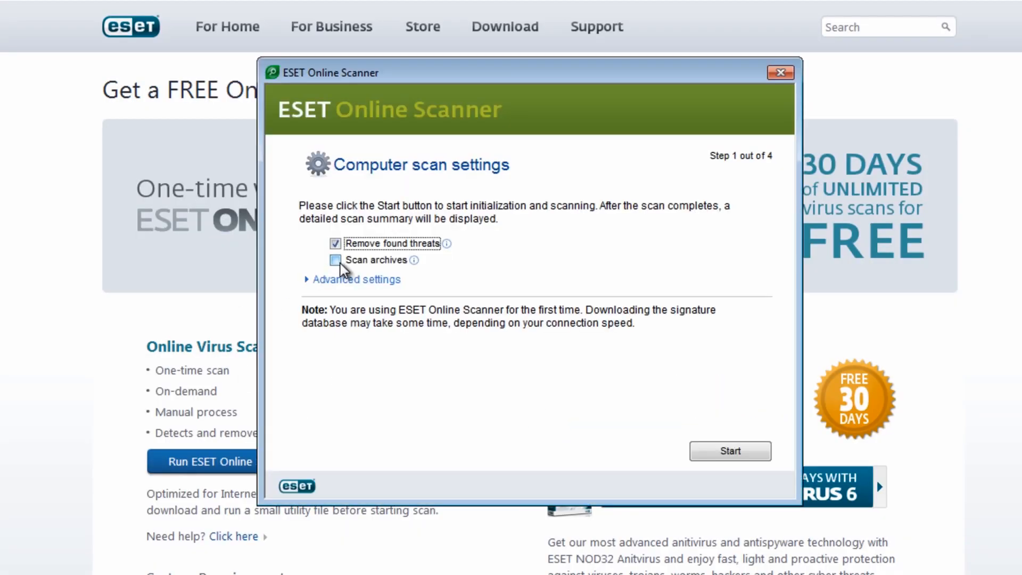
Enable scanning of archives, potentially unwanted and potentially unsafe applications
click(357, 279)
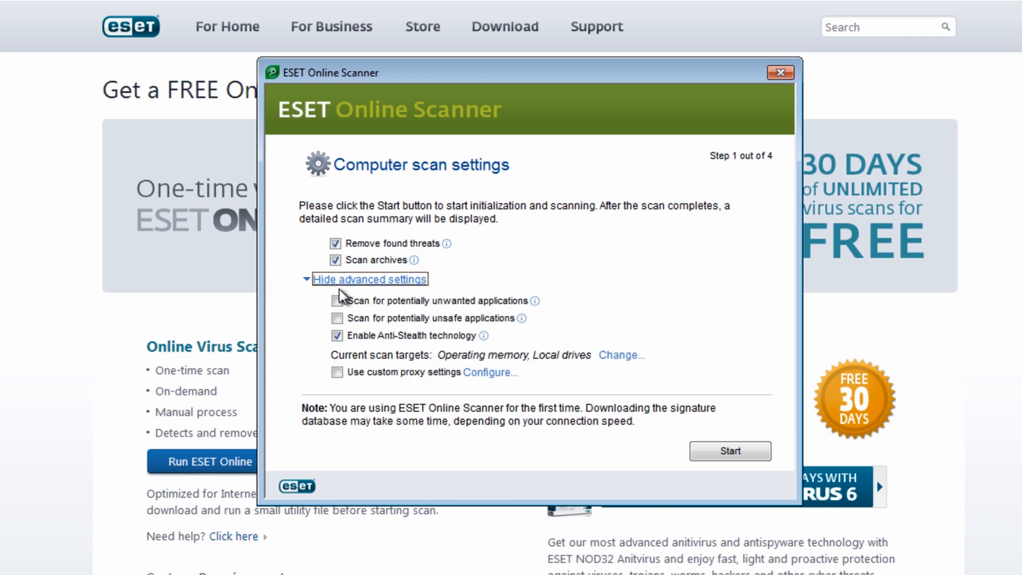
click(337, 301)
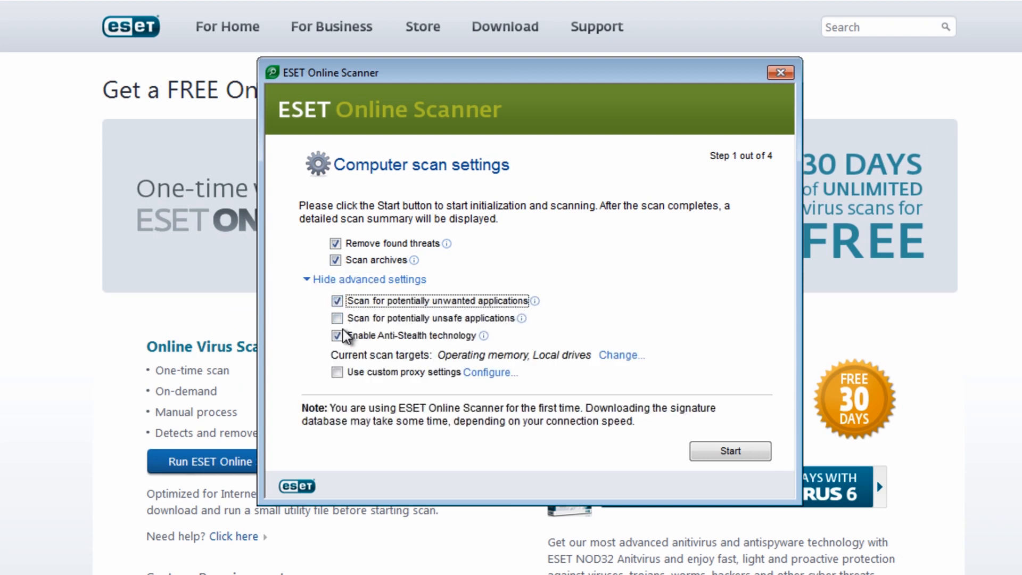
click(337, 319)
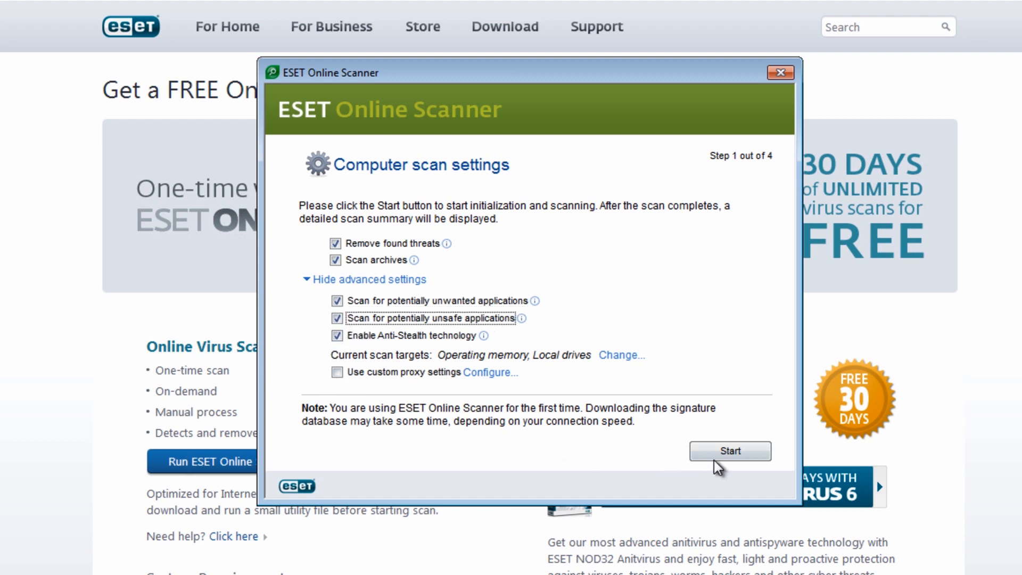
Start the scan to begin the signature database download, then stop it
click(729, 450)
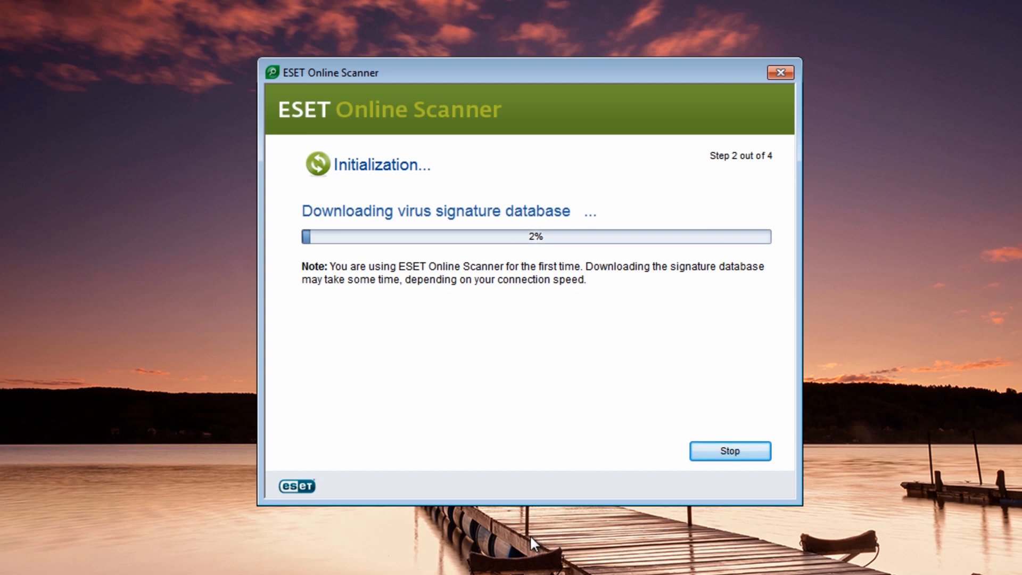
mouse_move(730, 450)
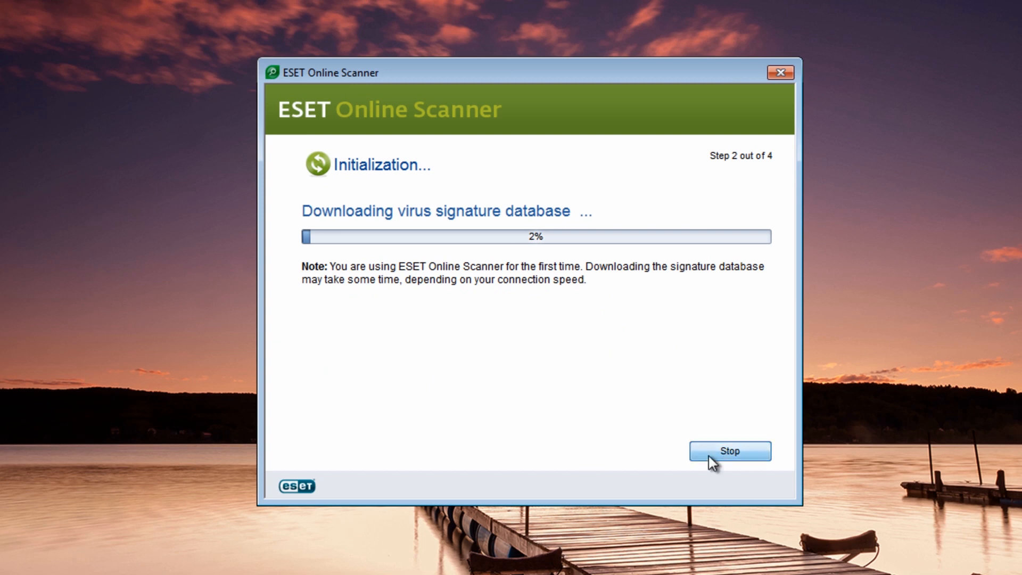
click(730, 451)
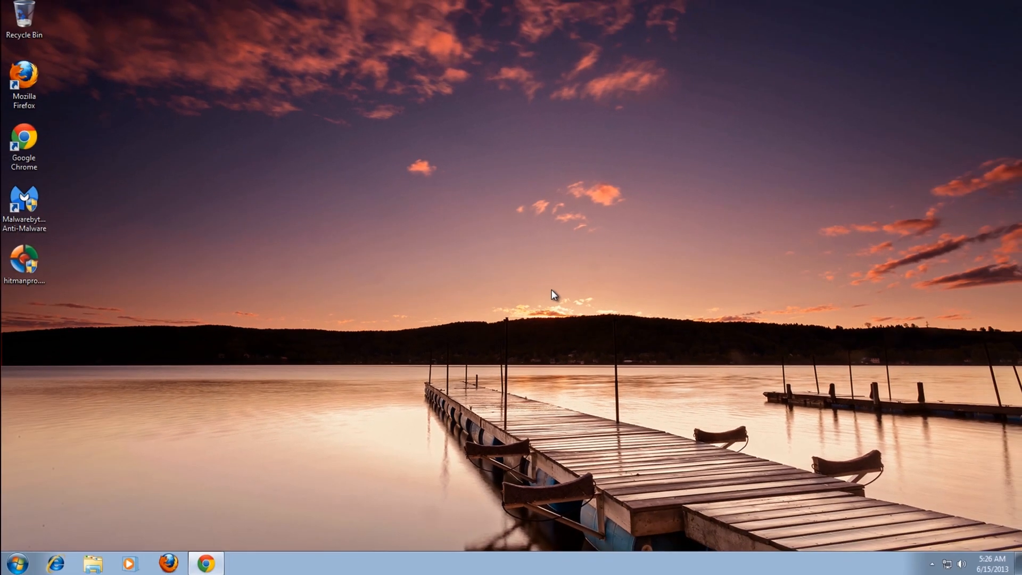